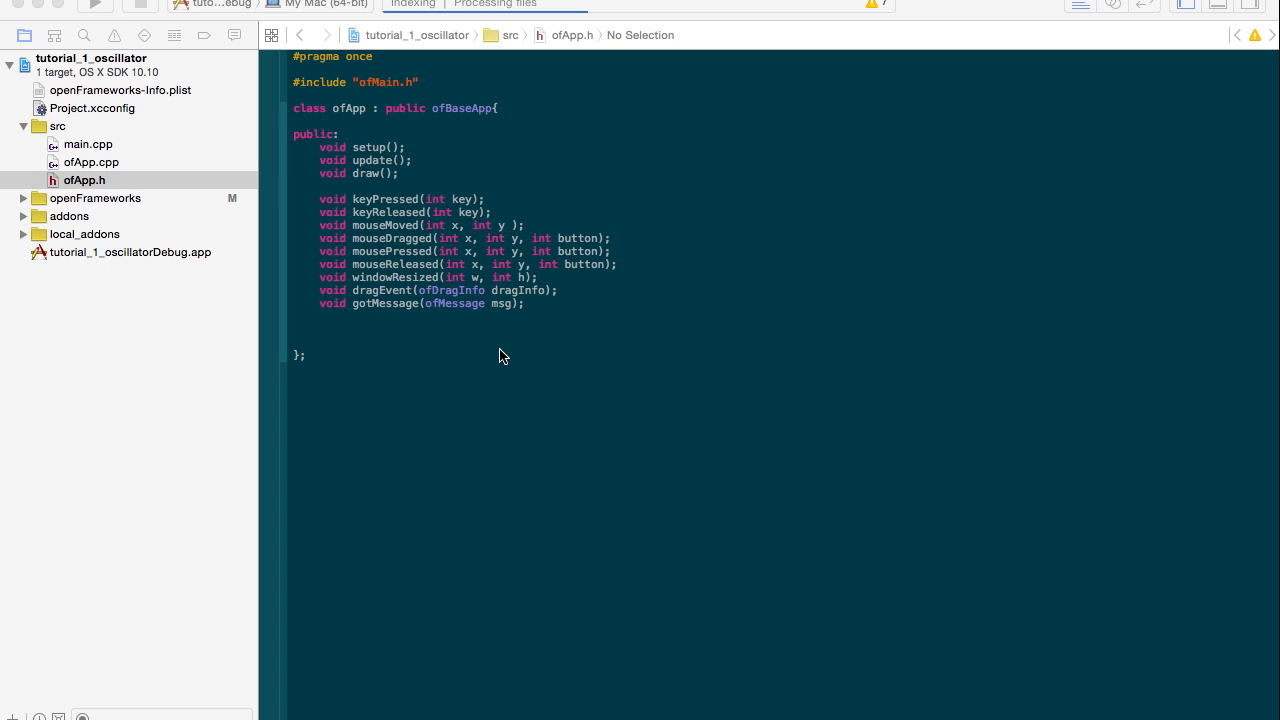
pyautogui.moveTo(436, 98)
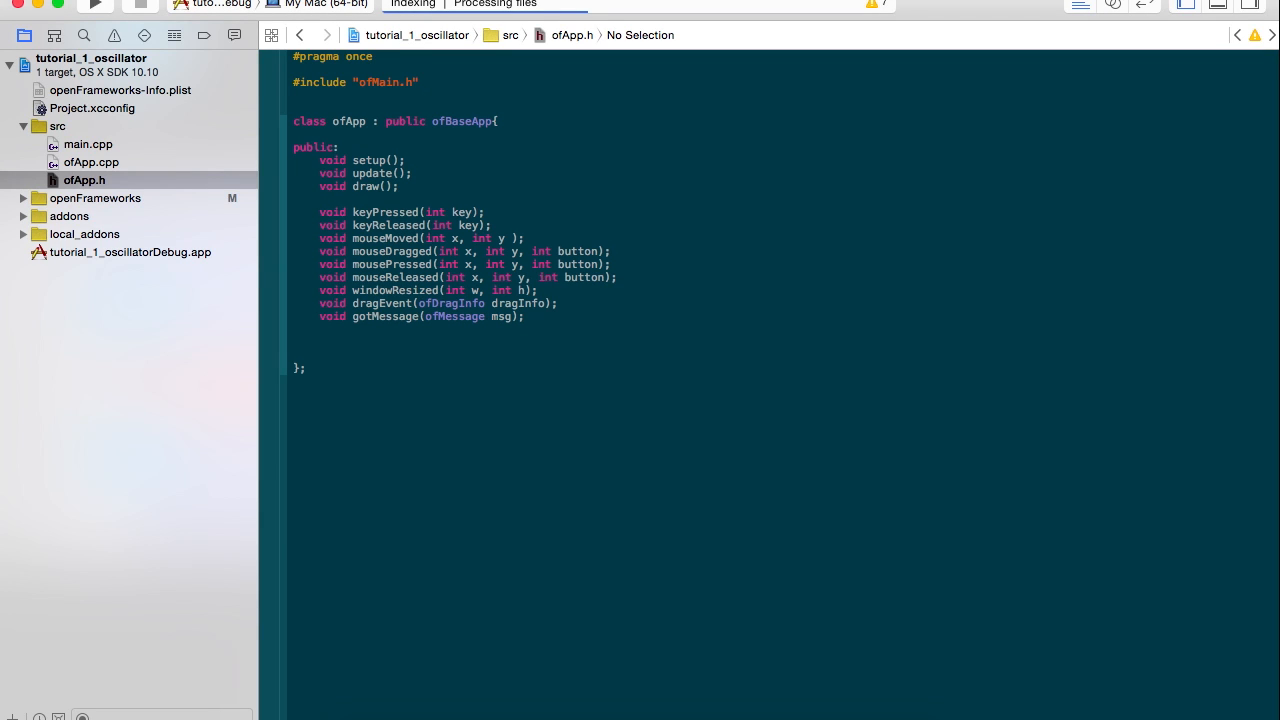
# - Add #include "ofxMaxim.h" on the line below #include "ofMain.h" in ofApp.h
pyautogui.write('#incl')
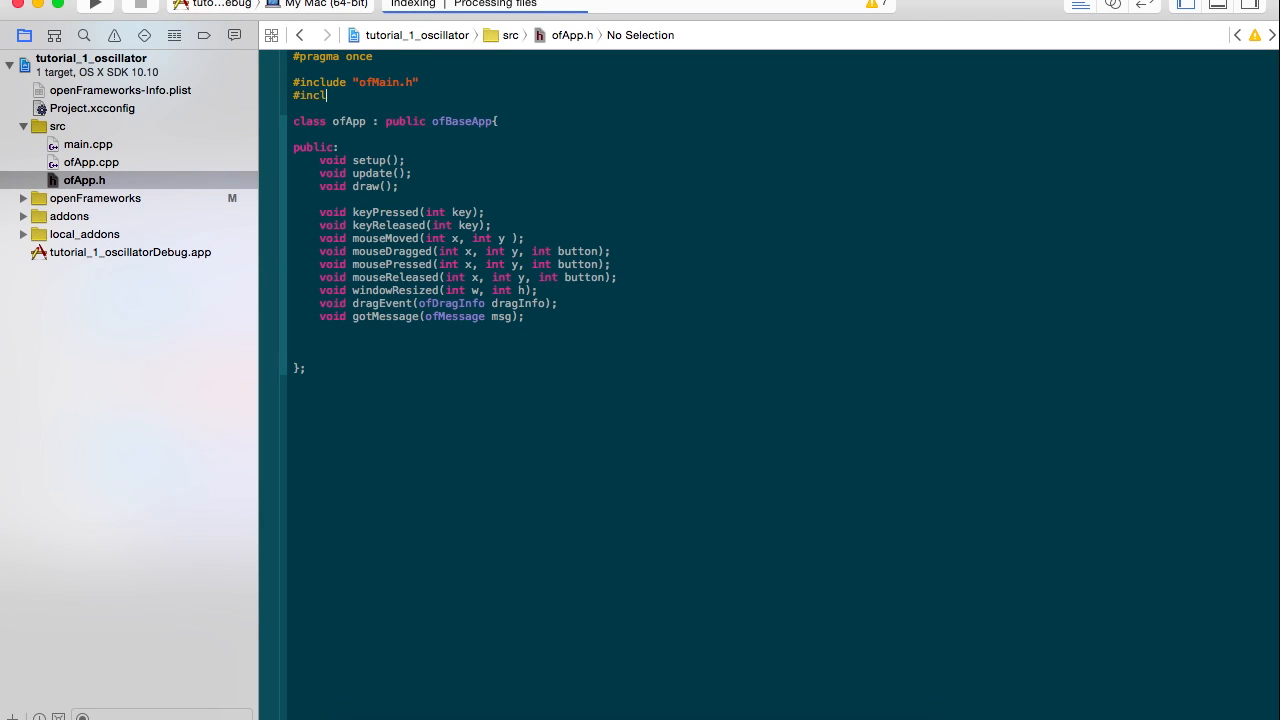
pyautogui.write('ude')
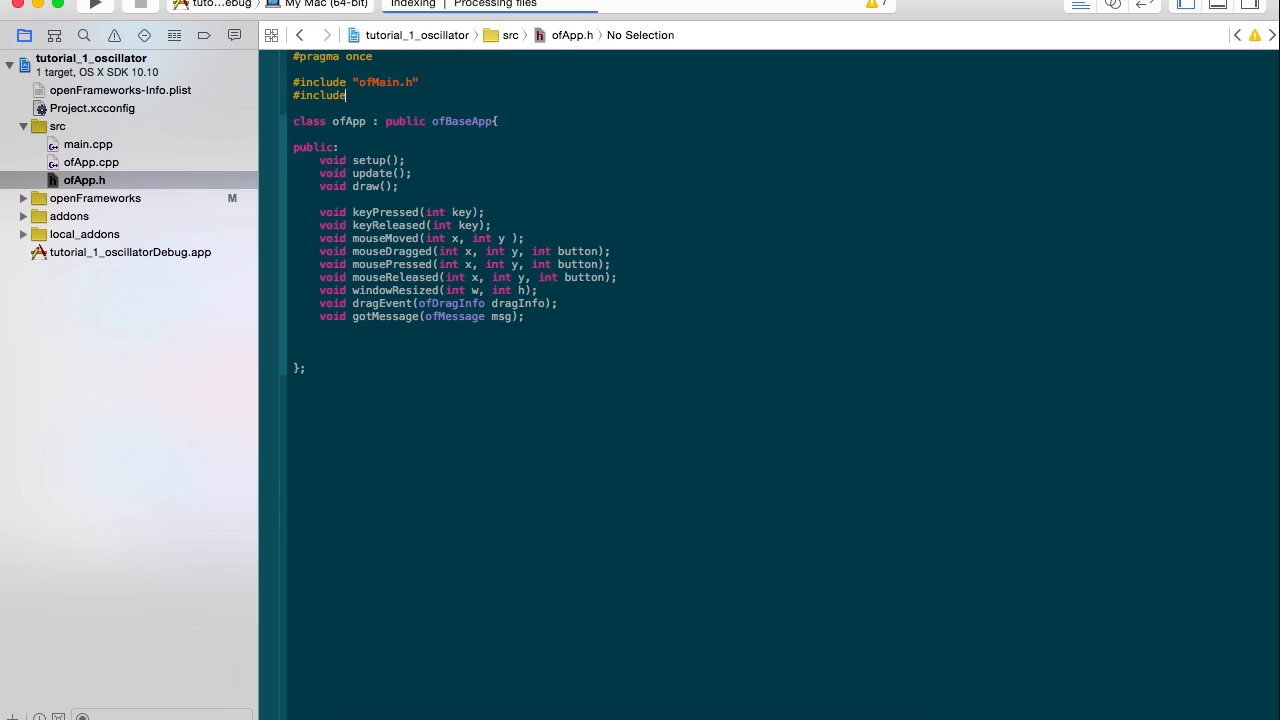
pyautogui.write('"ofxMa')
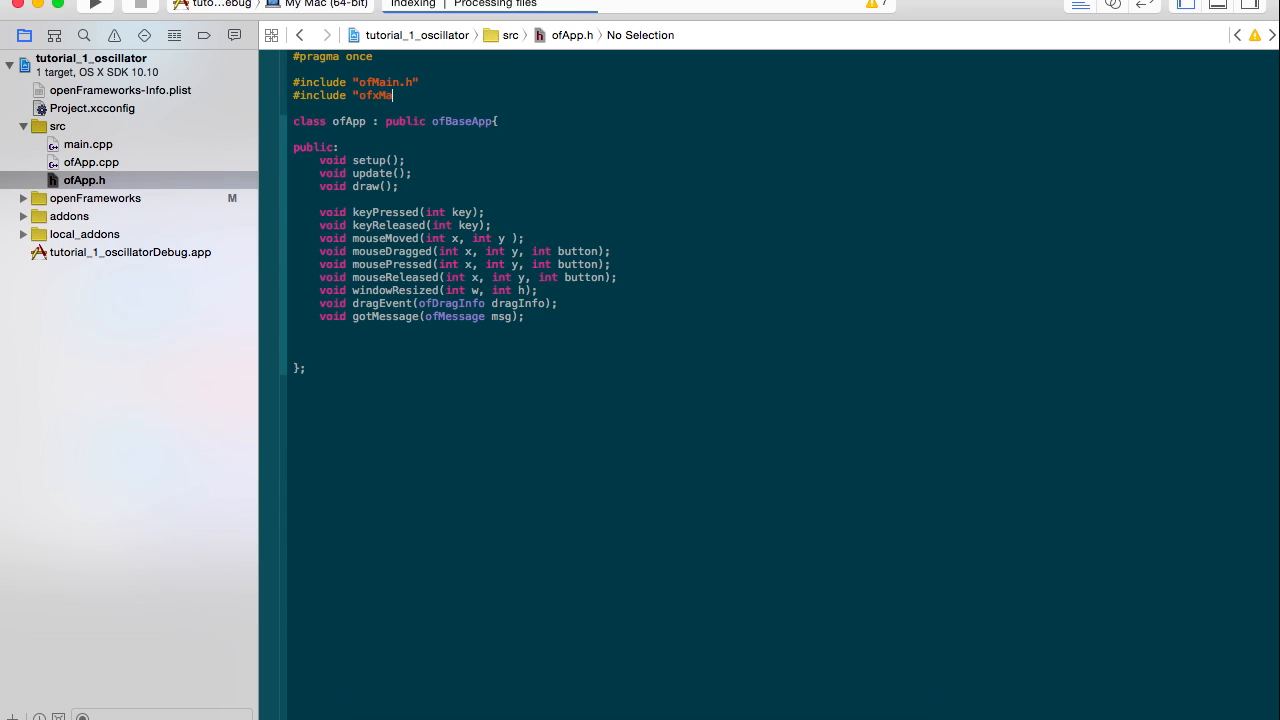
pyautogui.write('xim.h')
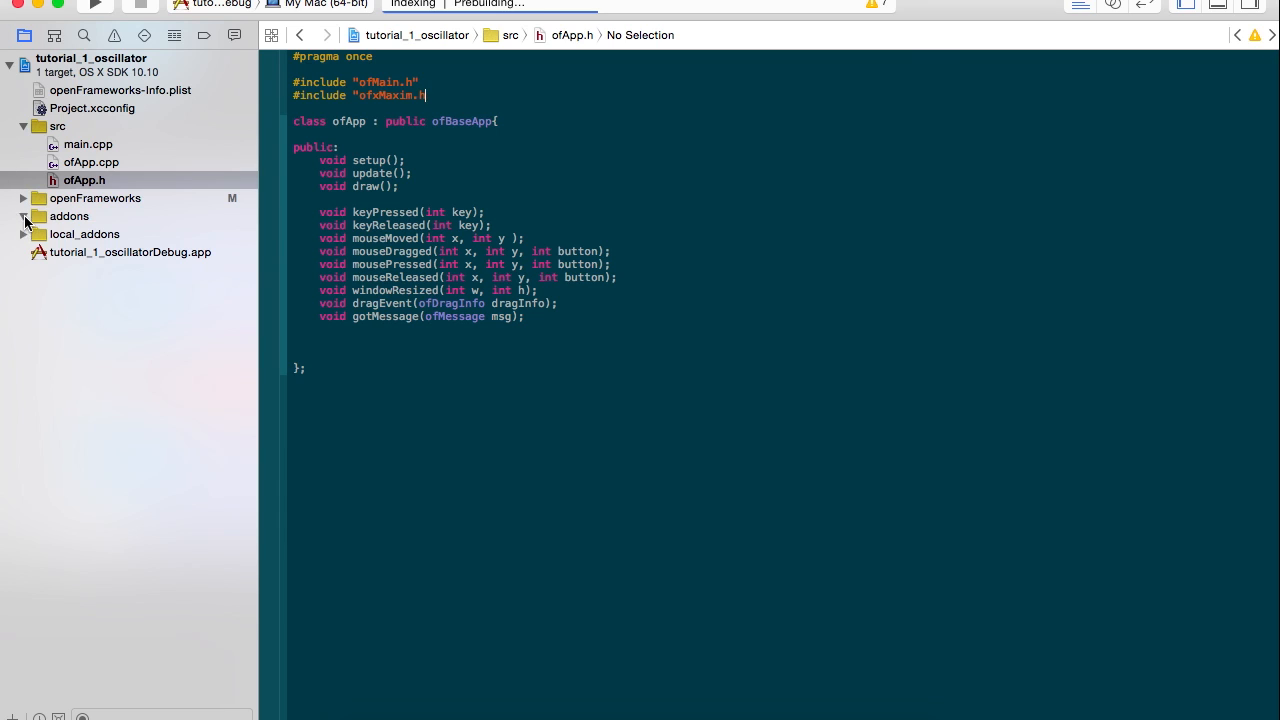
pyautogui.click(23, 216)
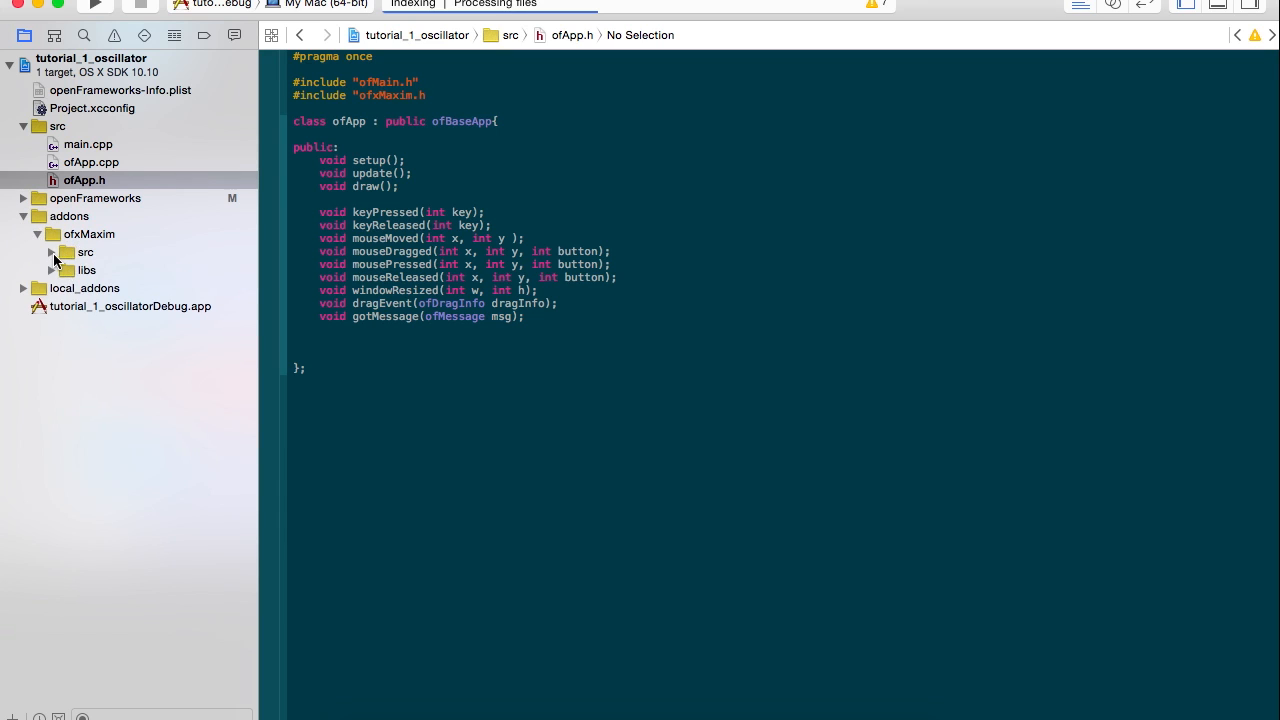
pyautogui.click(52, 252)
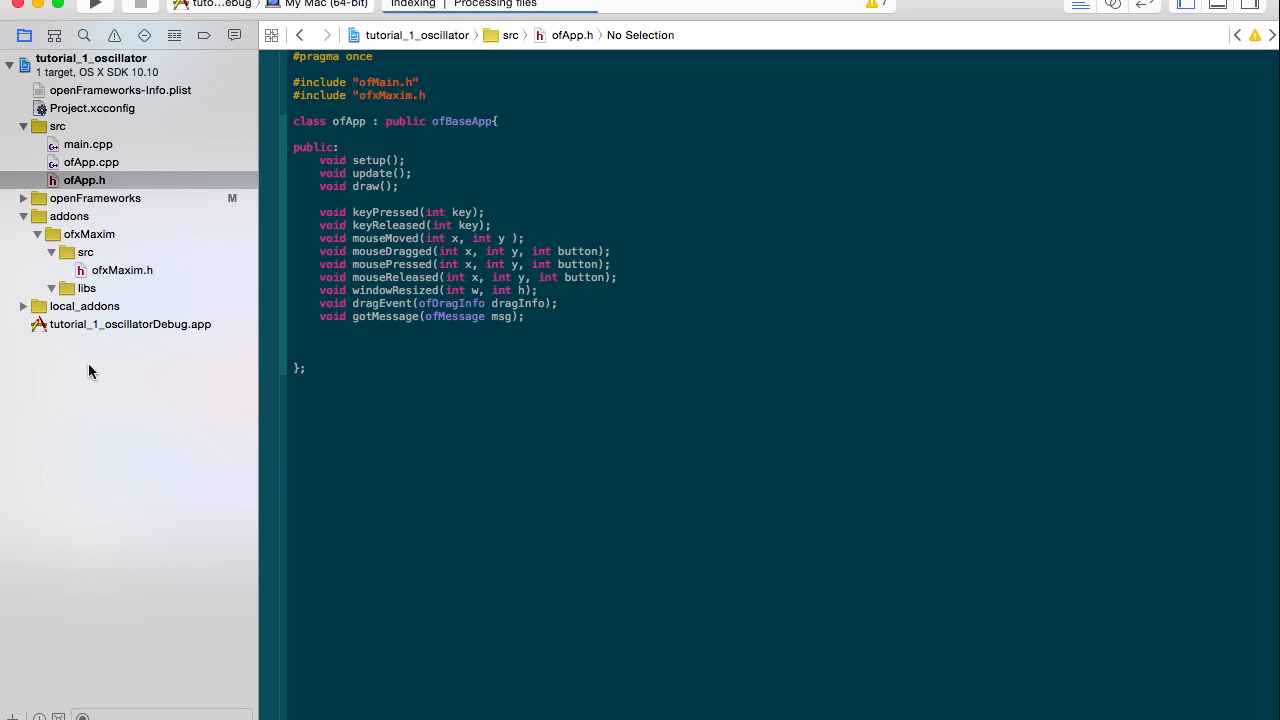
pyautogui.click(51, 288)
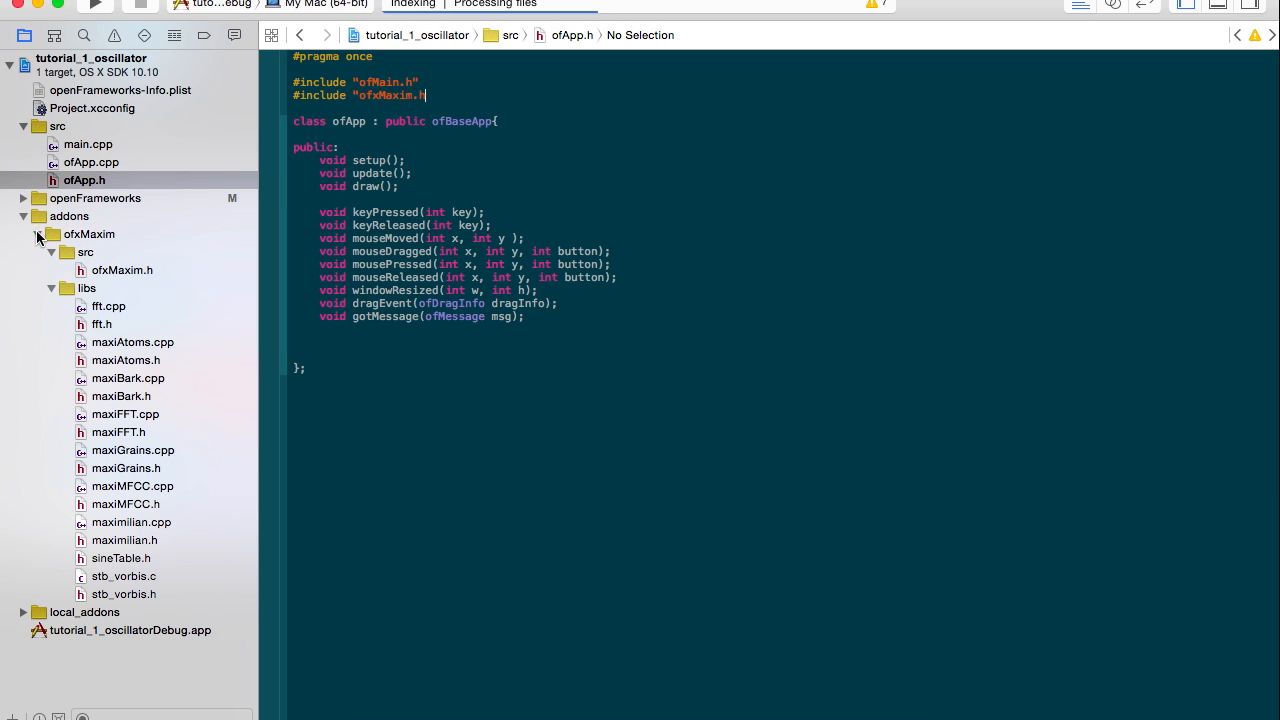
pyautogui.click(23, 216)
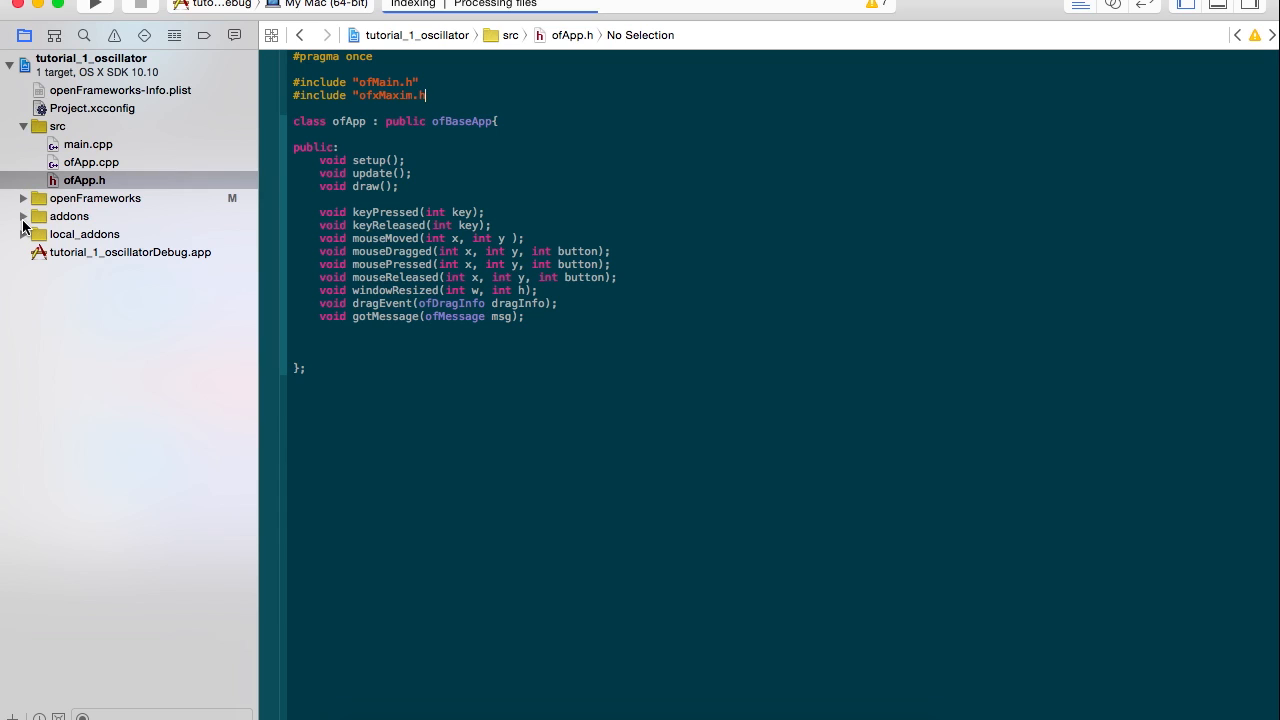
pyautogui.click(320, 342)
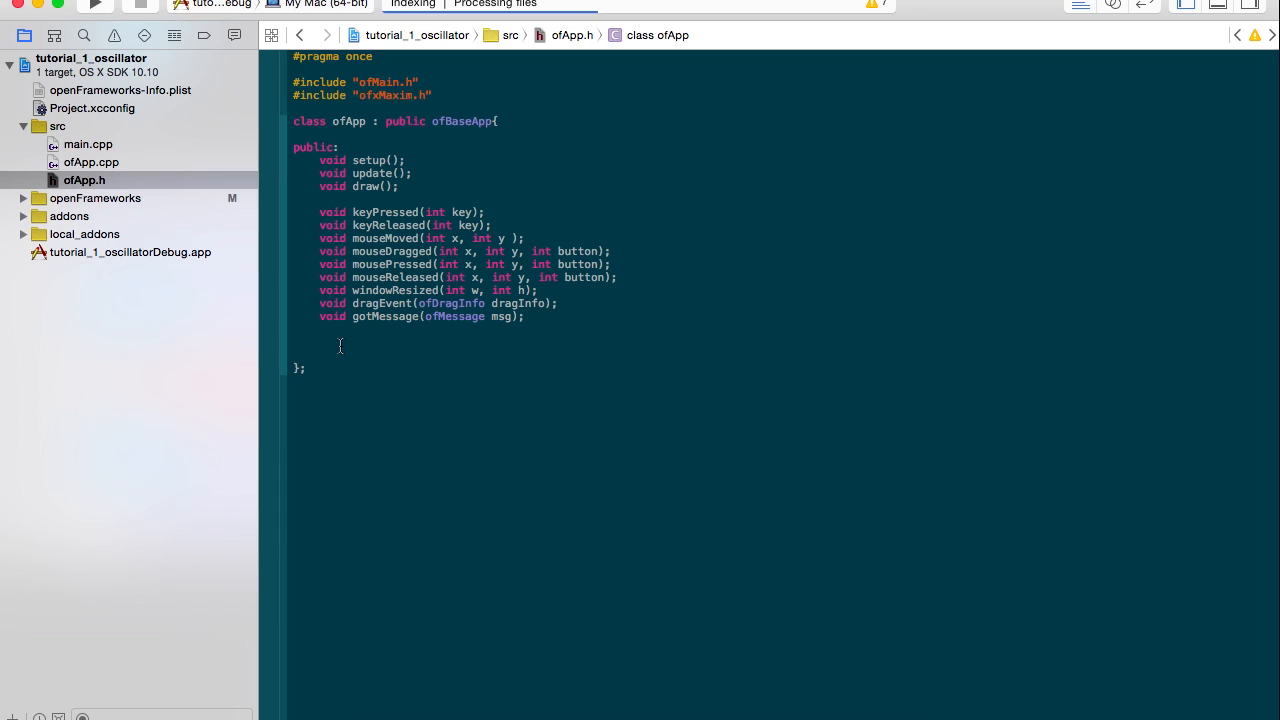
# - Declare void audioOutput(float * buffer, int bufferSize, int nChannels); after gotMessage
pyautogui.write('void')
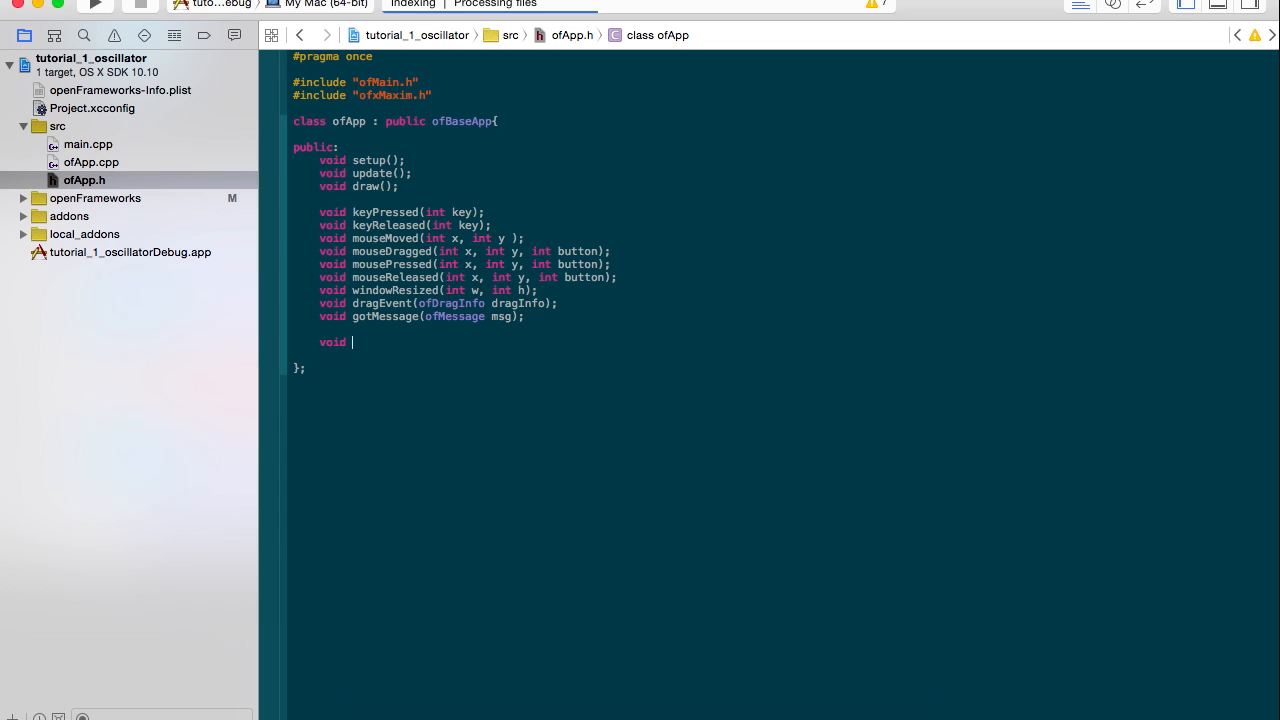
pyautogui.write('audioOut')
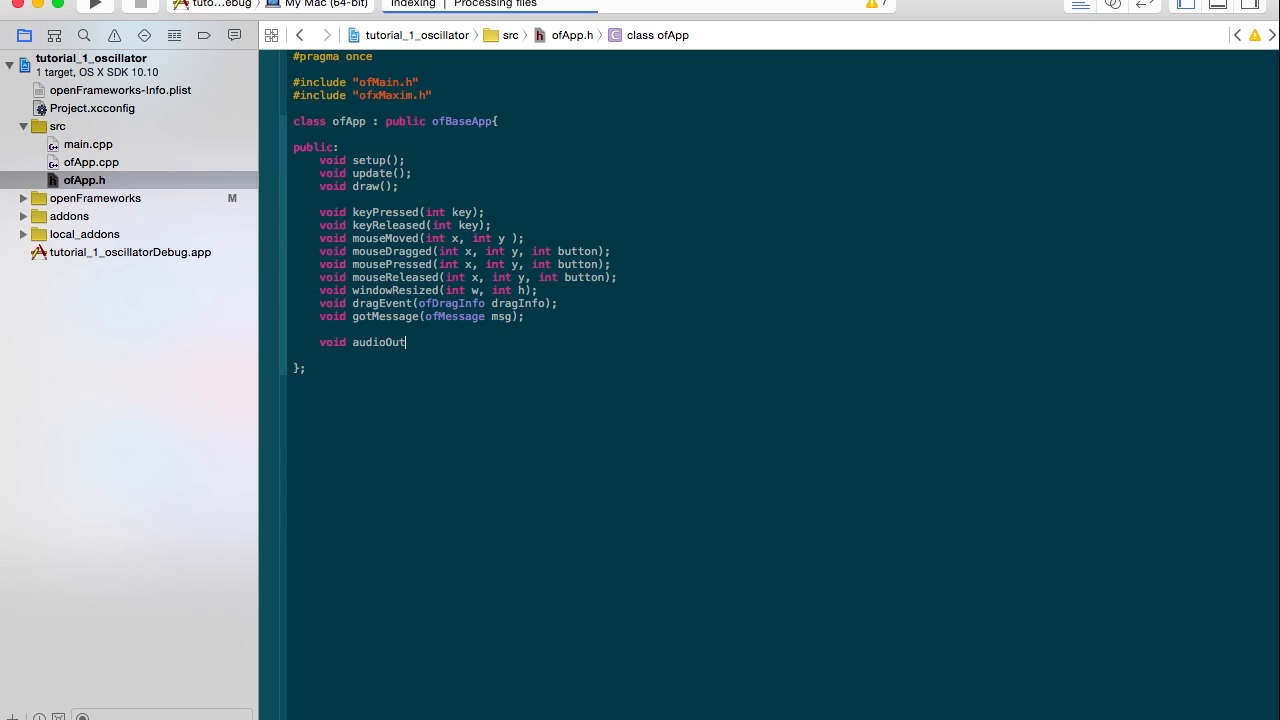
pyautogui.write('put(')
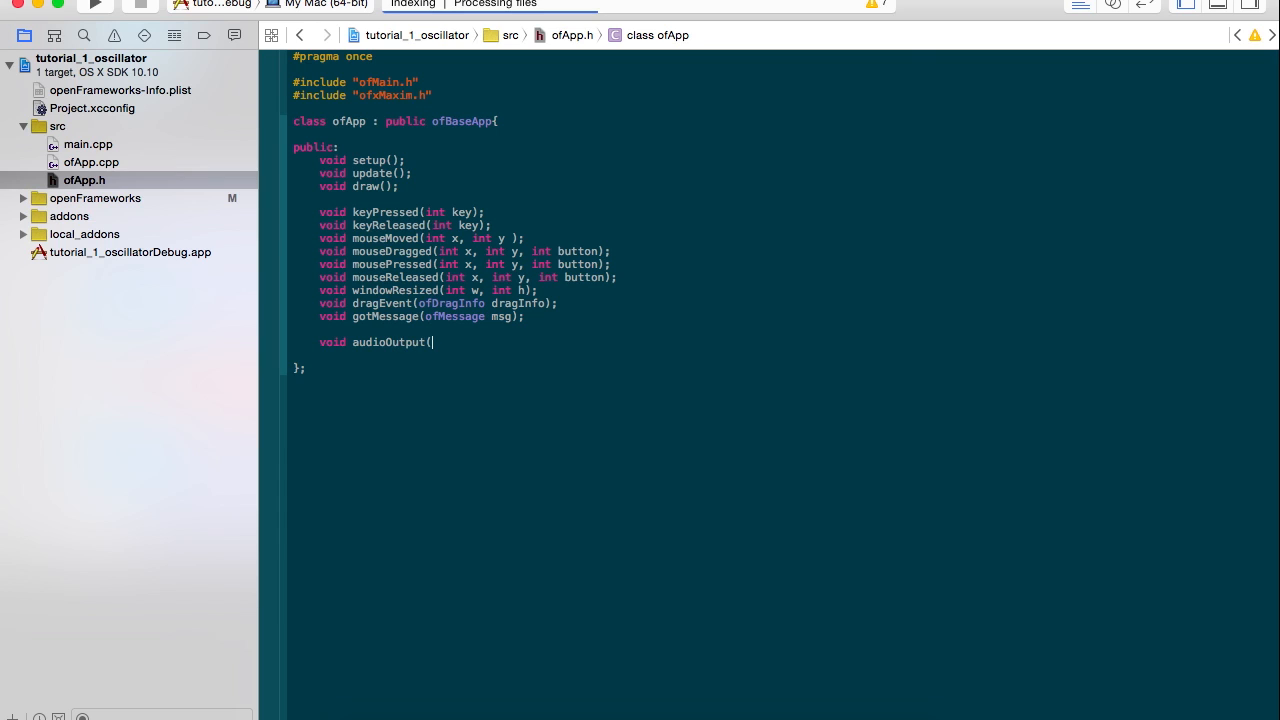
pyautogui.write('float * buffer,')
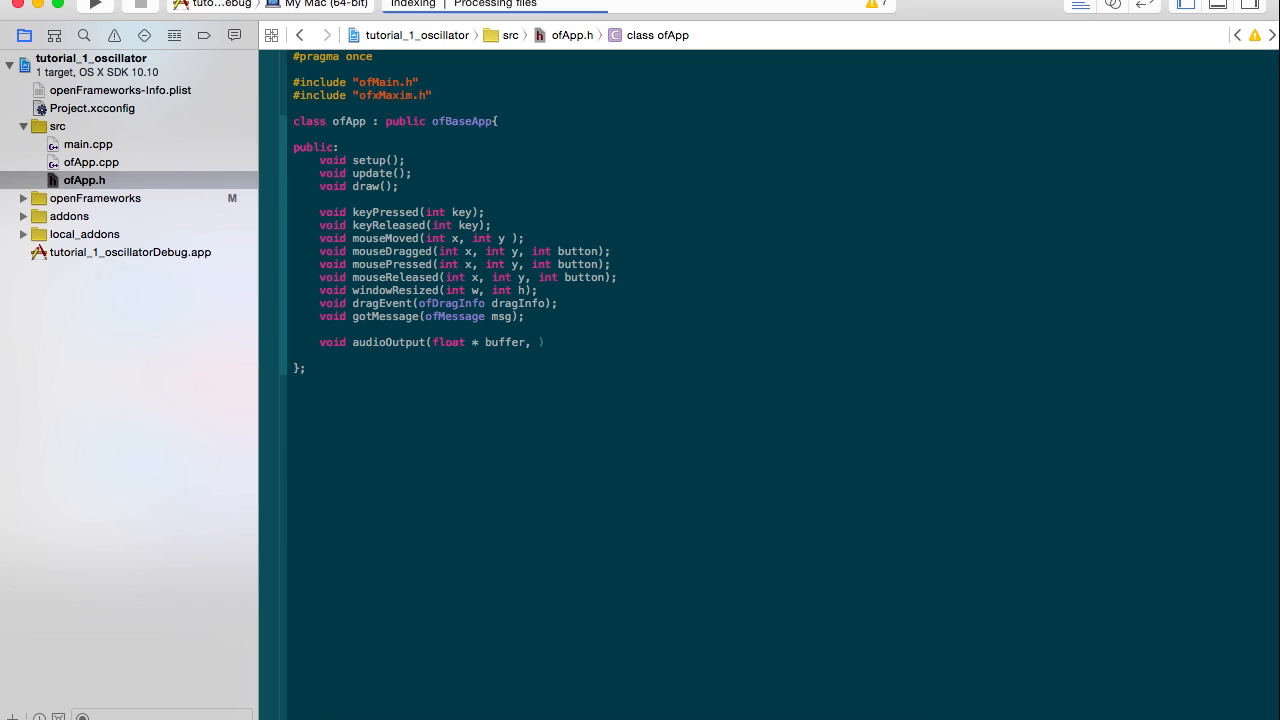
pyautogui.write('int')
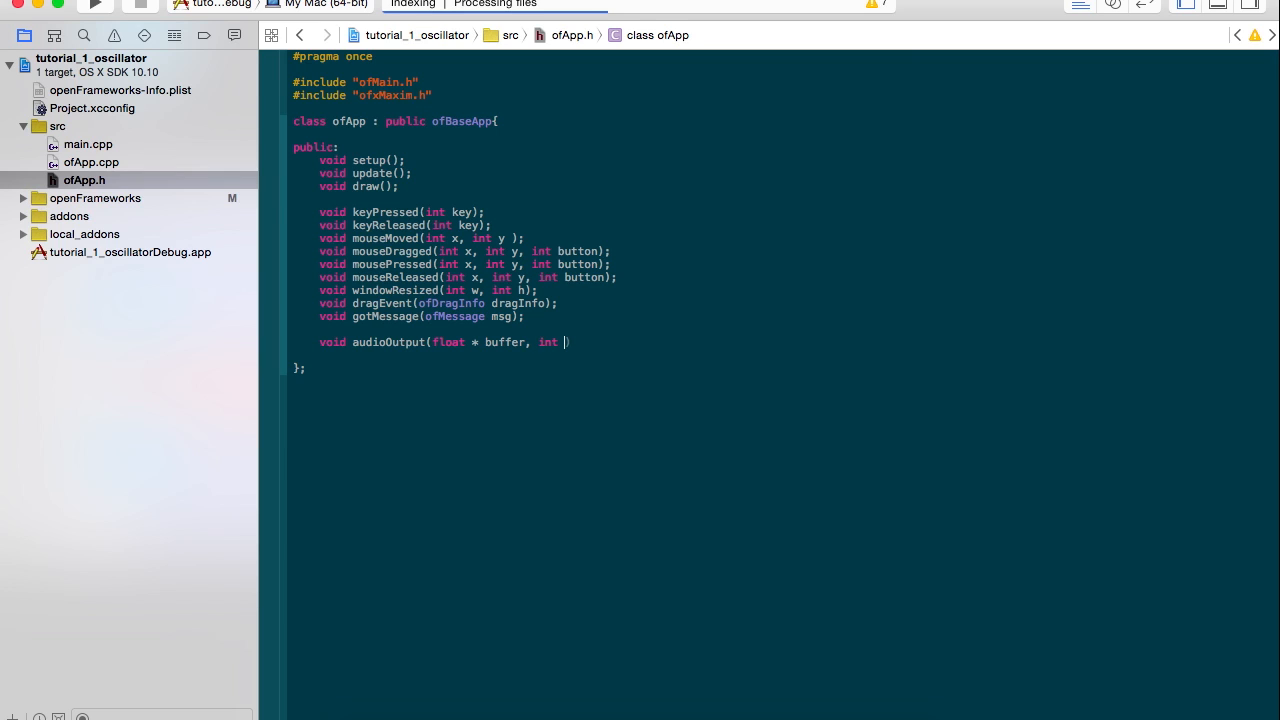
pyautogui.write('bufferSize, int')
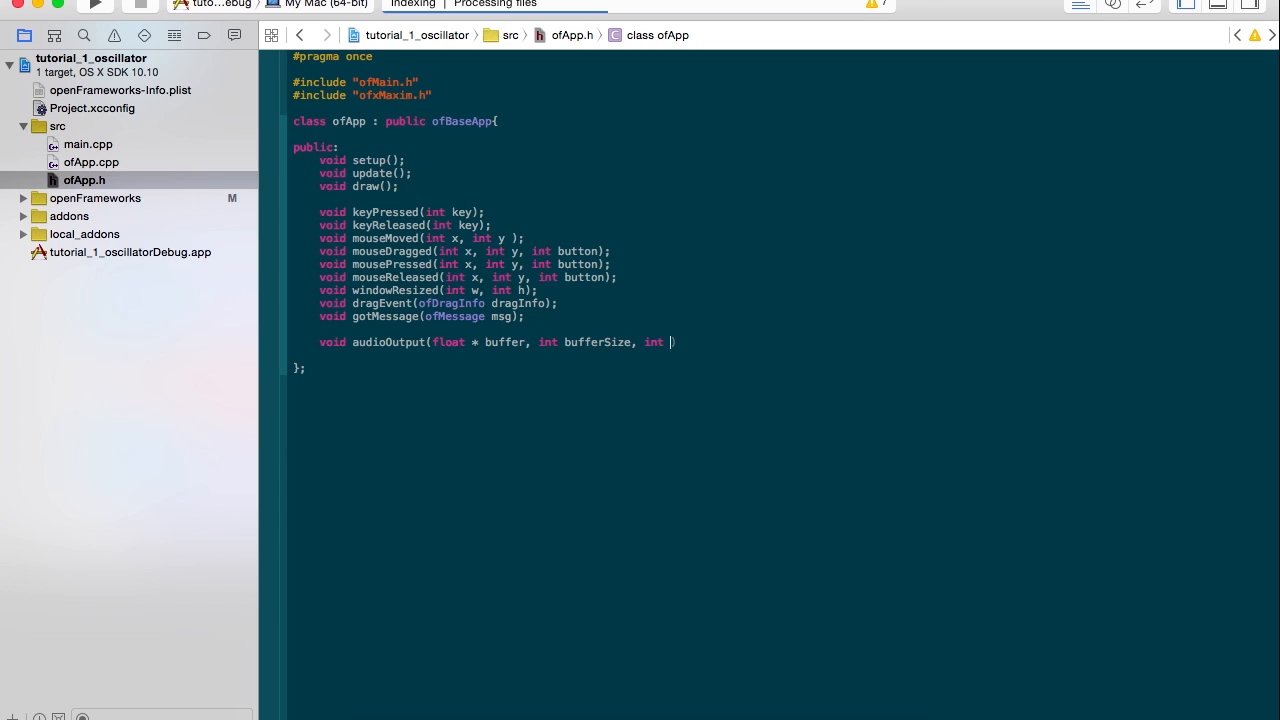
pyautogui.write('nChan')
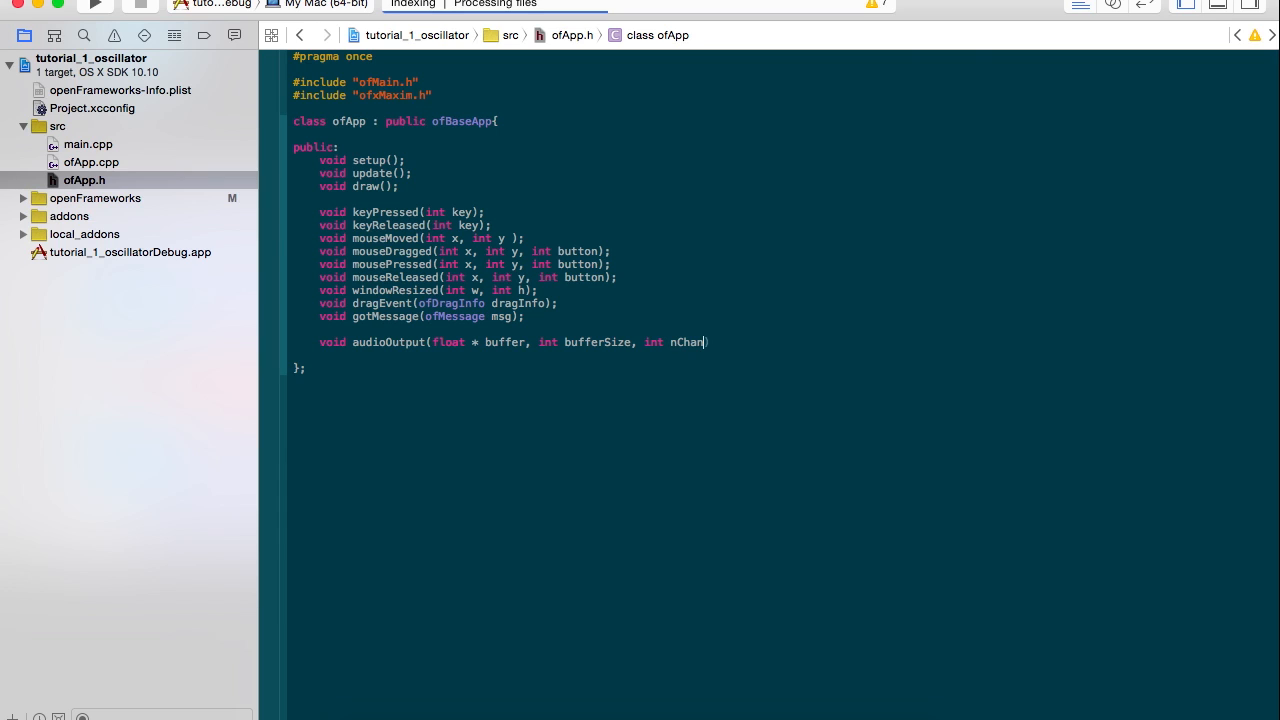
pyautogui.write('nels)')
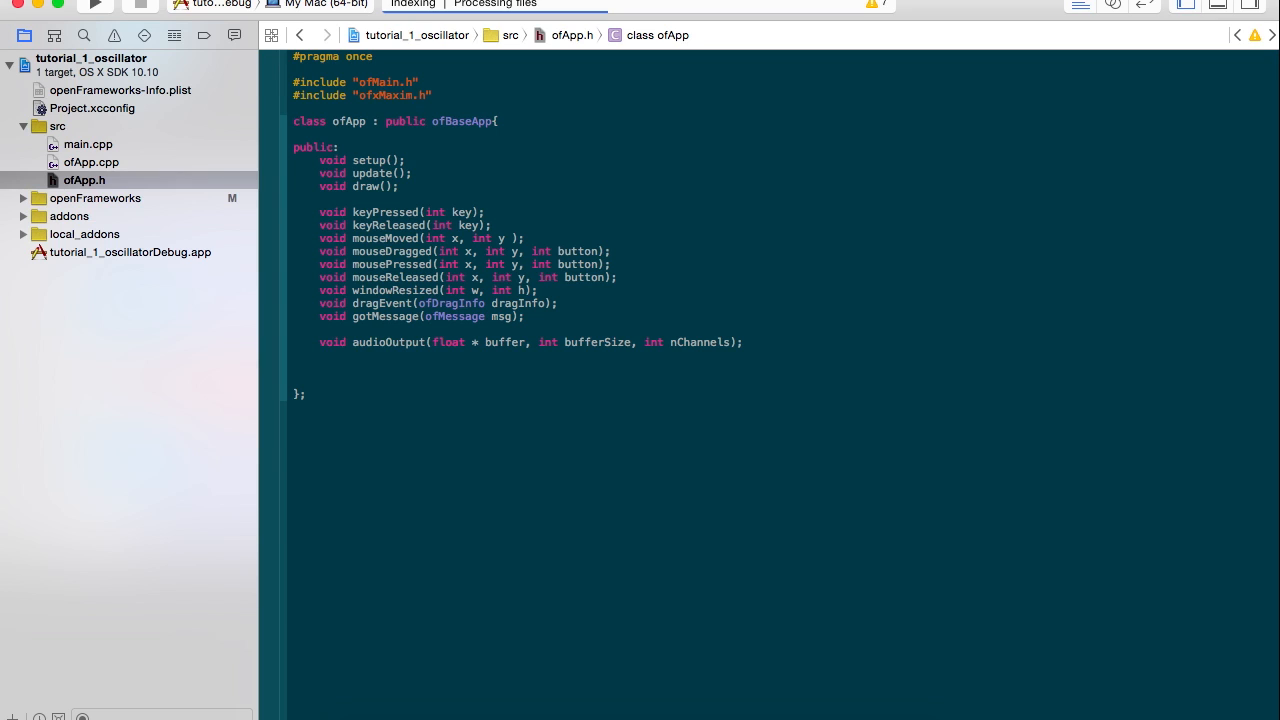
# - Add maxiOsc osc; below the audioOutput declaration, leaving room for more members
pyautogui.write('ma')
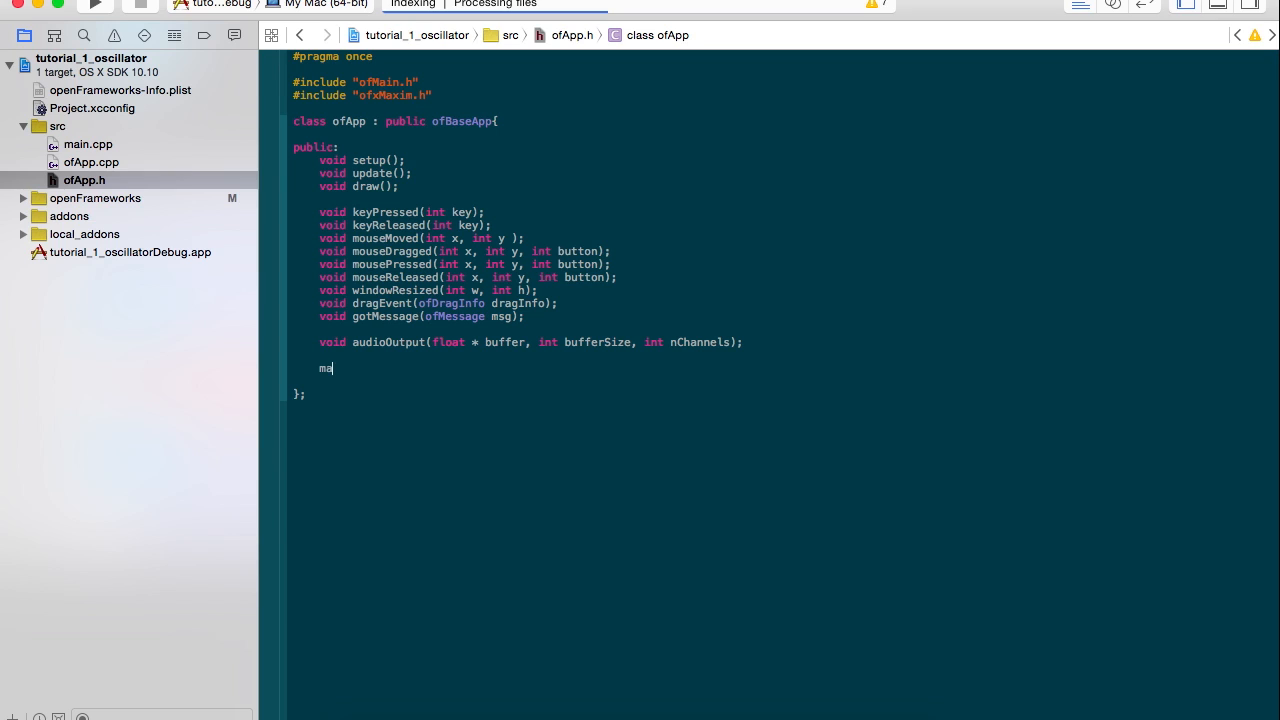
pyautogui.write('xi')
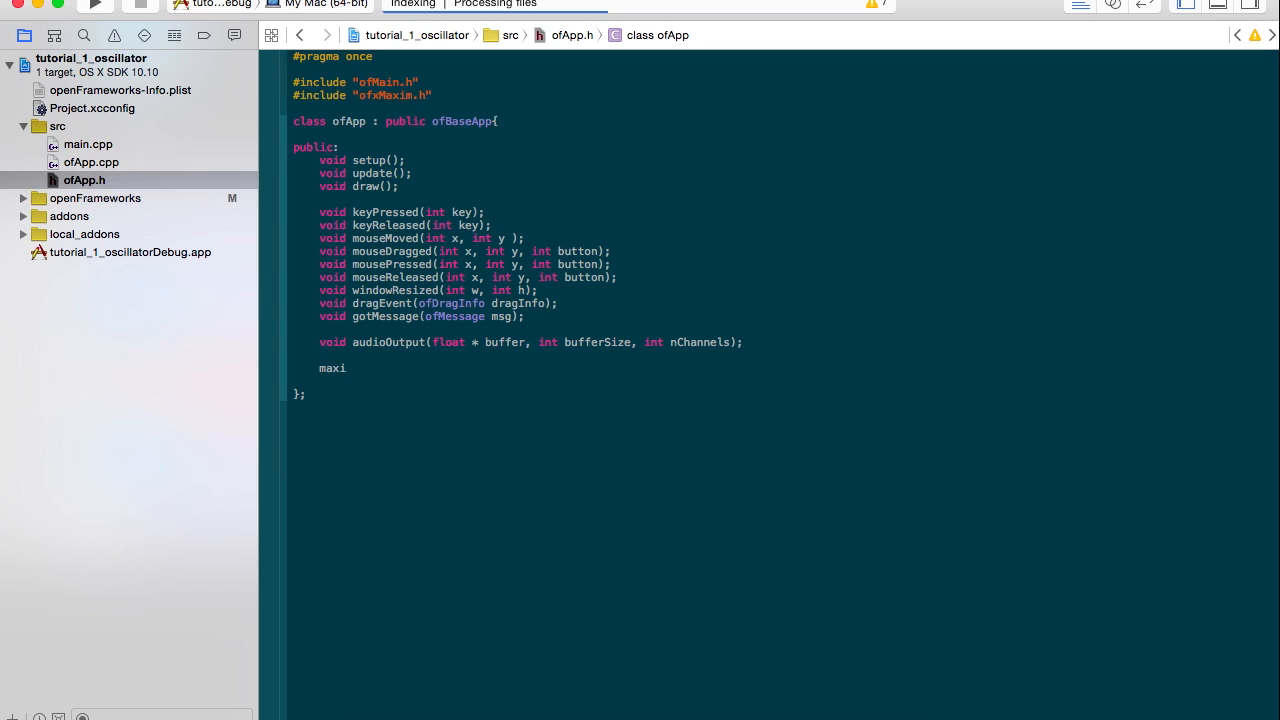
pyautogui.write('Osc osc;')
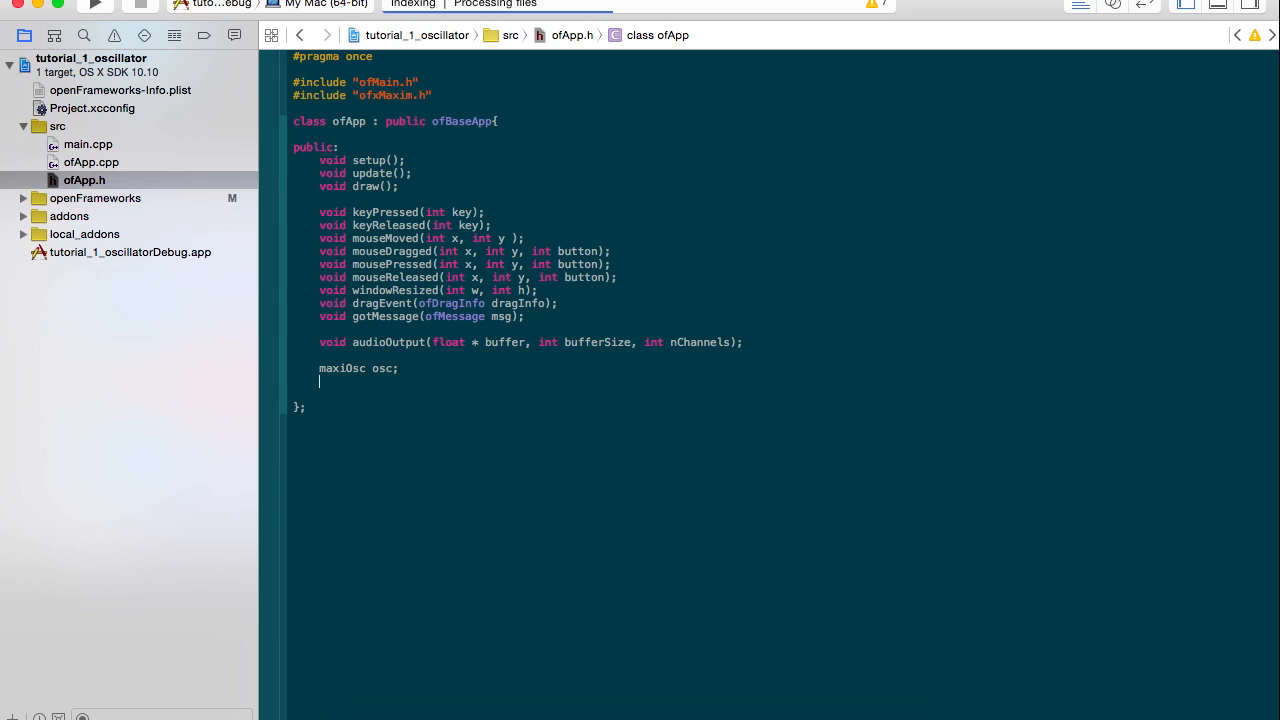
pyautogui.press('Return')
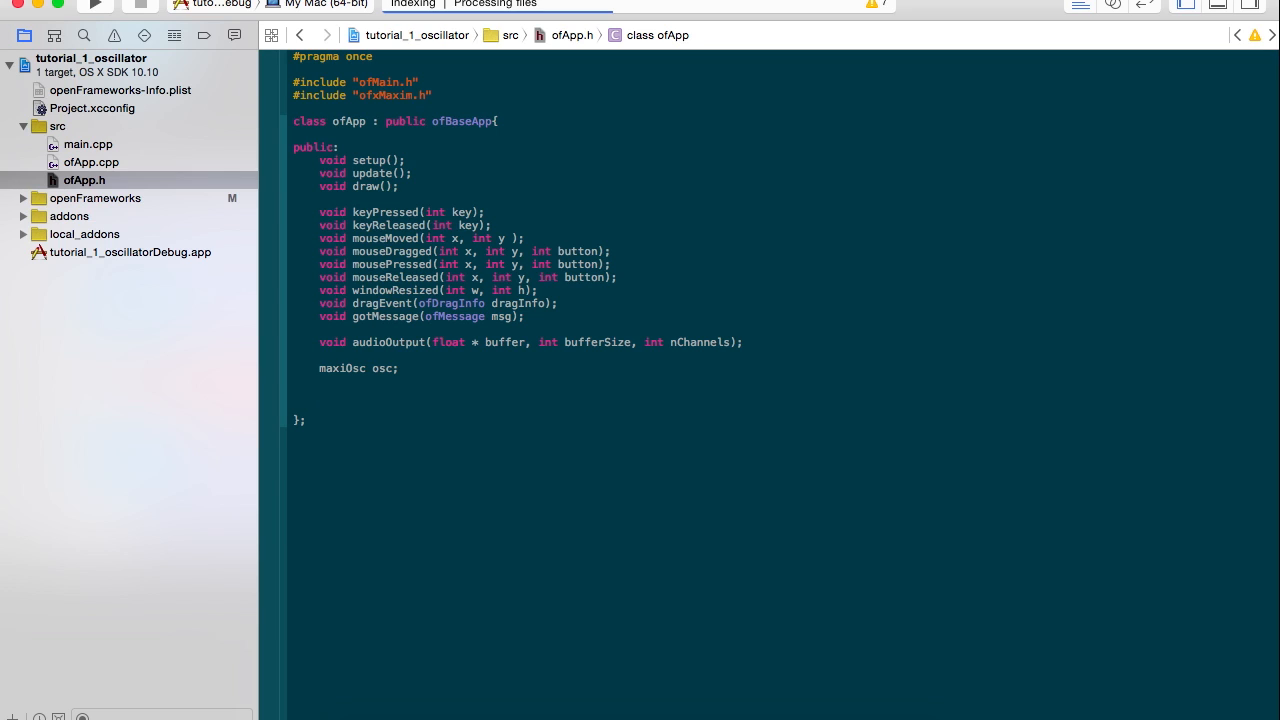
# - Declare double frequency, currentSample; in the ofApp class
pyautogui.write('f')
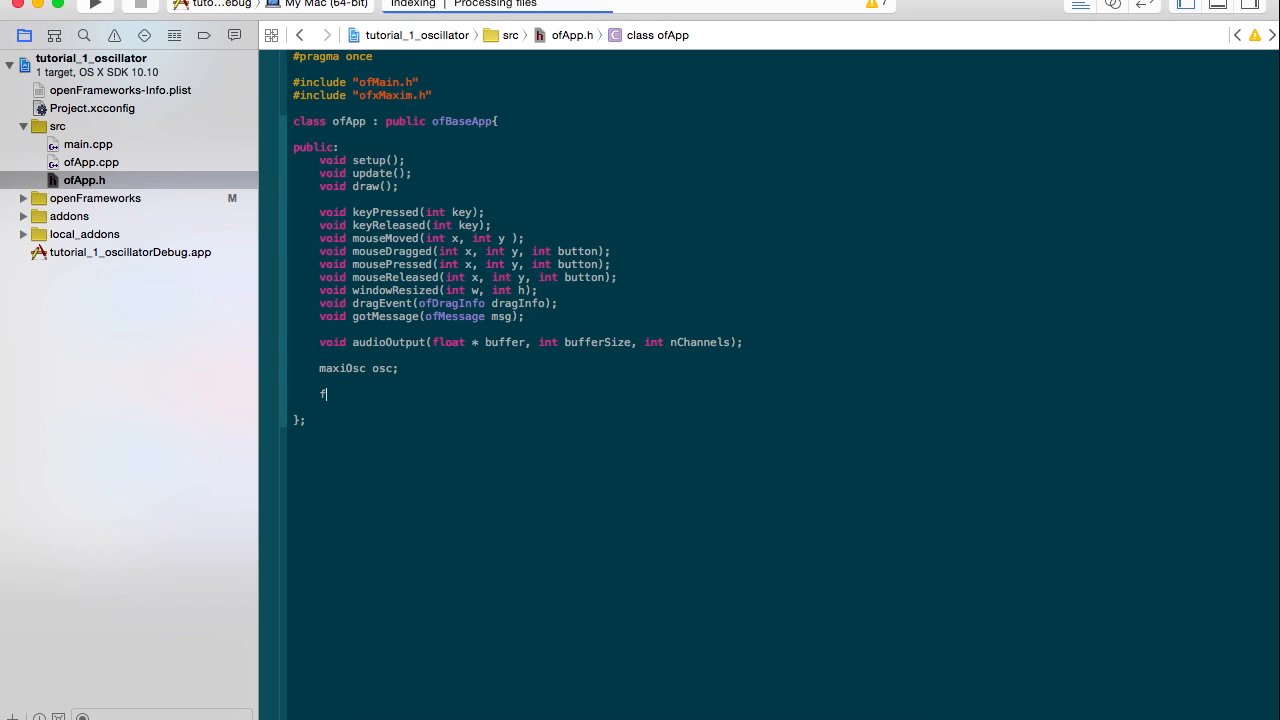
pyautogui.write('ouble')
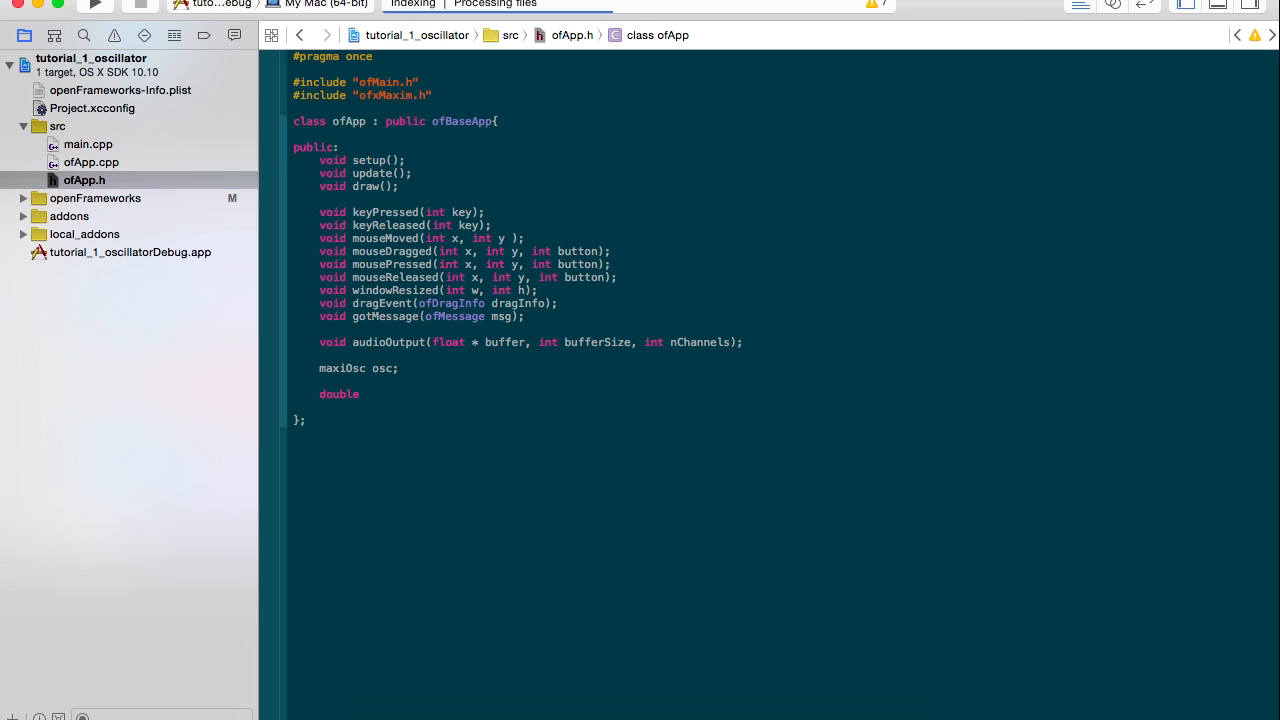
pyautogui.write('freq')
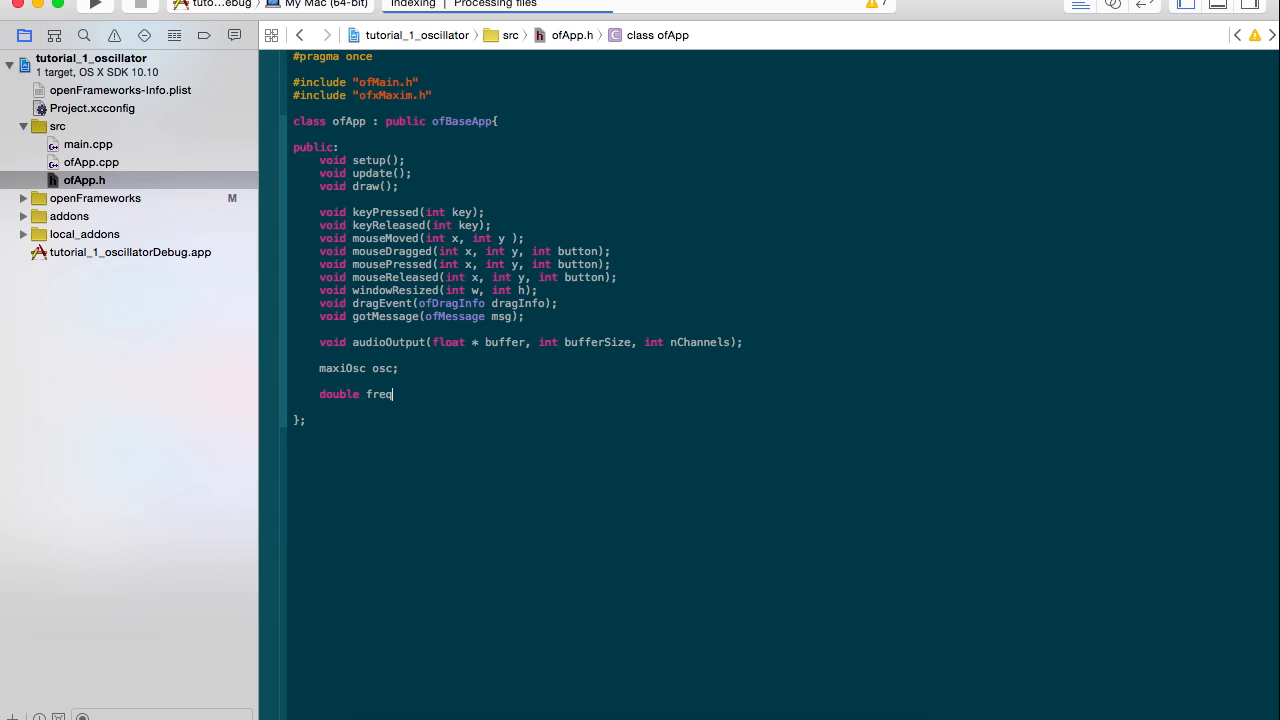
pyautogui.write('uency')
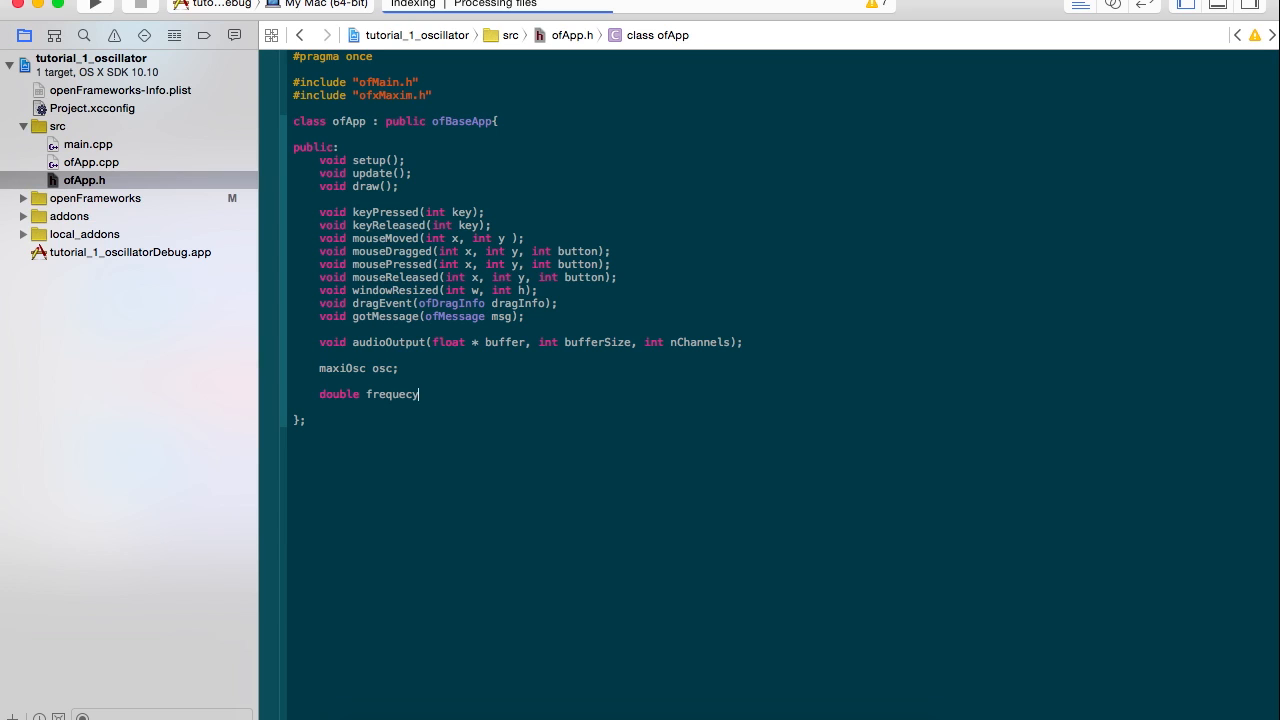
pyautogui.press('BackSpace')
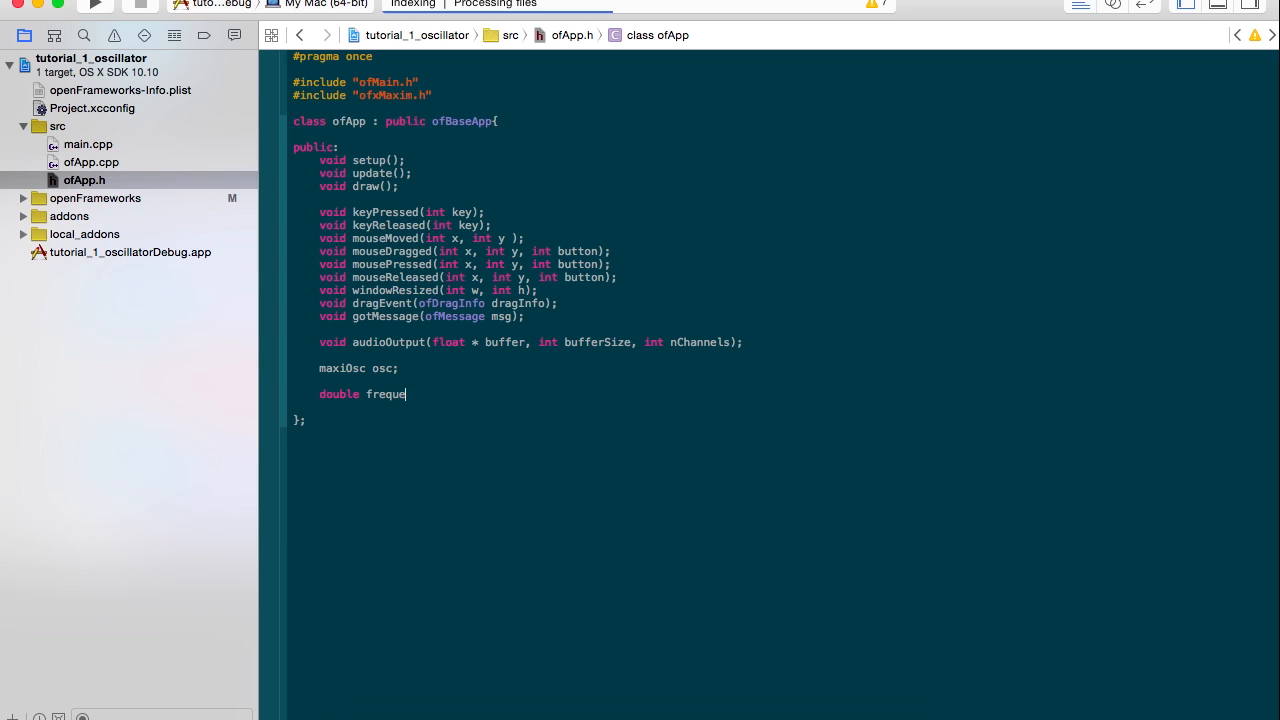
pyautogui.write('ncy')
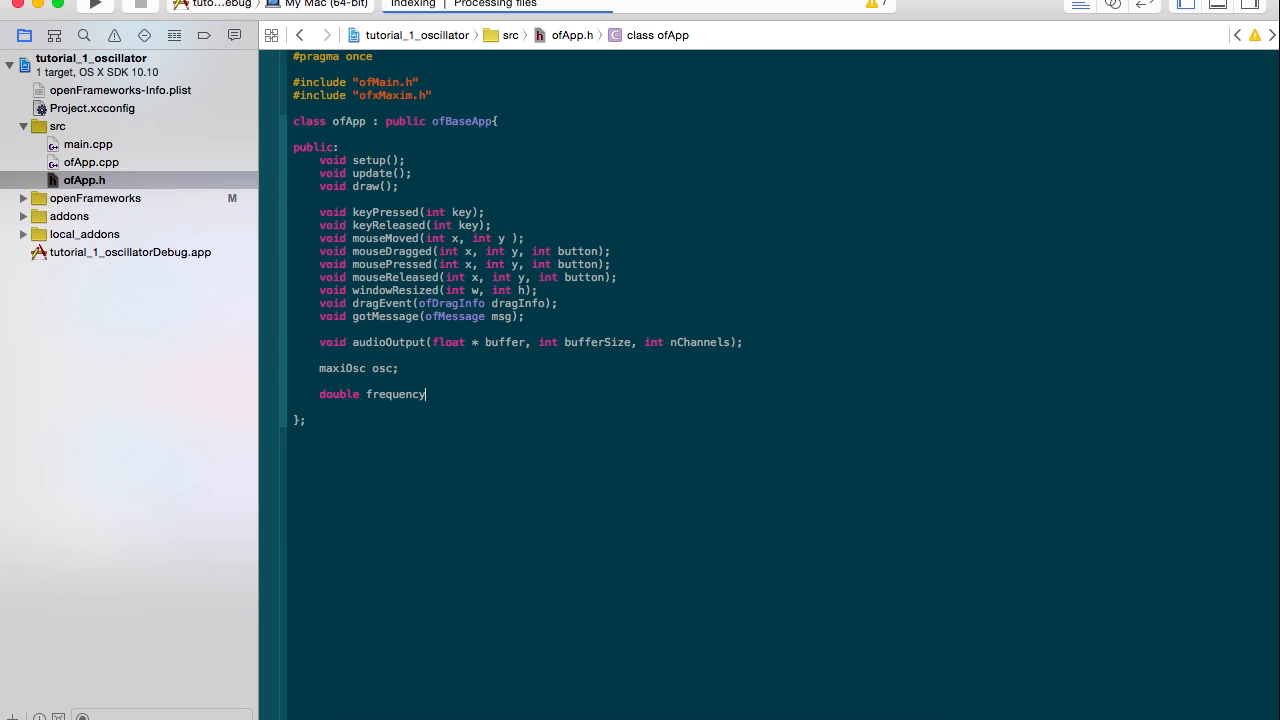
pyautogui.write(',')
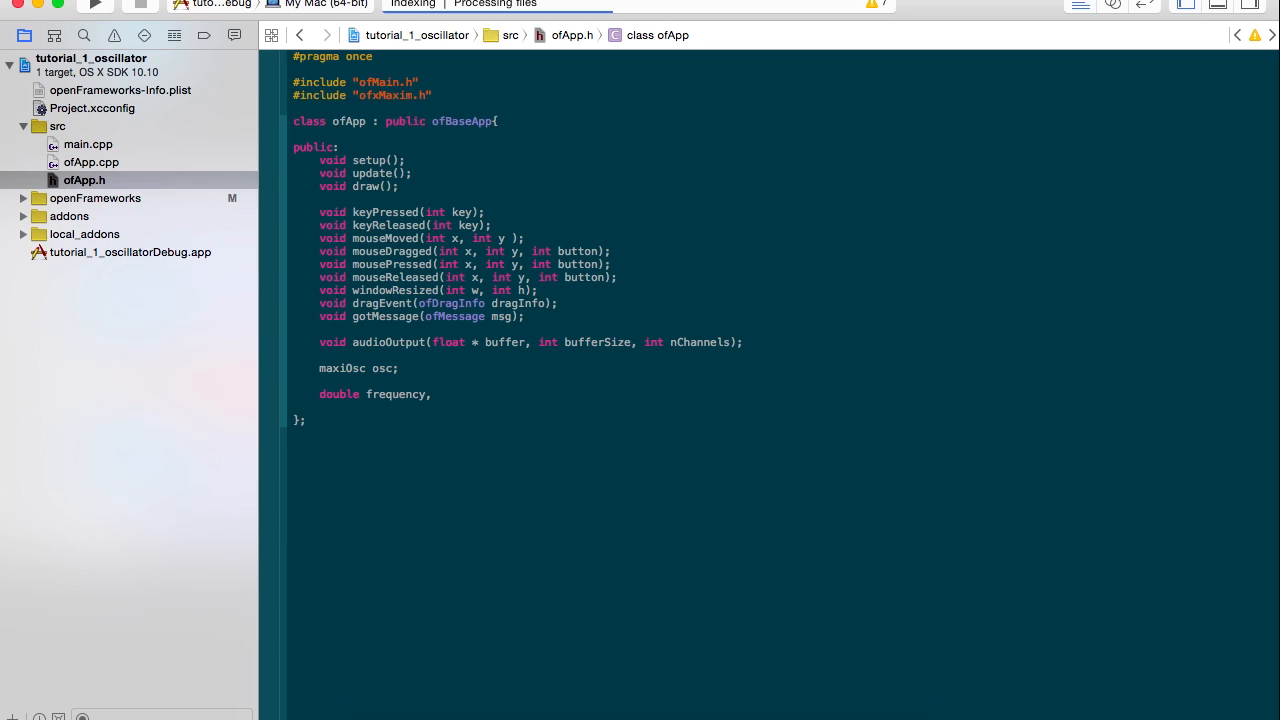
pyautogui.write('sample')
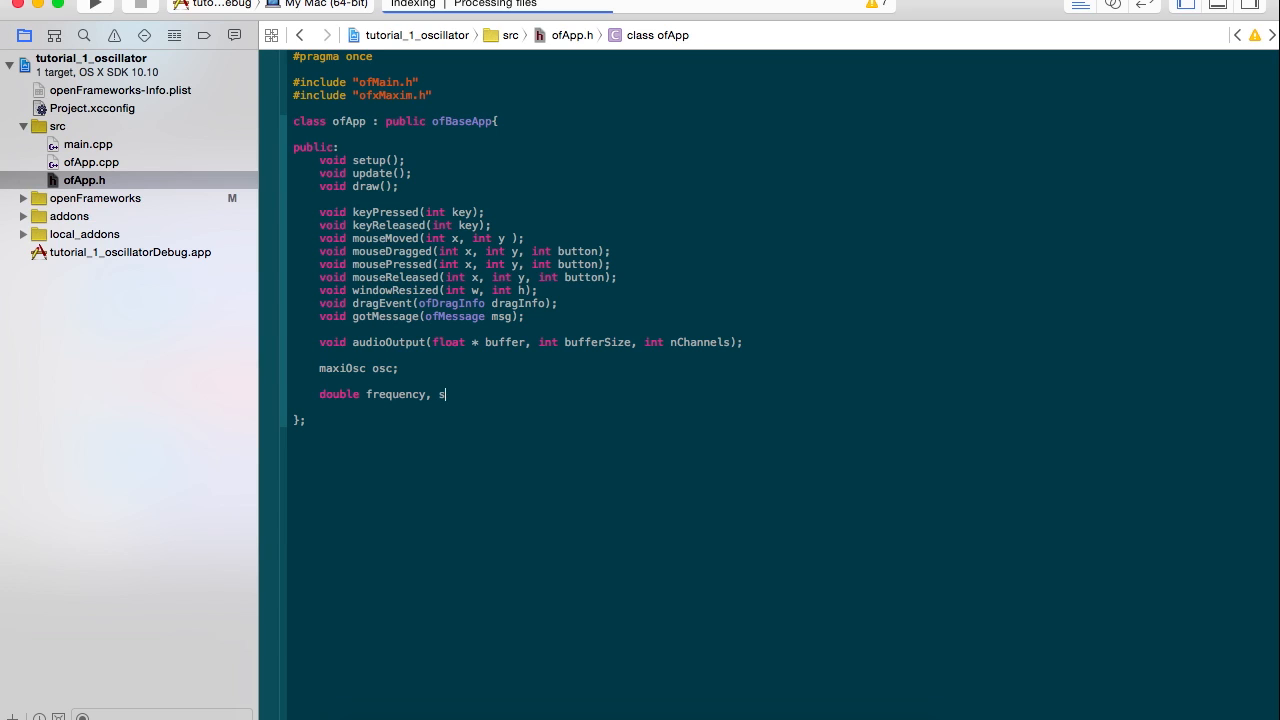
pyautogui.write('urrent')
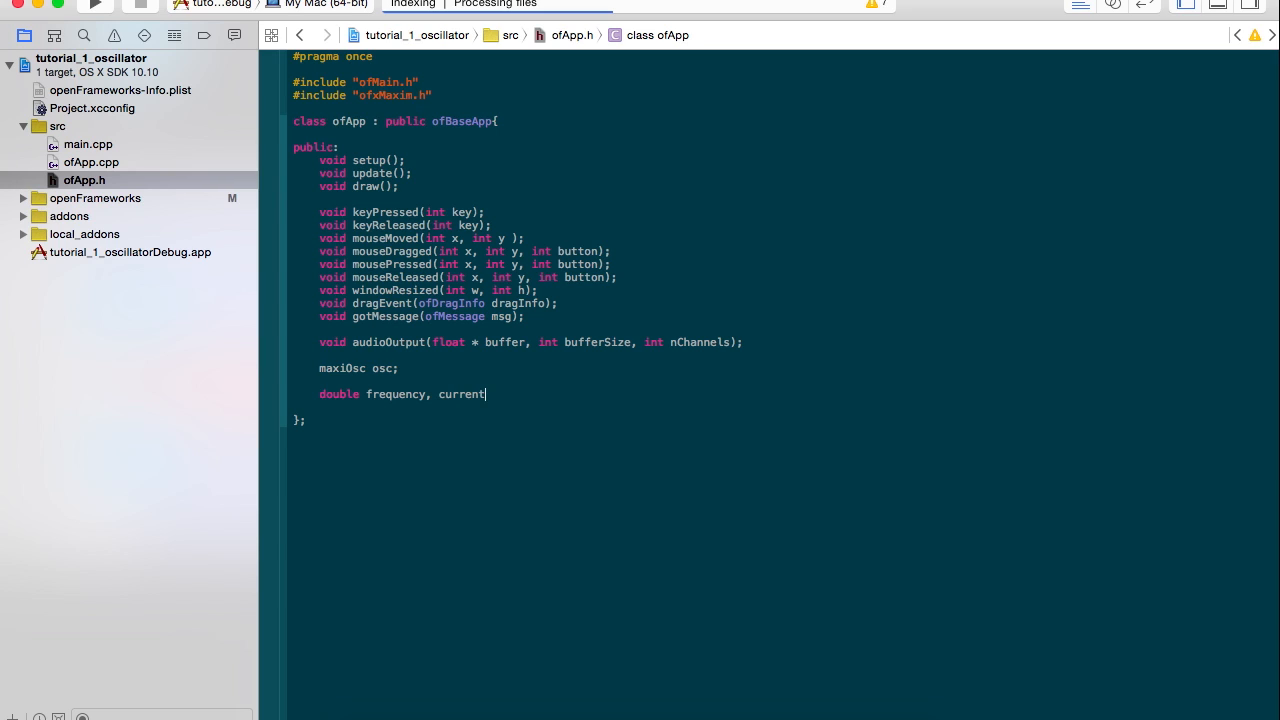
pyautogui.write('Su')
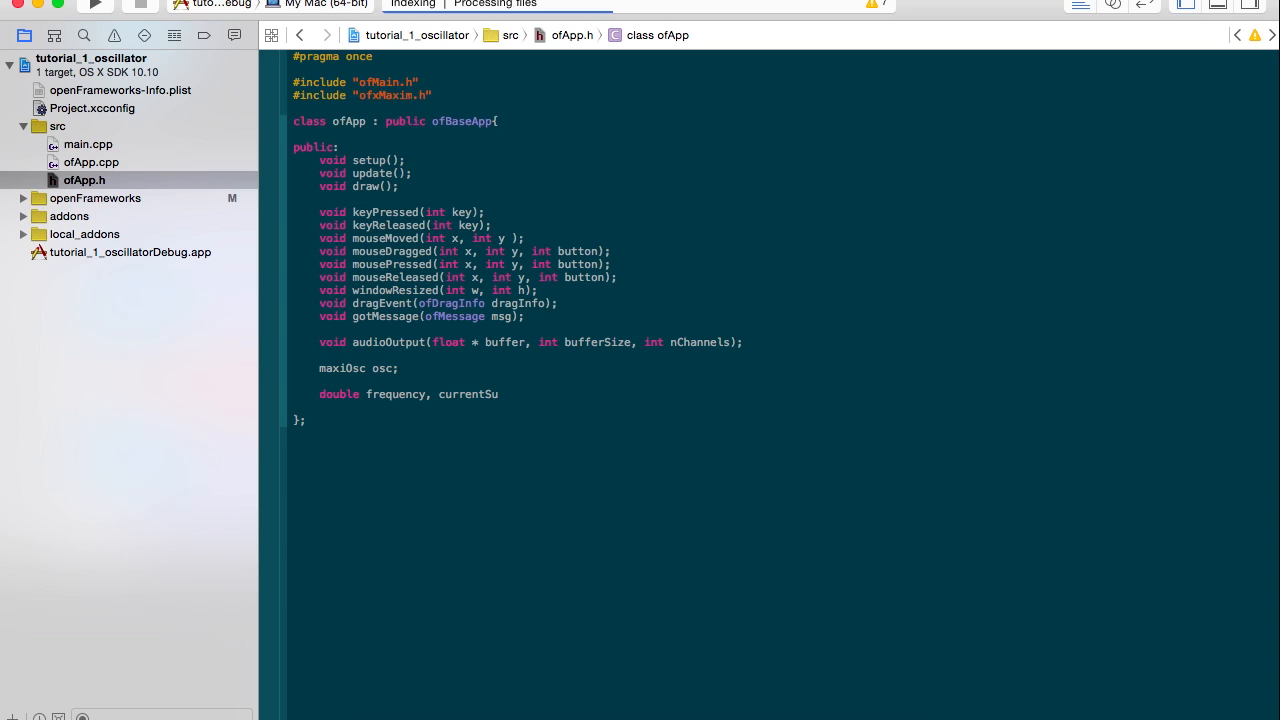
pyautogui.click(498, 394)
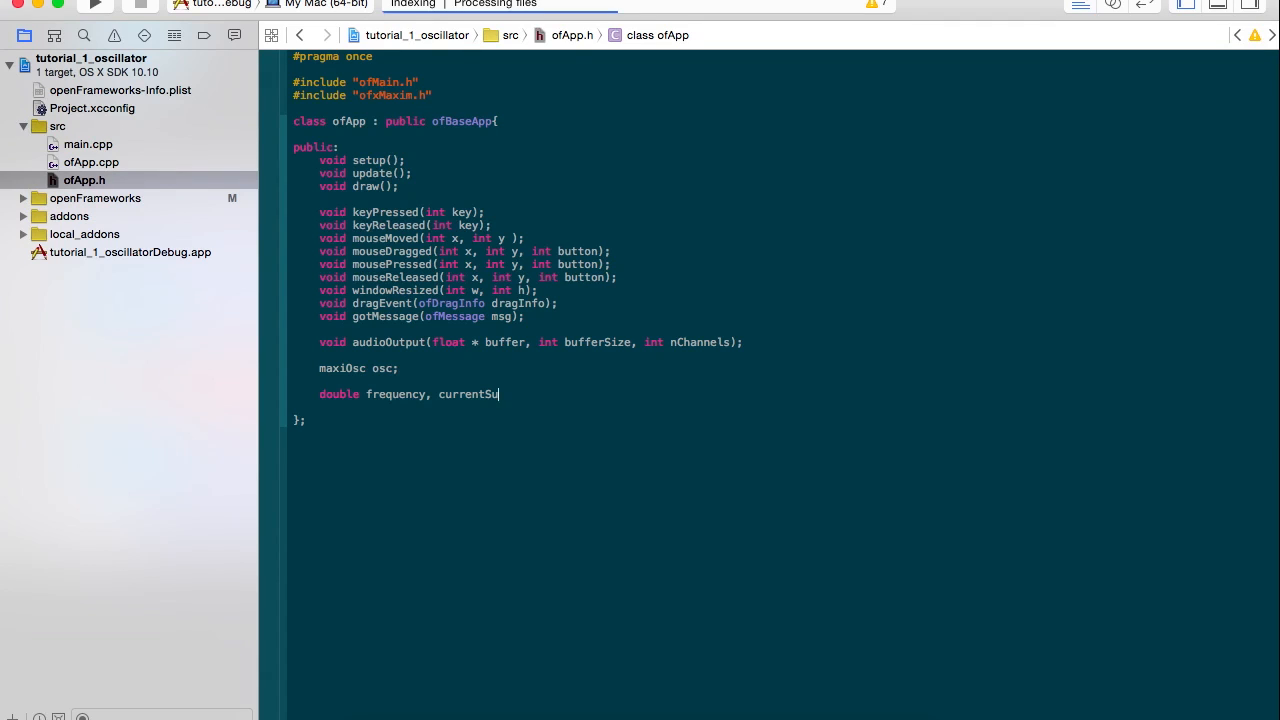
pyautogui.write('mple;')
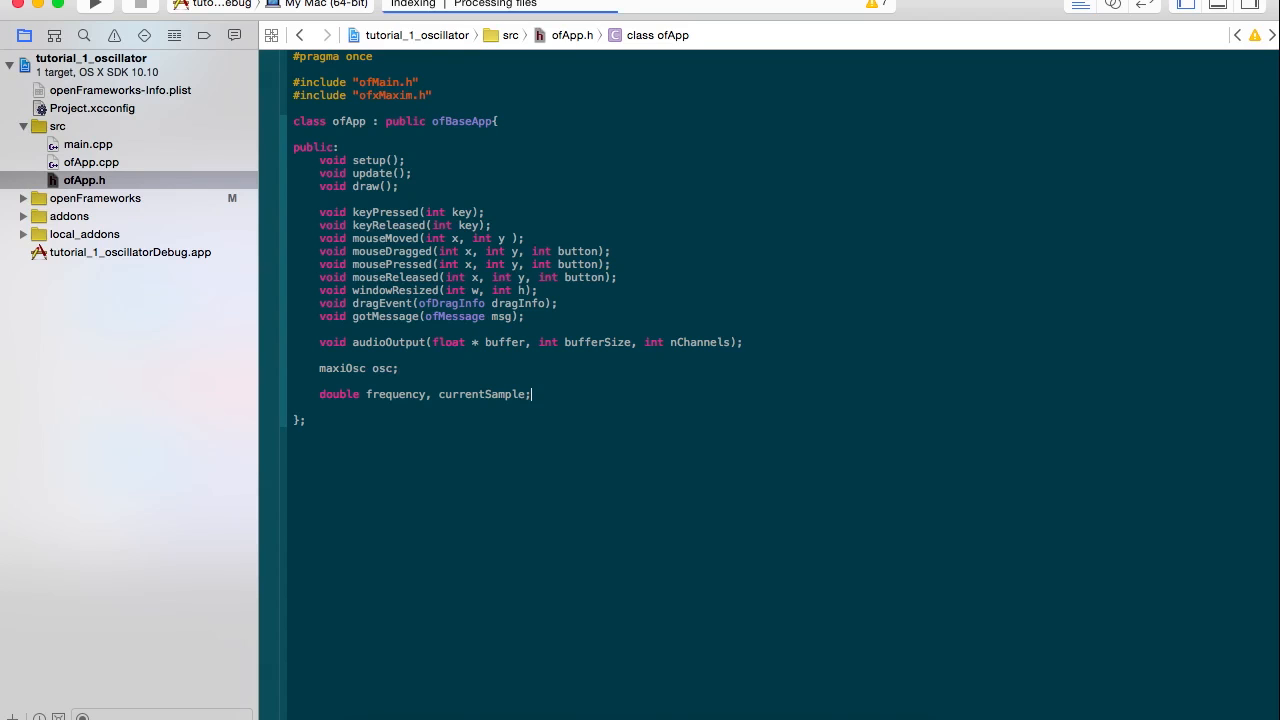
# - On a new line, declare unsigned bufferSize and sampleRate members
pyautogui.press('Return')
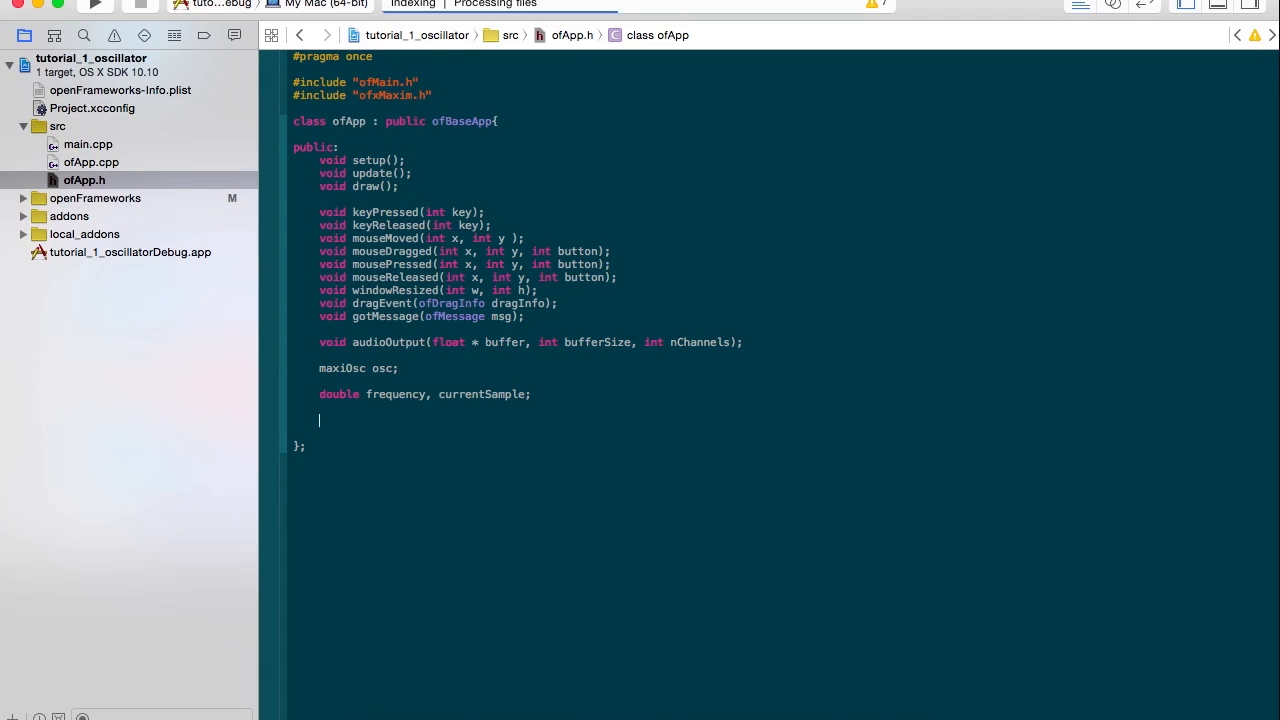
pyautogui.write('unsigned')
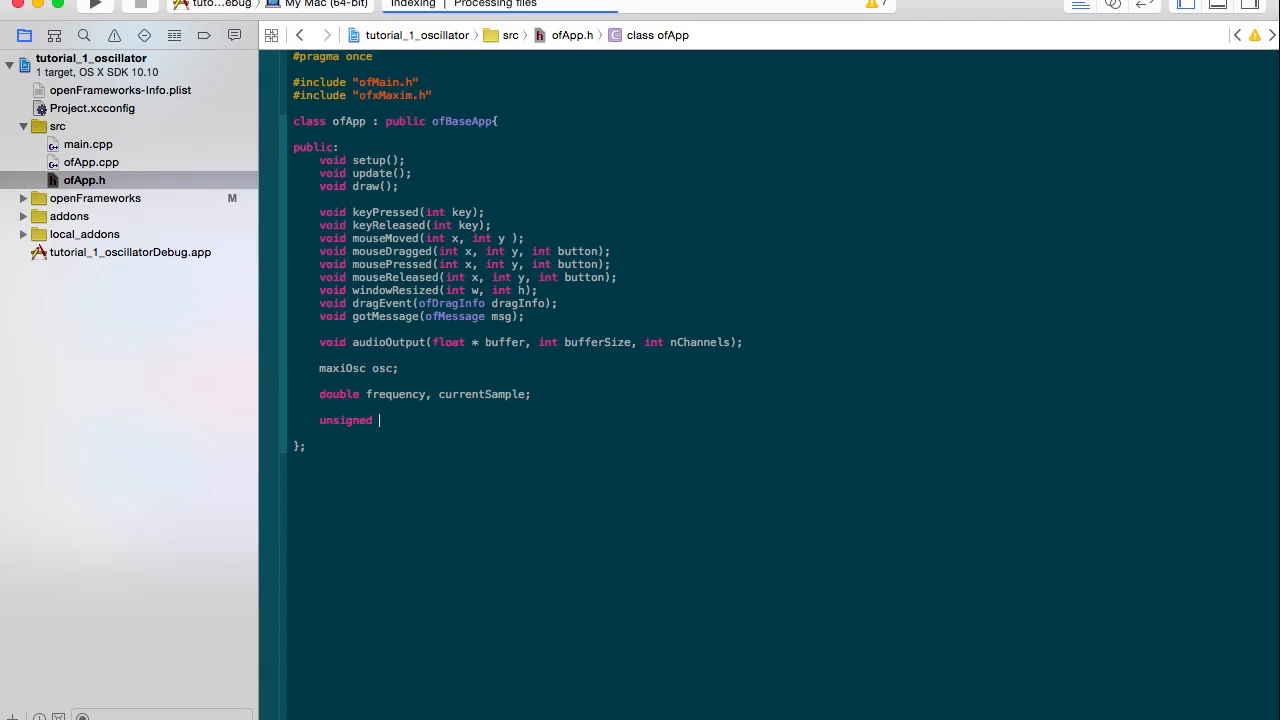
pyautogui.write('buffer')
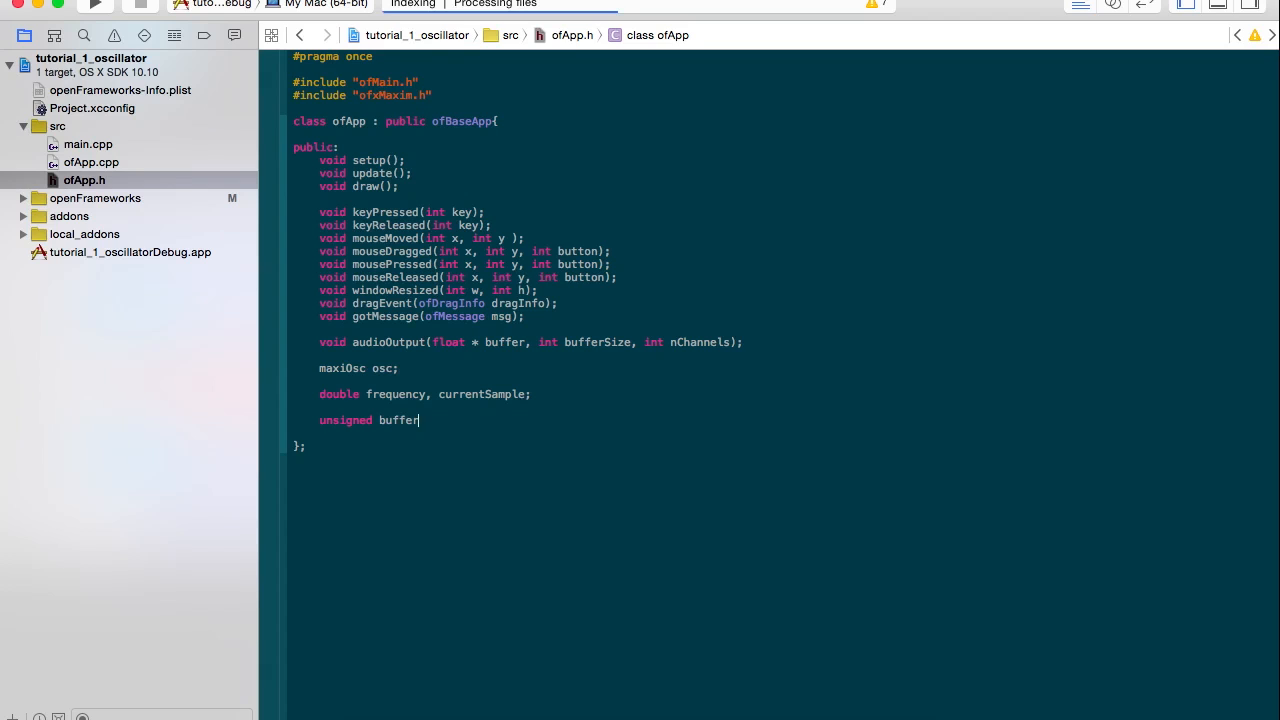
pyautogui.write('Size;')
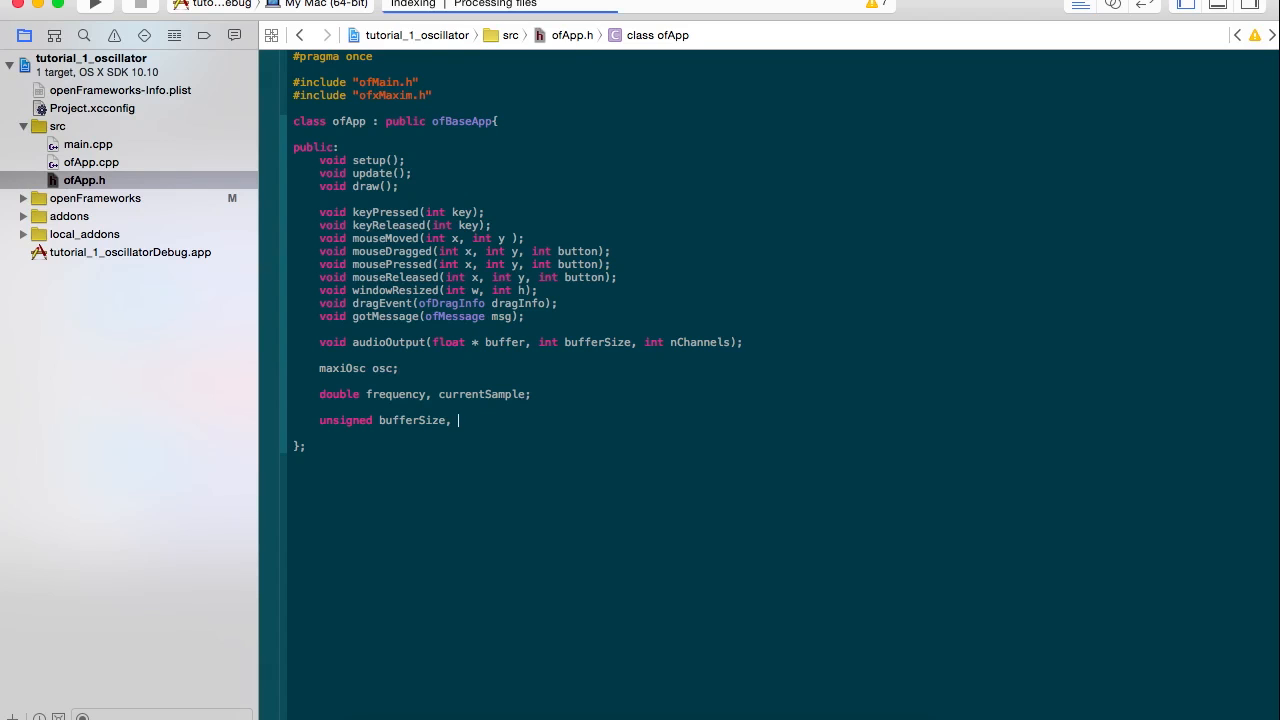
pyautogui.write('sample')
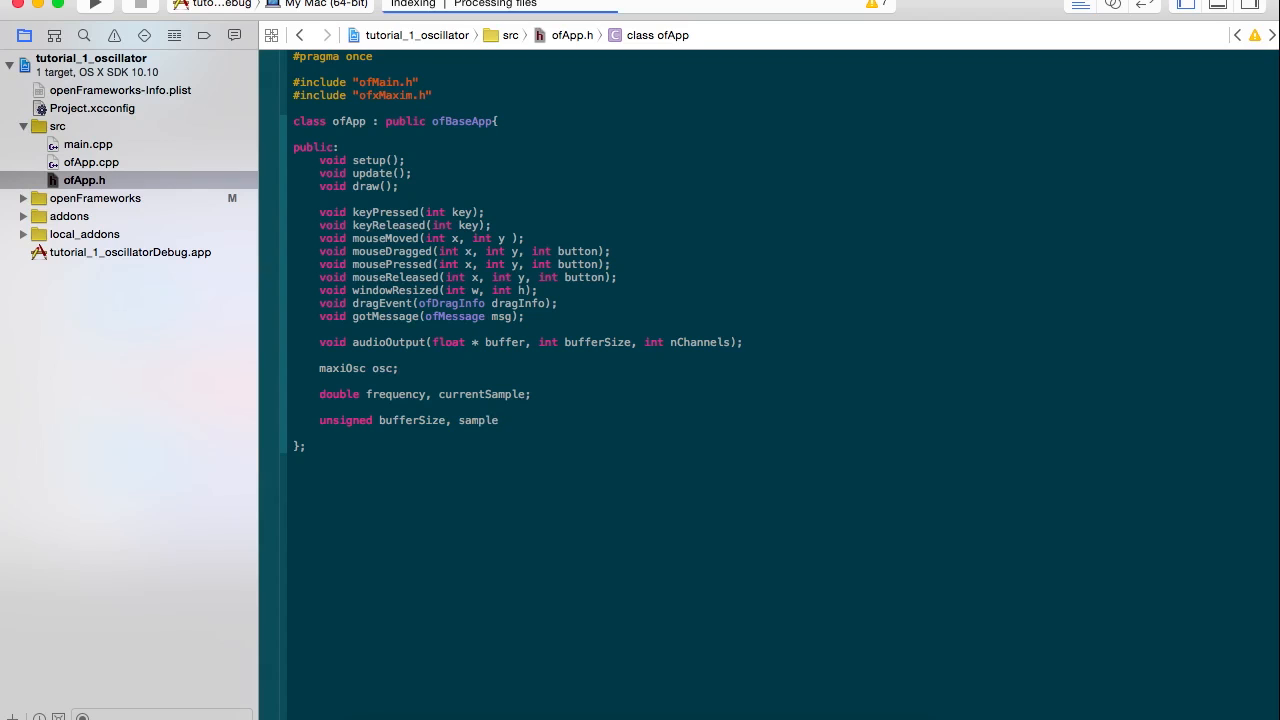
pyautogui.write('Rate;')
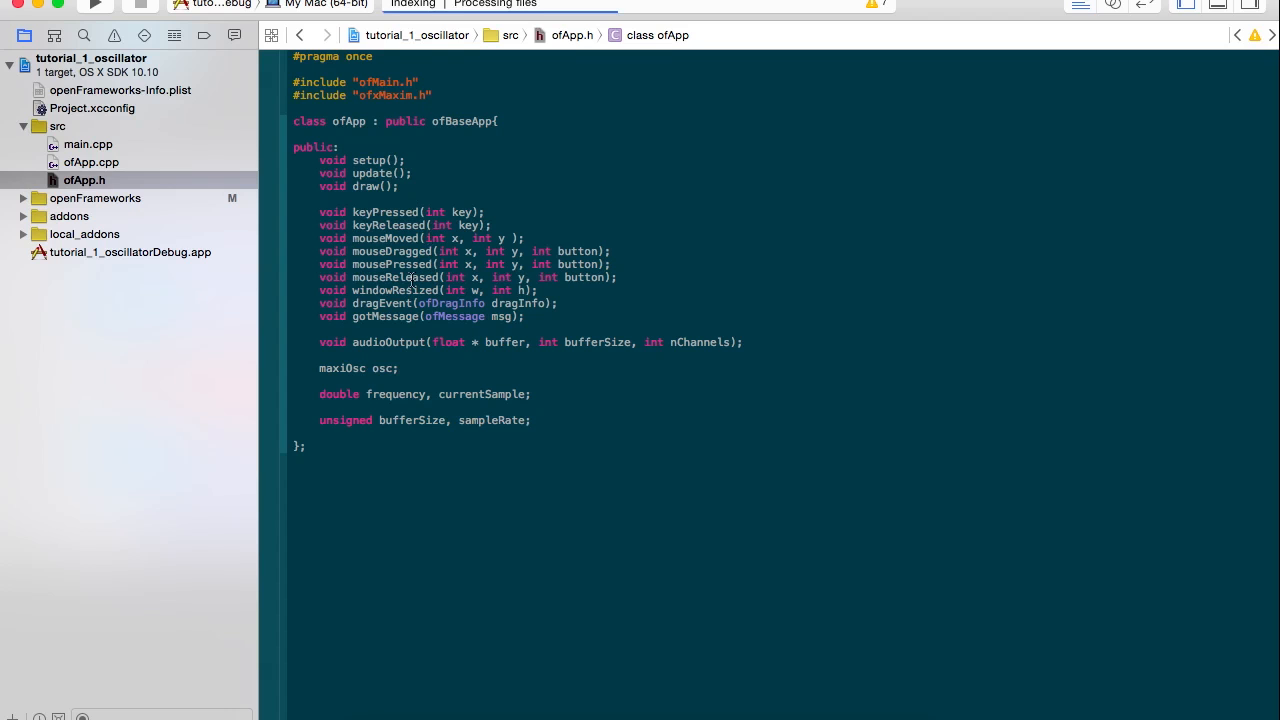
# - In ofApp.cpp setup(), set sampleRate = 44100 and bufferSize = 512
pyautogui.click(91, 161)
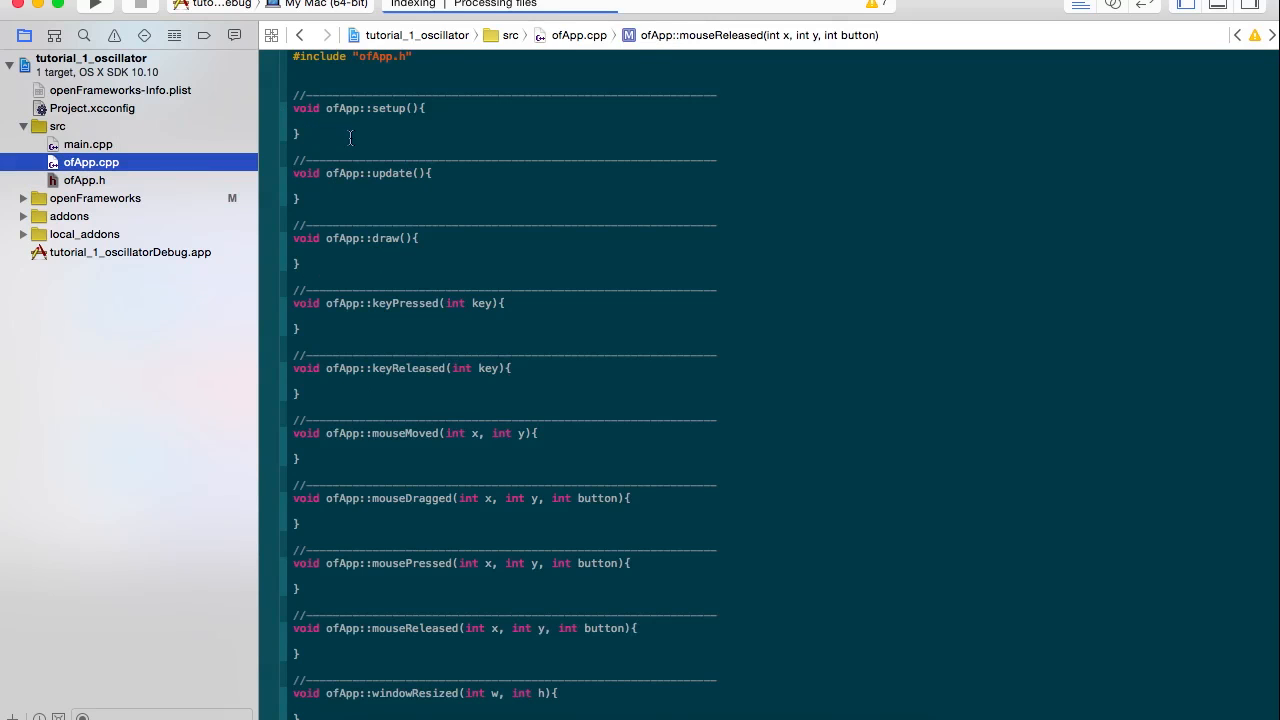
pyautogui.click(320, 121)
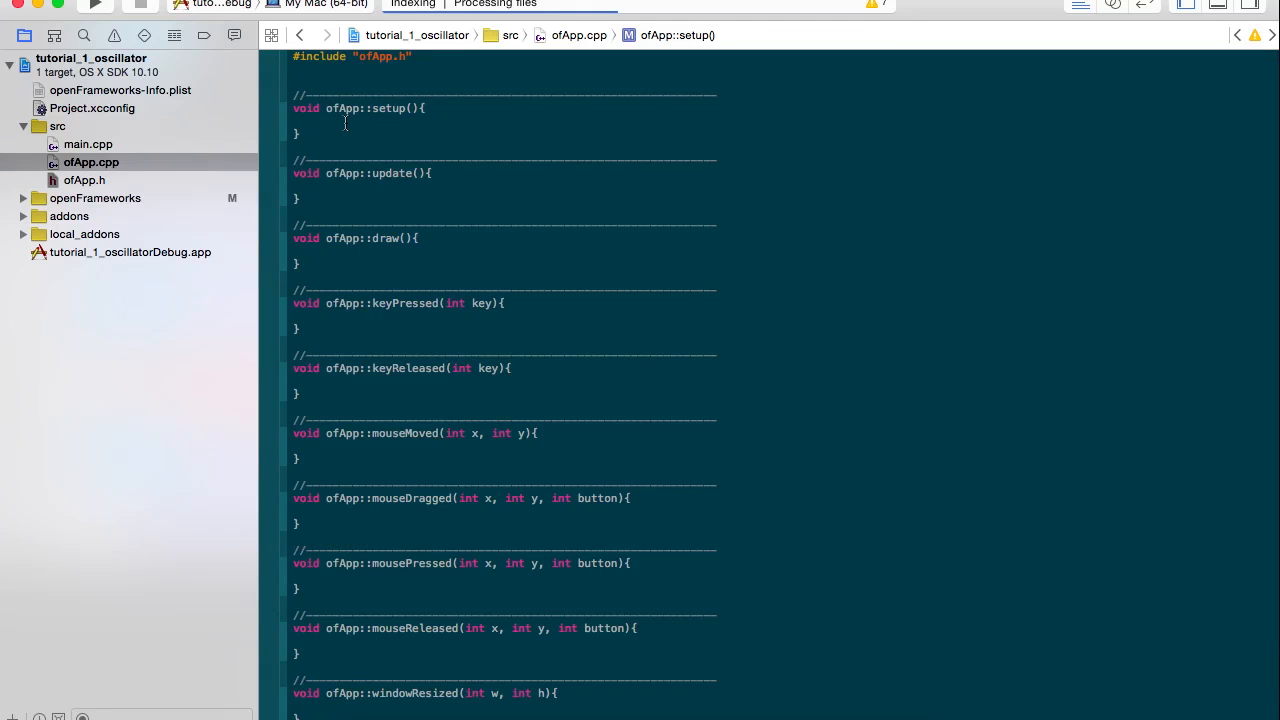
pyautogui.write('samp')
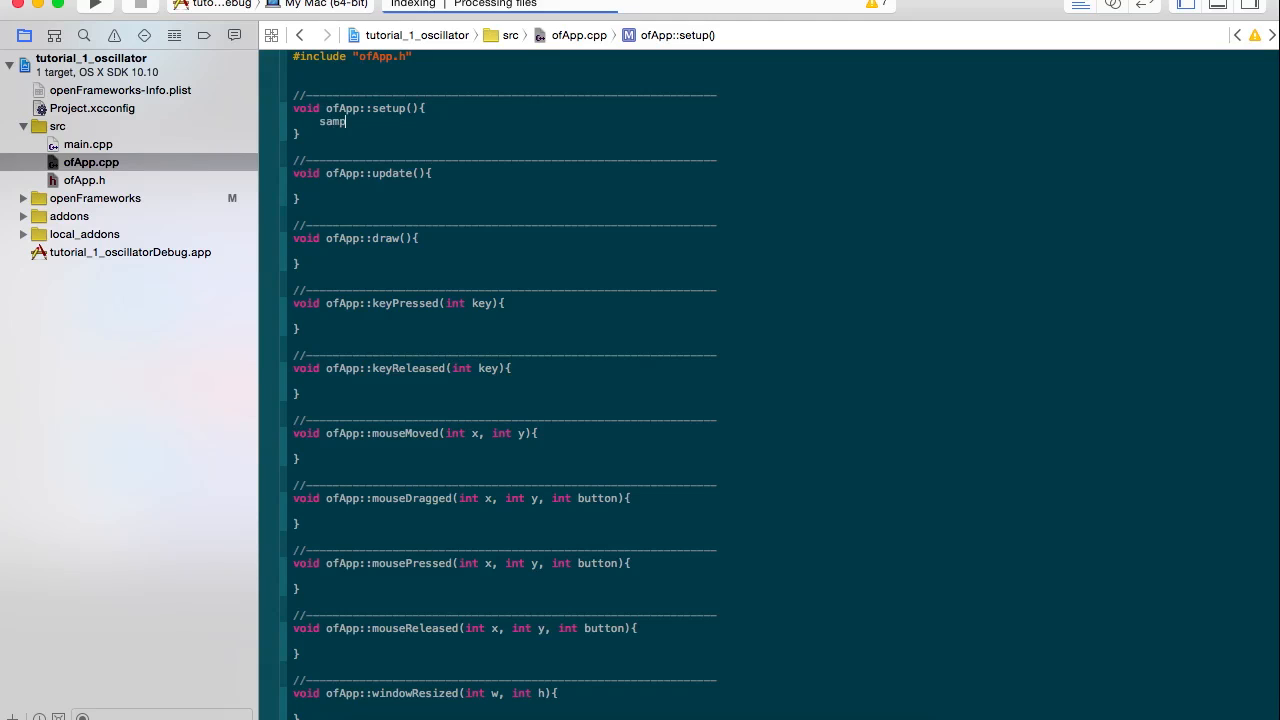
pyautogui.write('leRate')
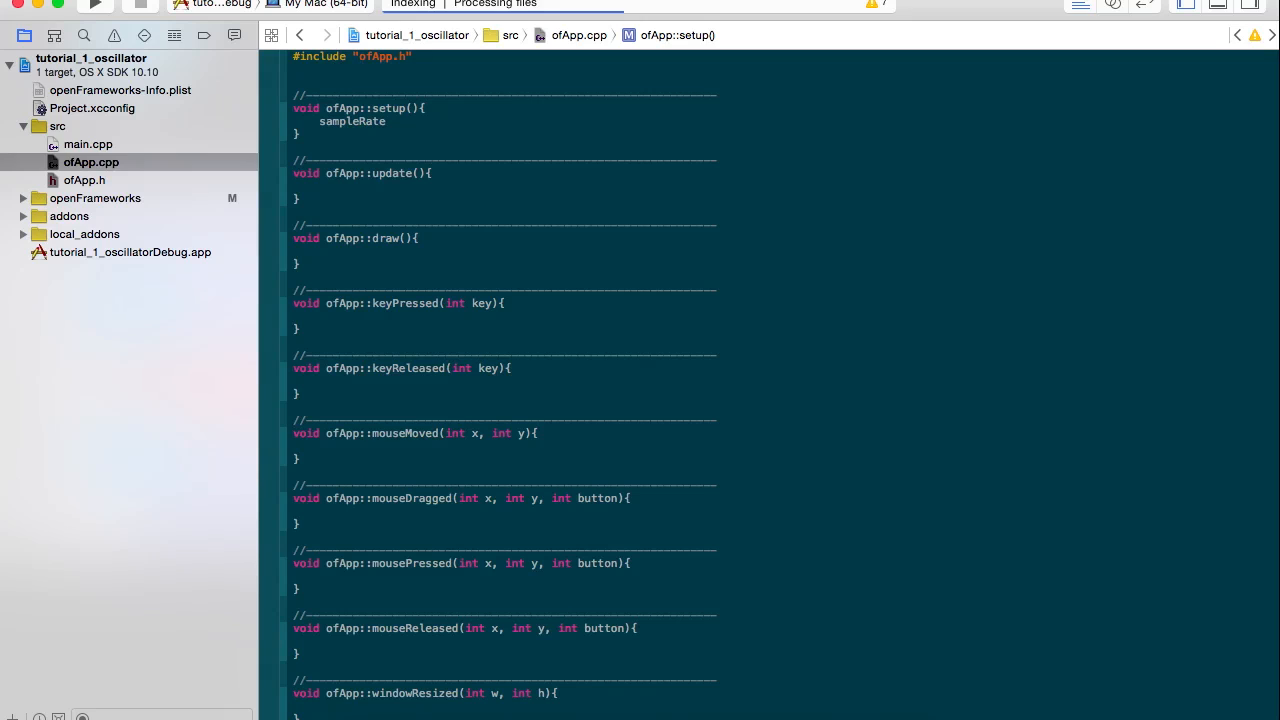
pyautogui.write('= 44100')
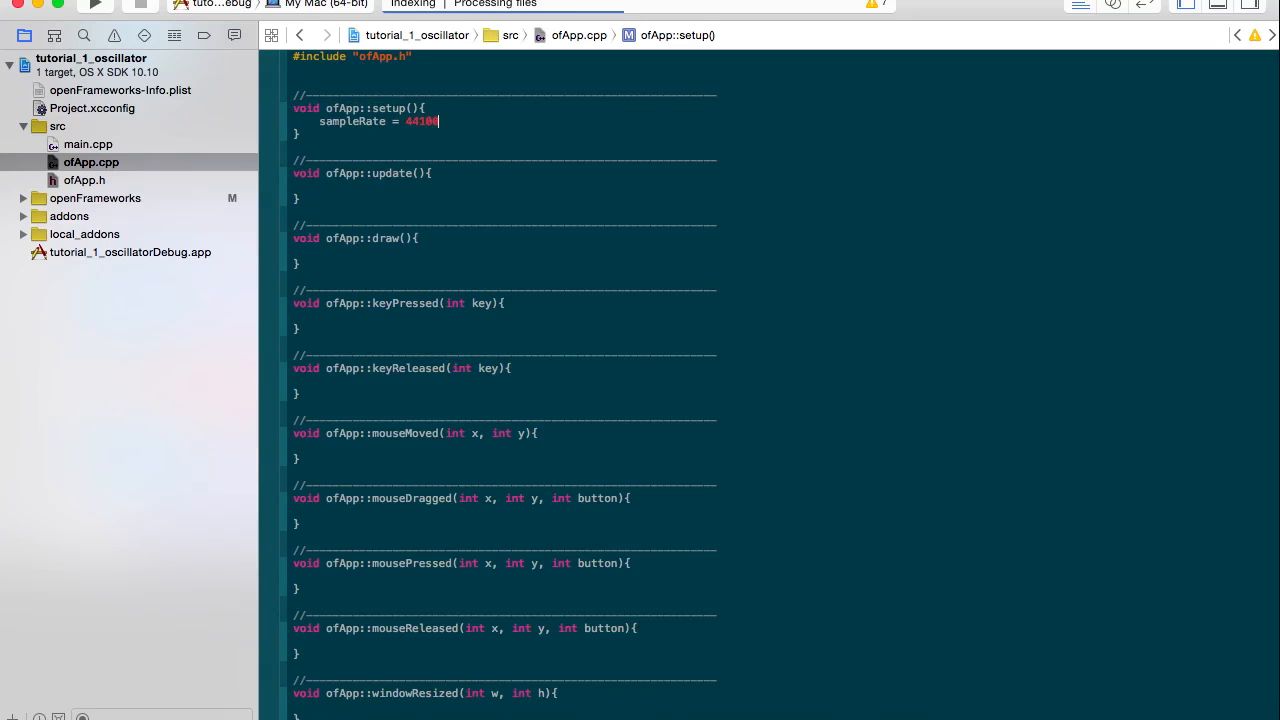
pyautogui.write('l')
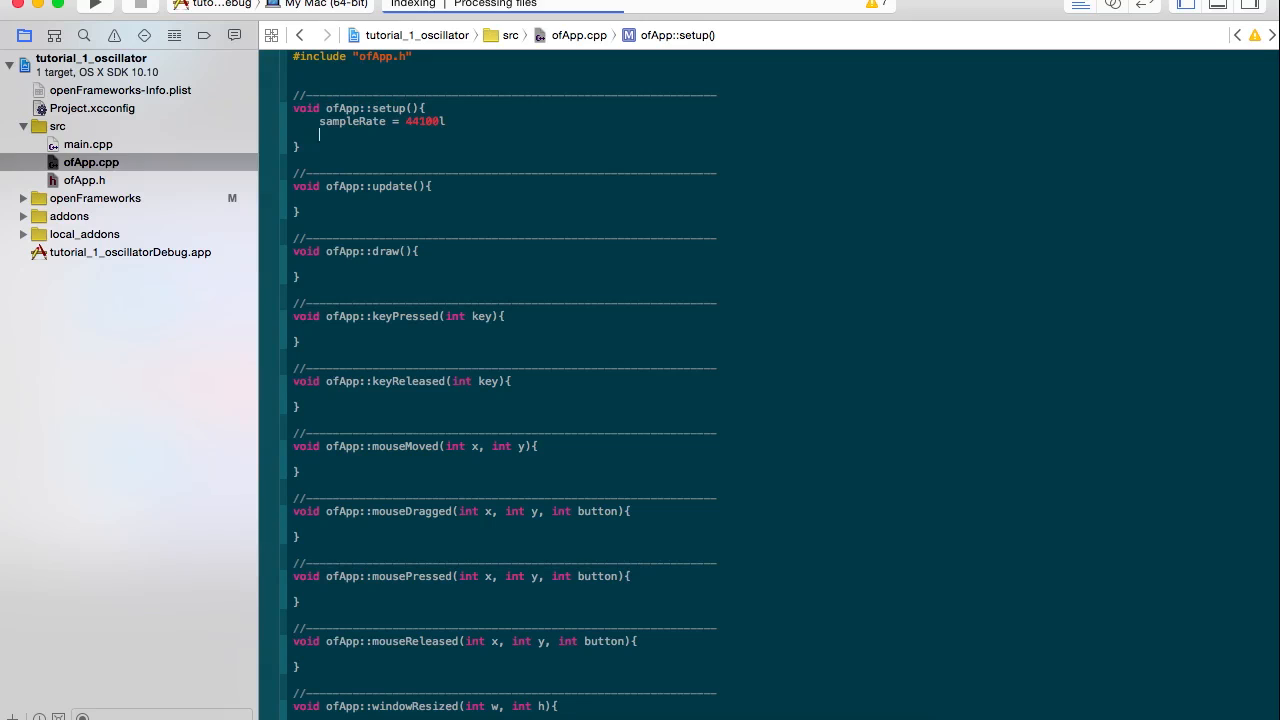
pyautogui.write('vuffe')
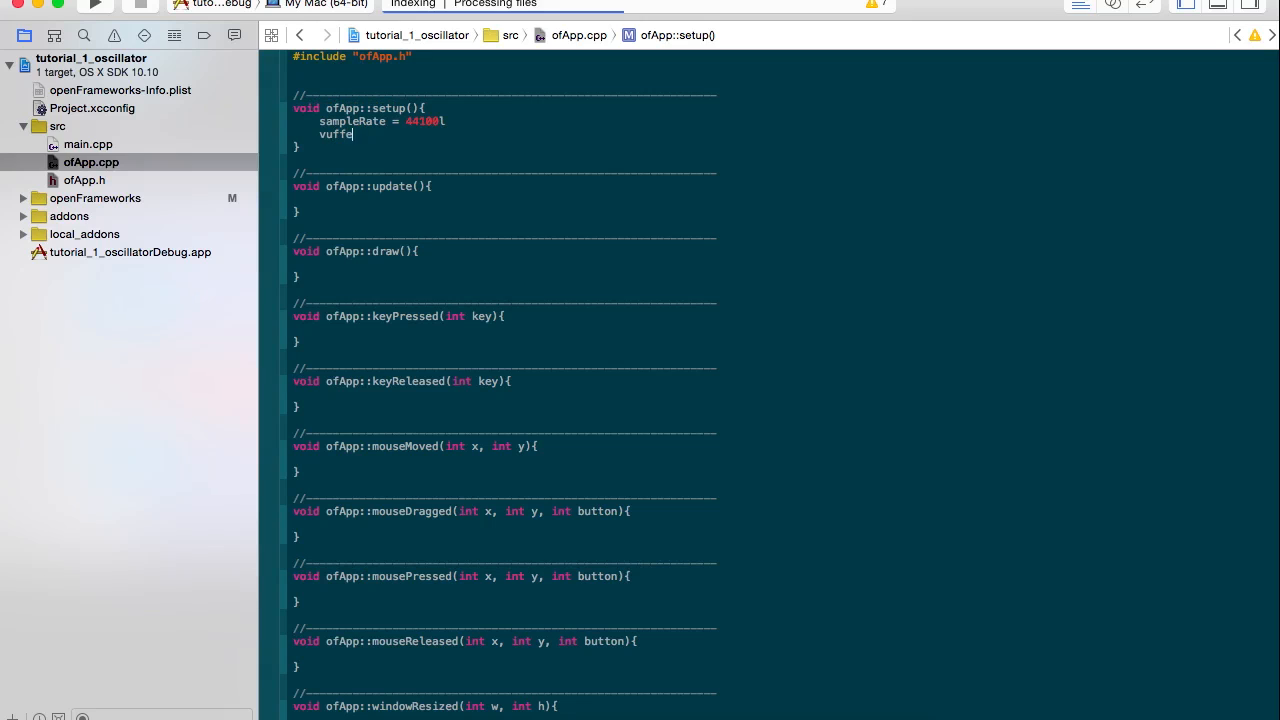
pyautogui.write('bu')
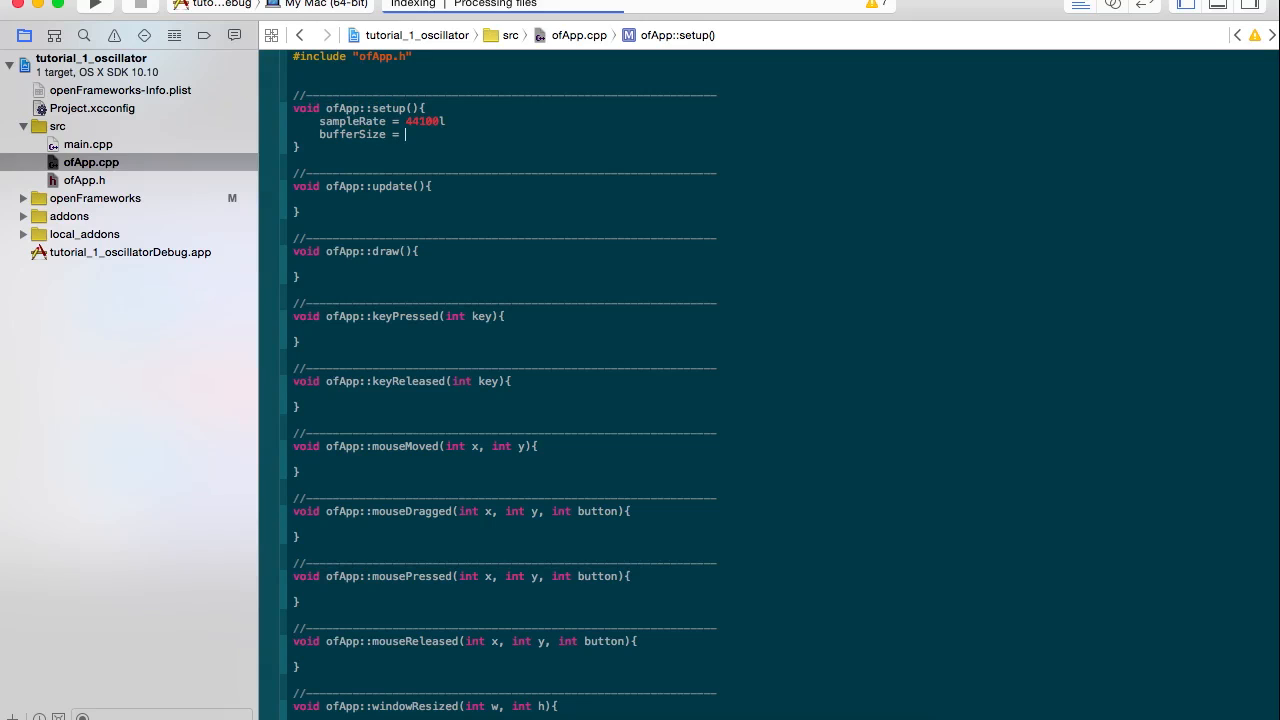
pyautogui.write('512;')
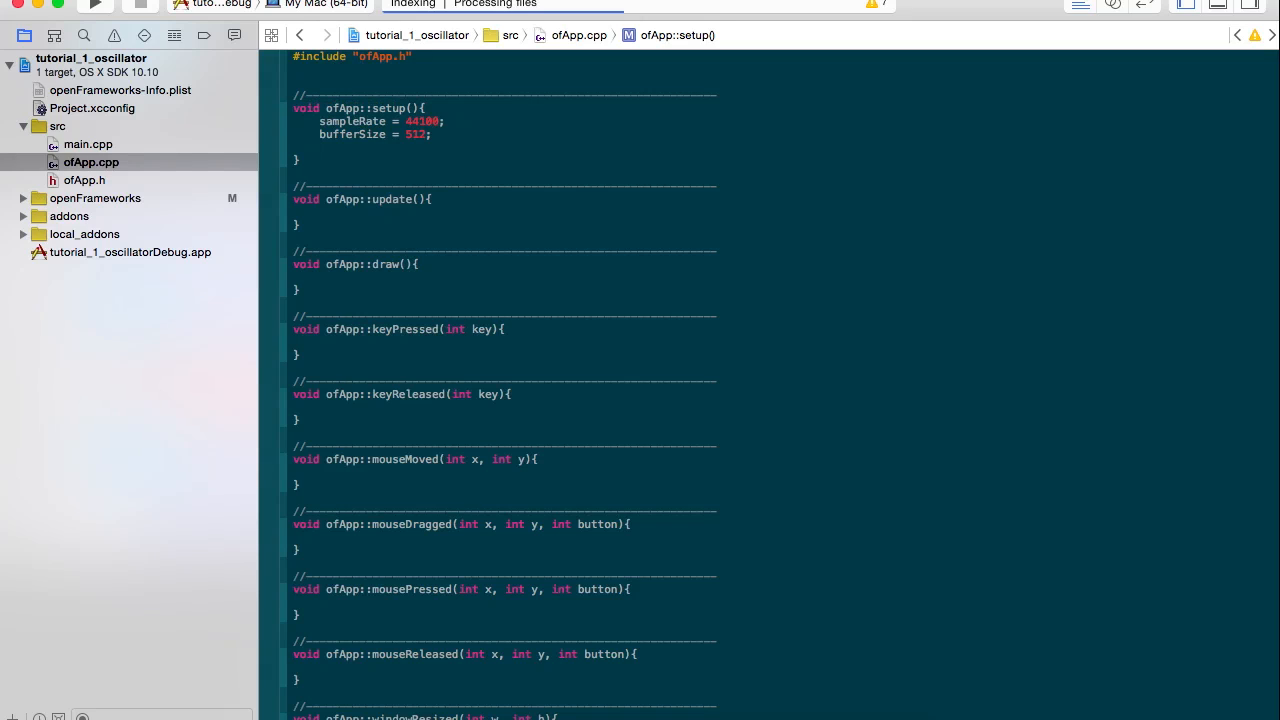
# - Add ofBackground(0) and frequency = 440 to setup()
pyautogui.write('od')
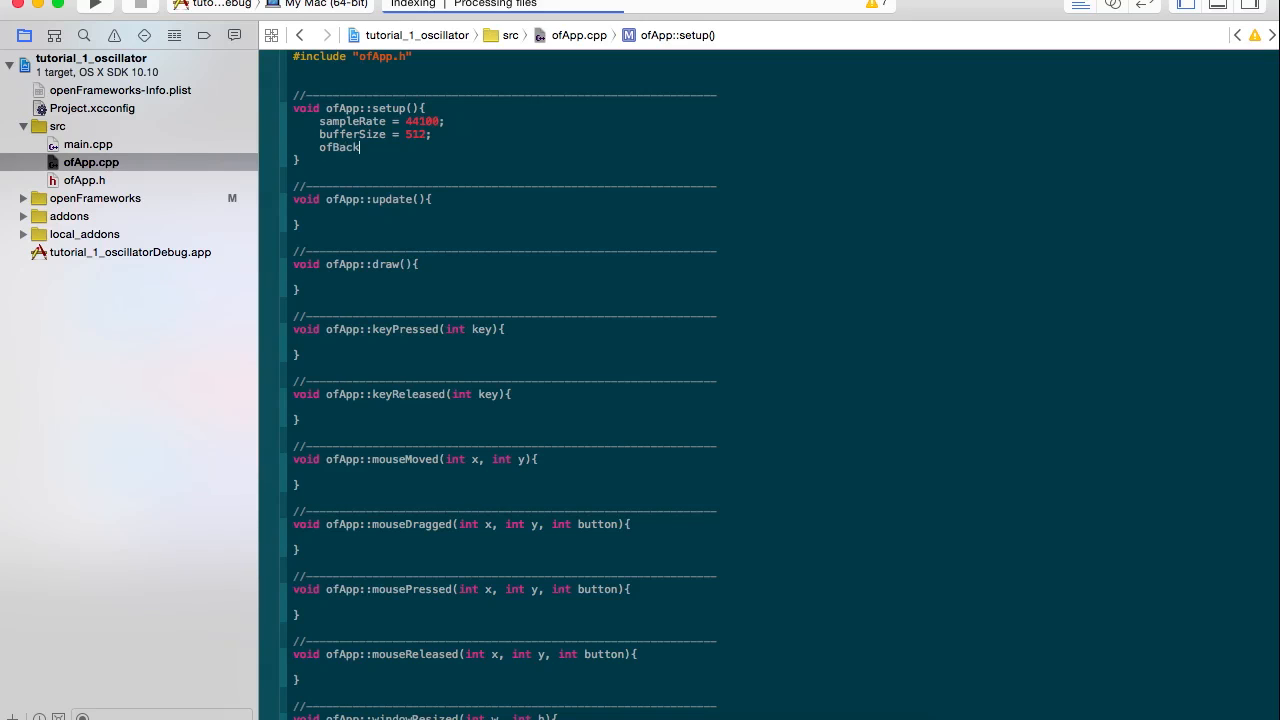
pyautogui.write('ground(')
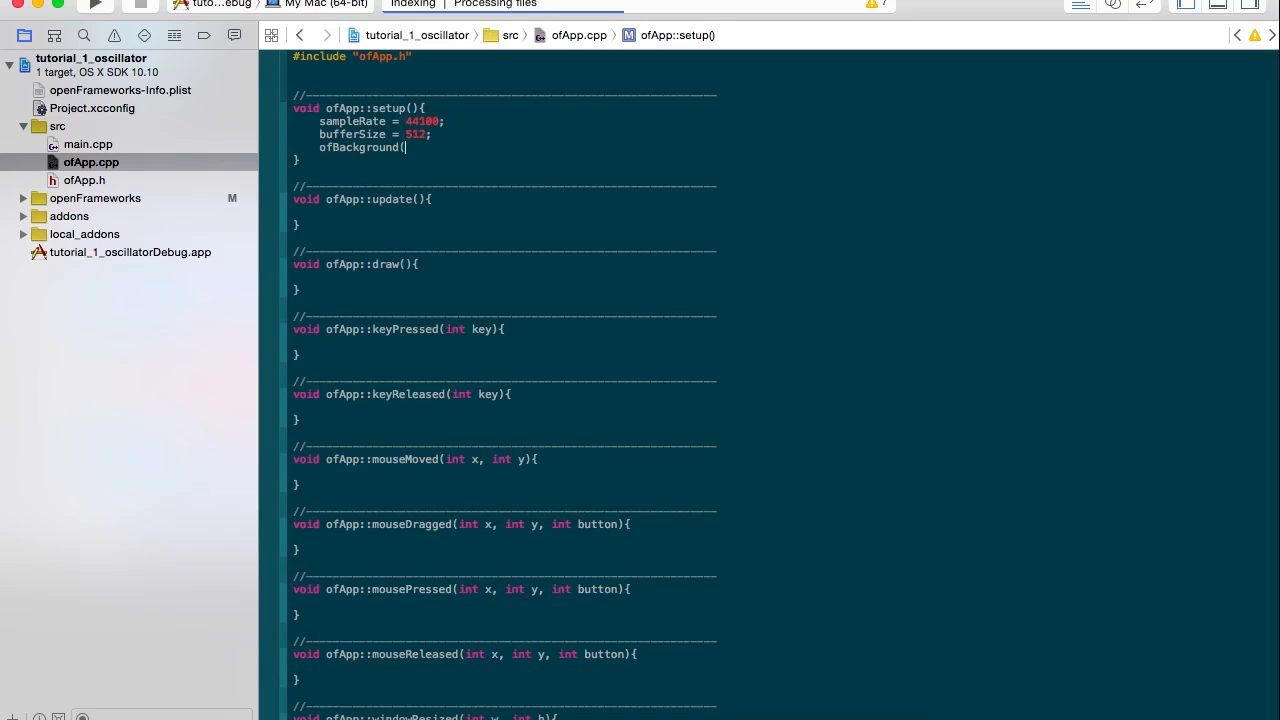
pyautogui.write('0);')
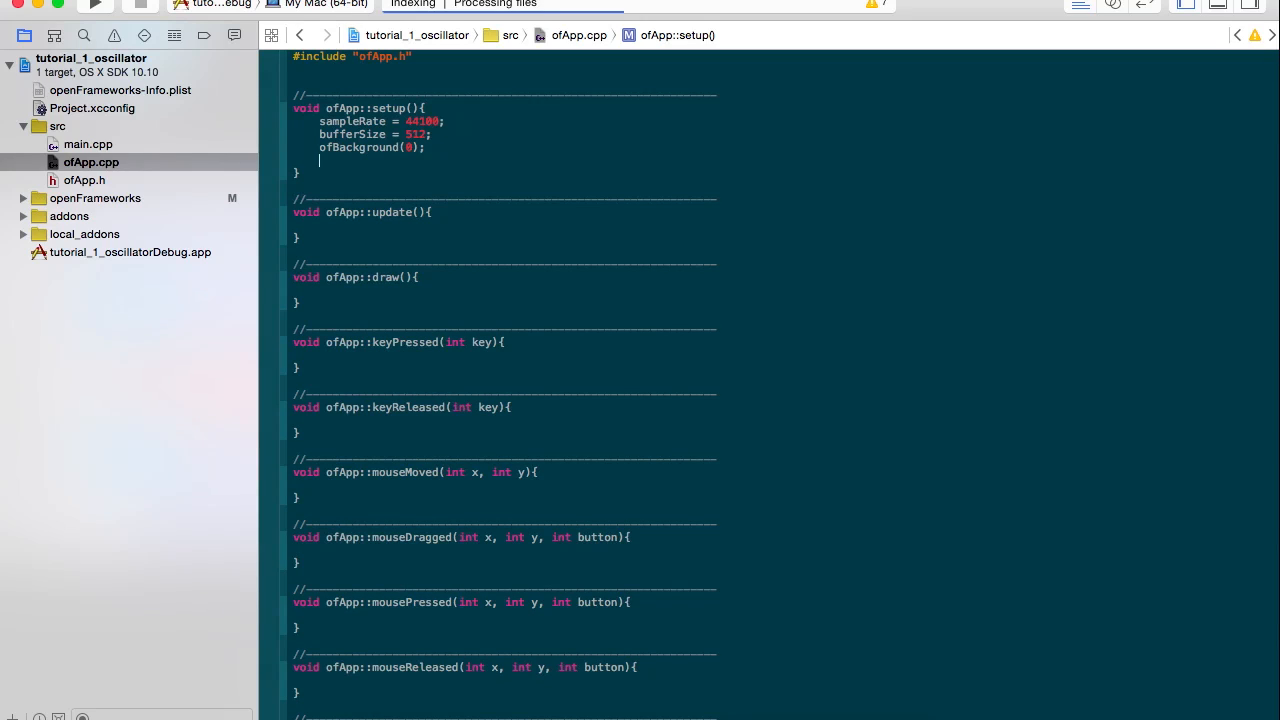
pyautogui.write('frequ')
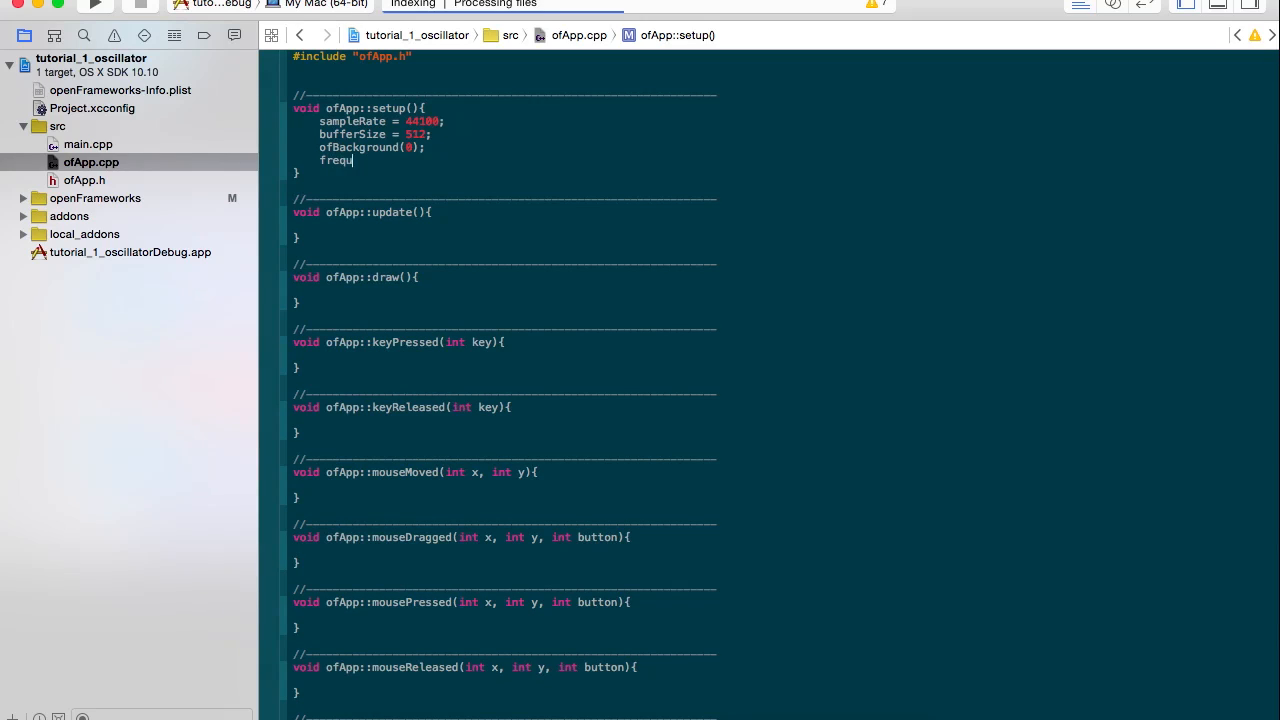
pyautogui.write('ency = 4')
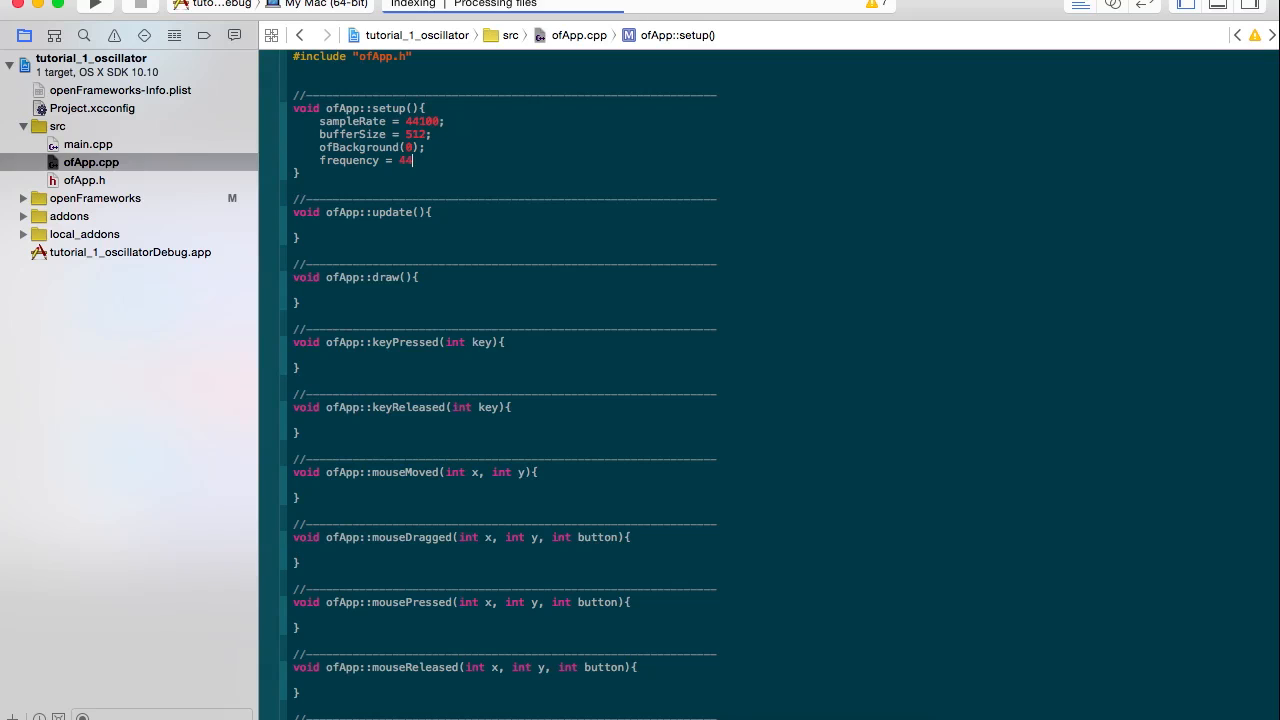
pyautogui.write('40;')
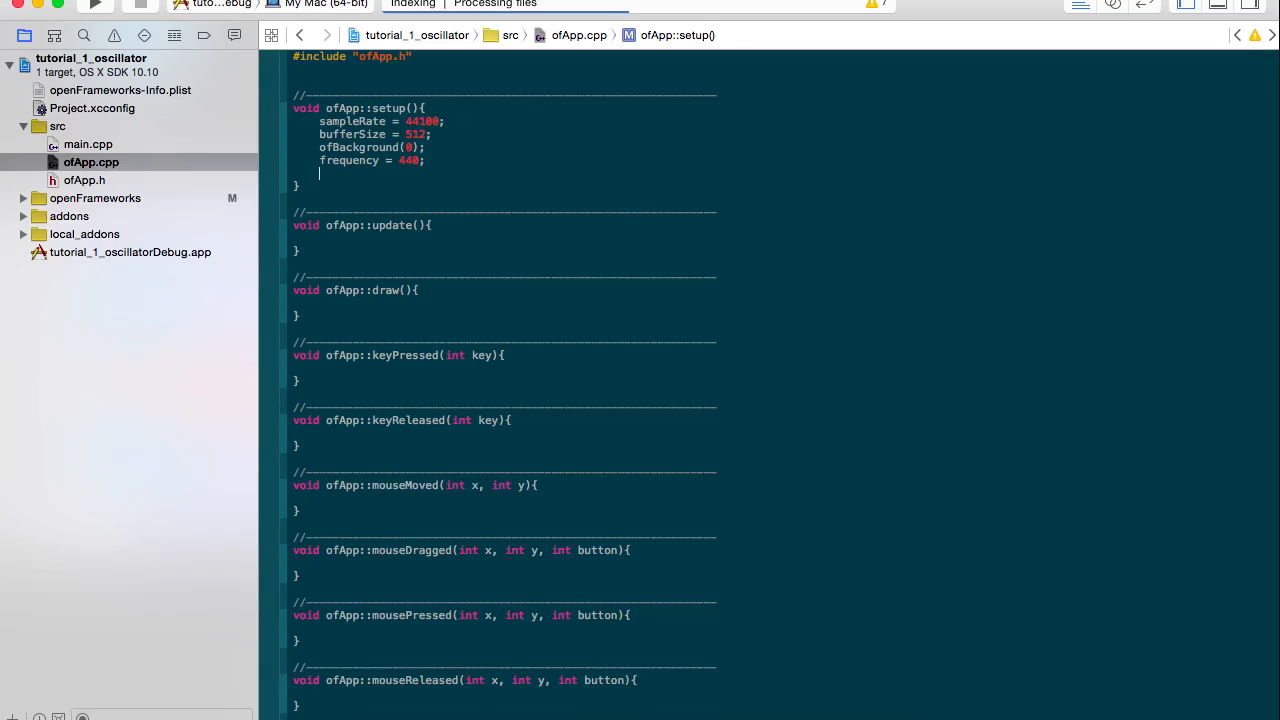
# - End setup() with ofSoundStreamSetup(2, 0, this, sampleRate, bufferSize, 4);
pyautogui.write('ofSound')
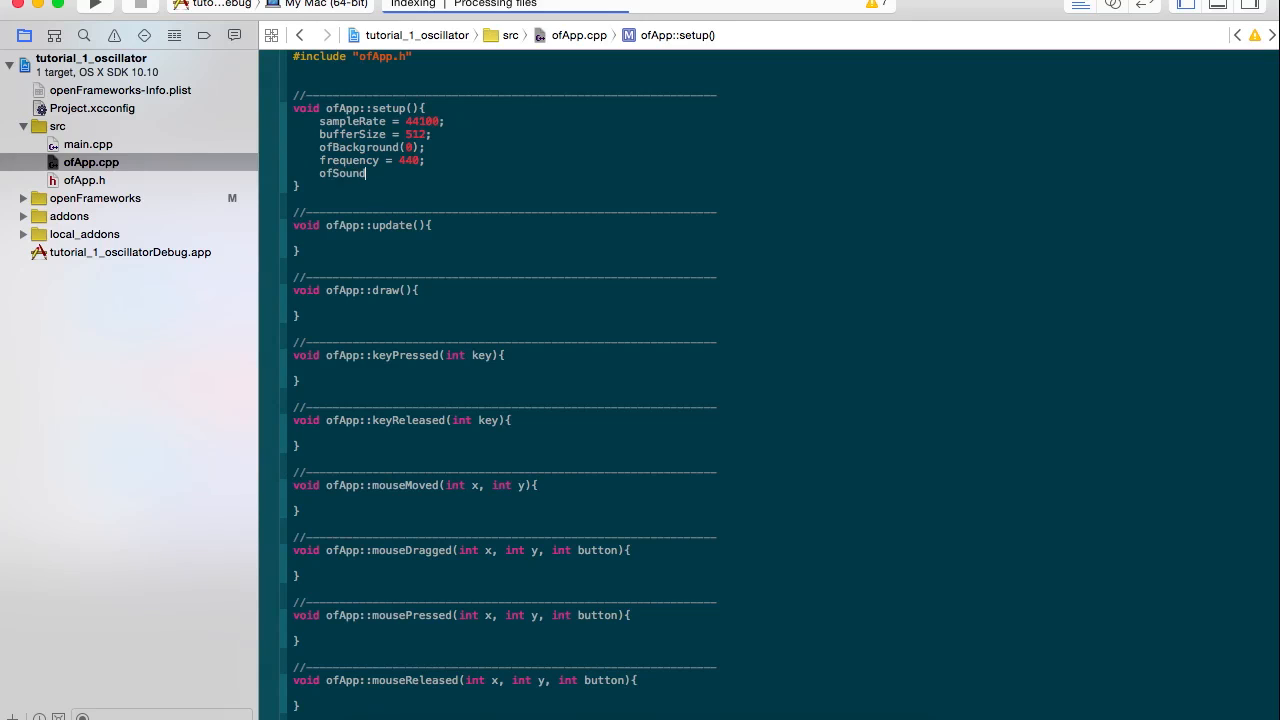
pyautogui.write('StreamSetup(')
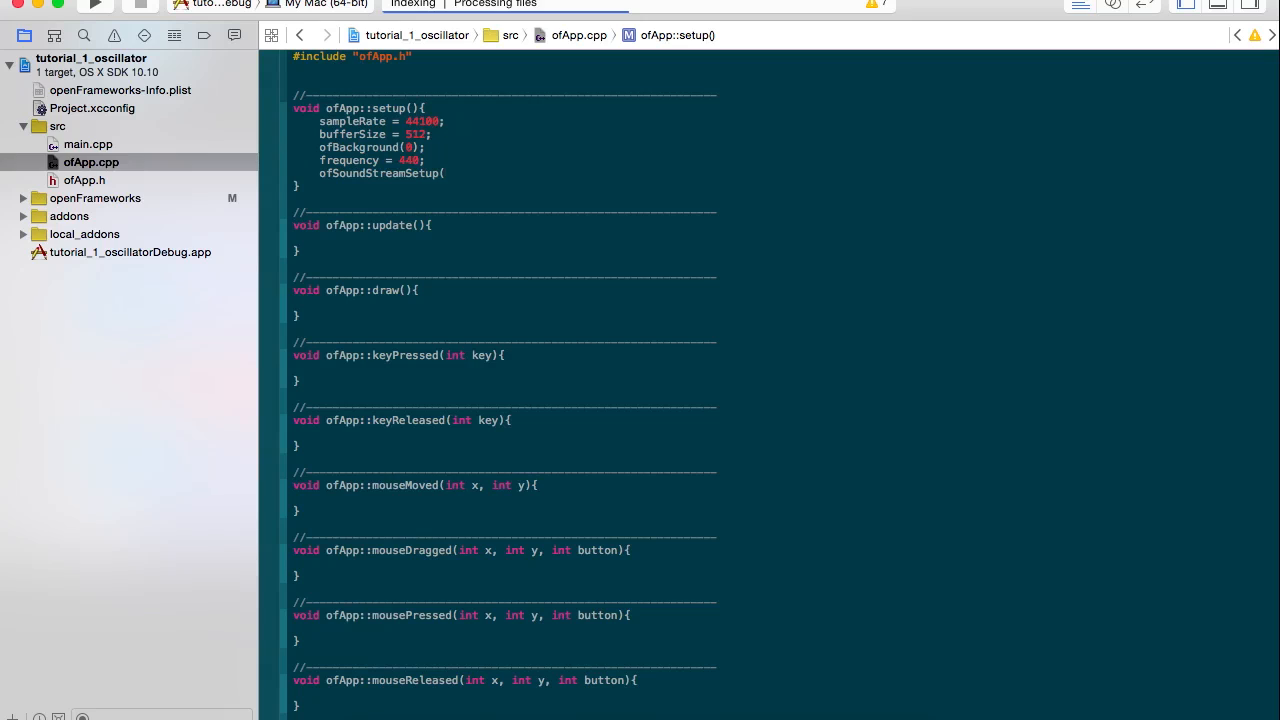
pyautogui.write('2,')
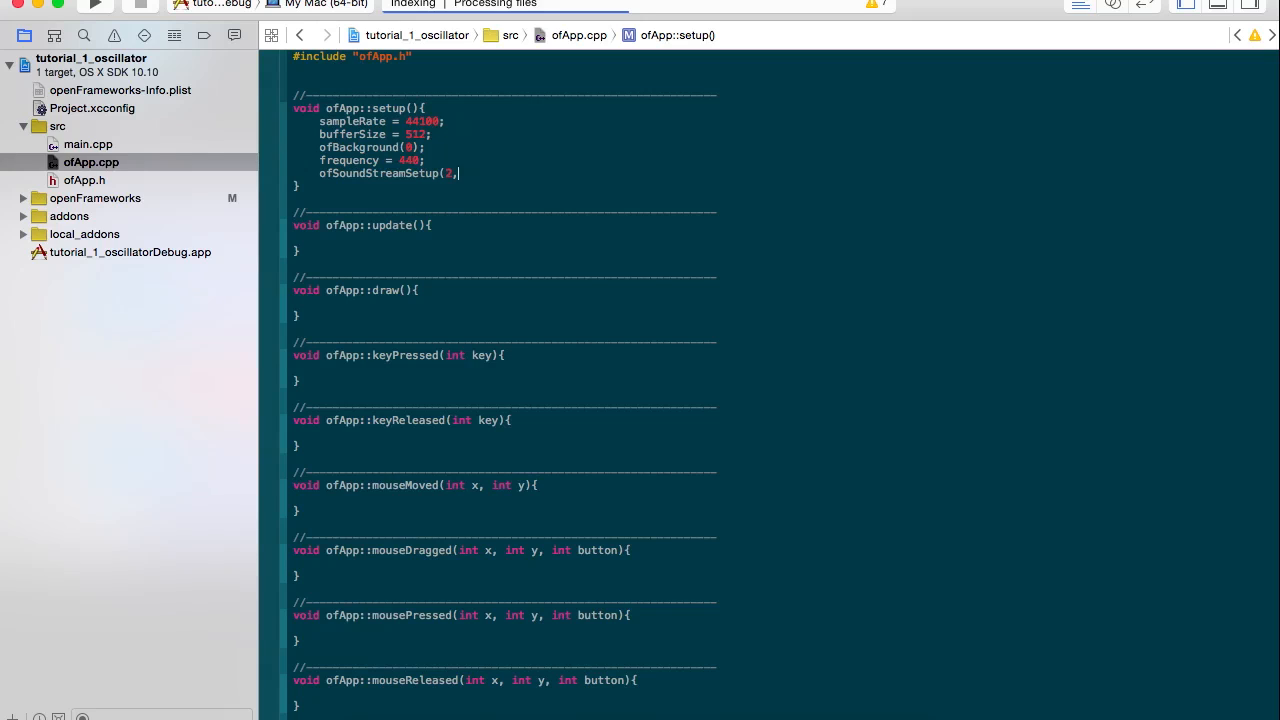
pyautogui.write('0,')
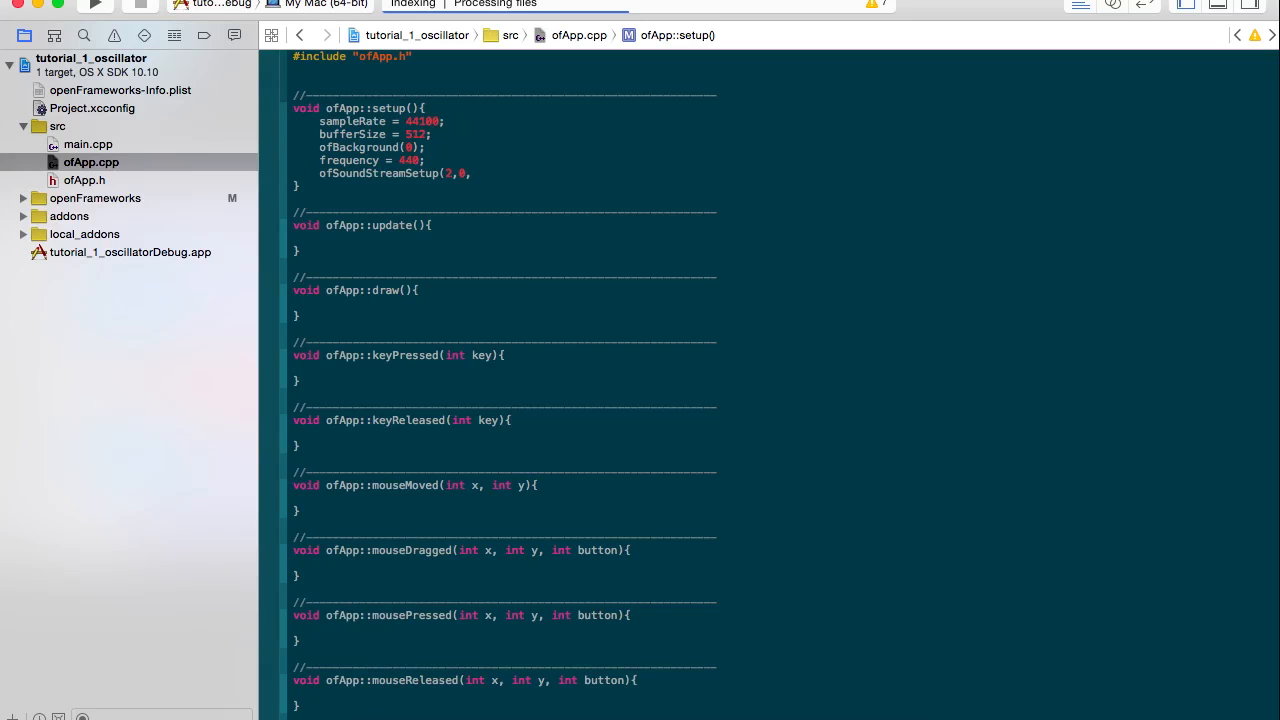
pyautogui.write('this')
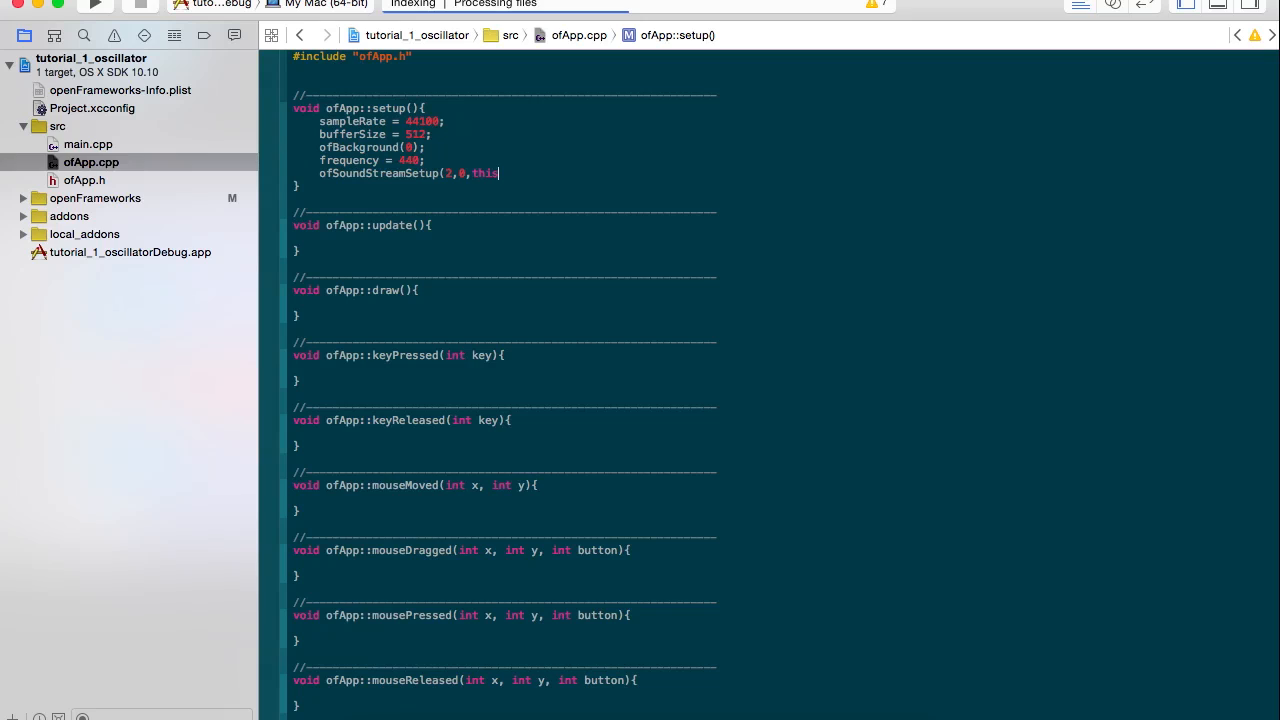
pyautogui.write(',')
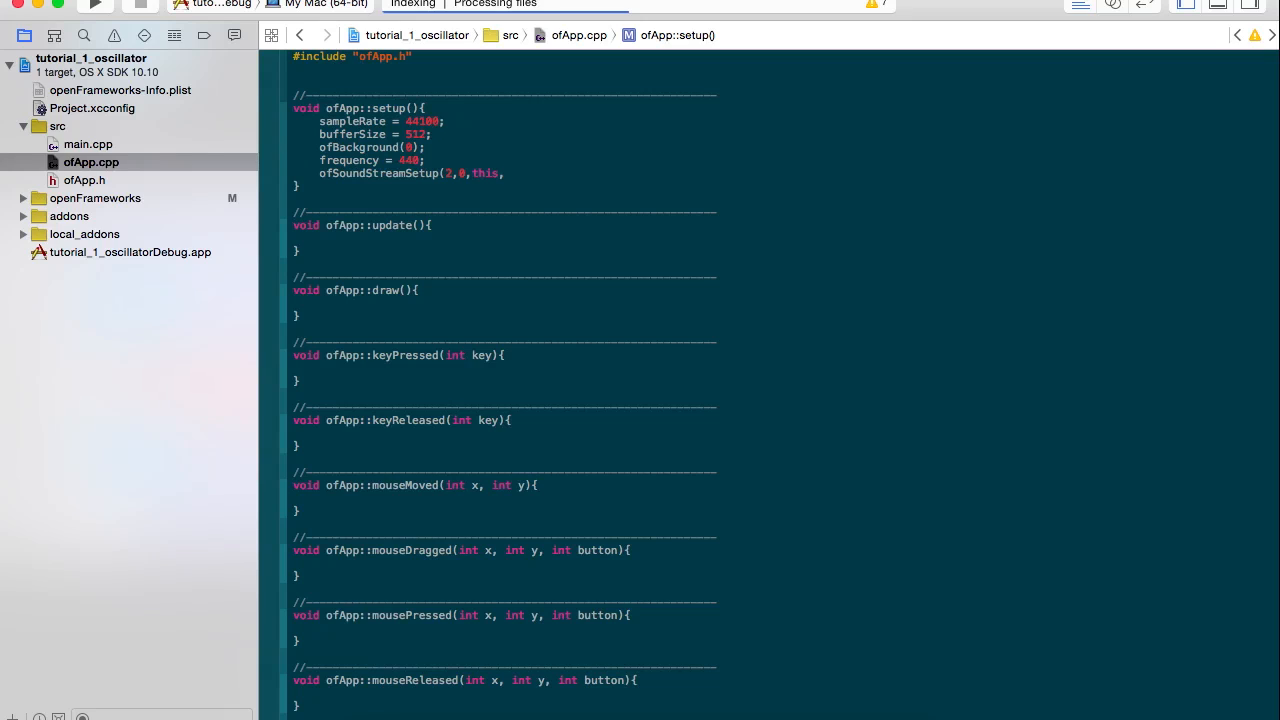
pyautogui.write('sampleRate,bufferSize,')
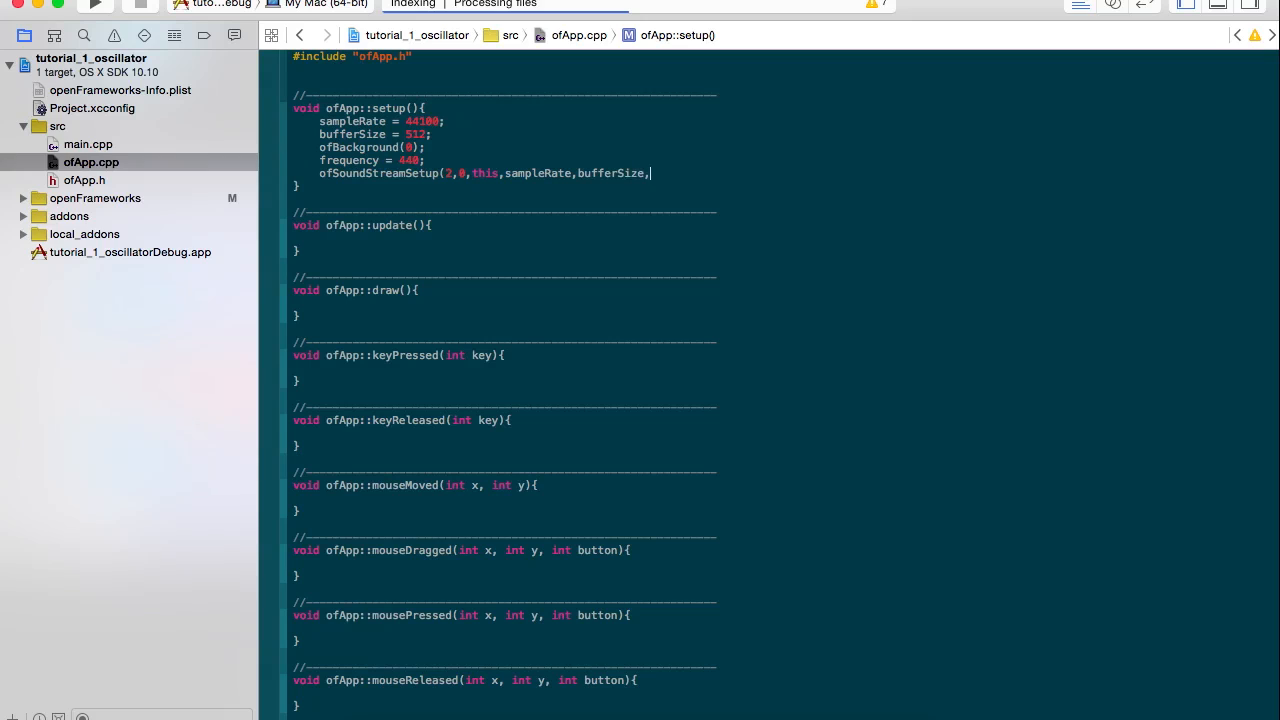
pyautogui.write('4')
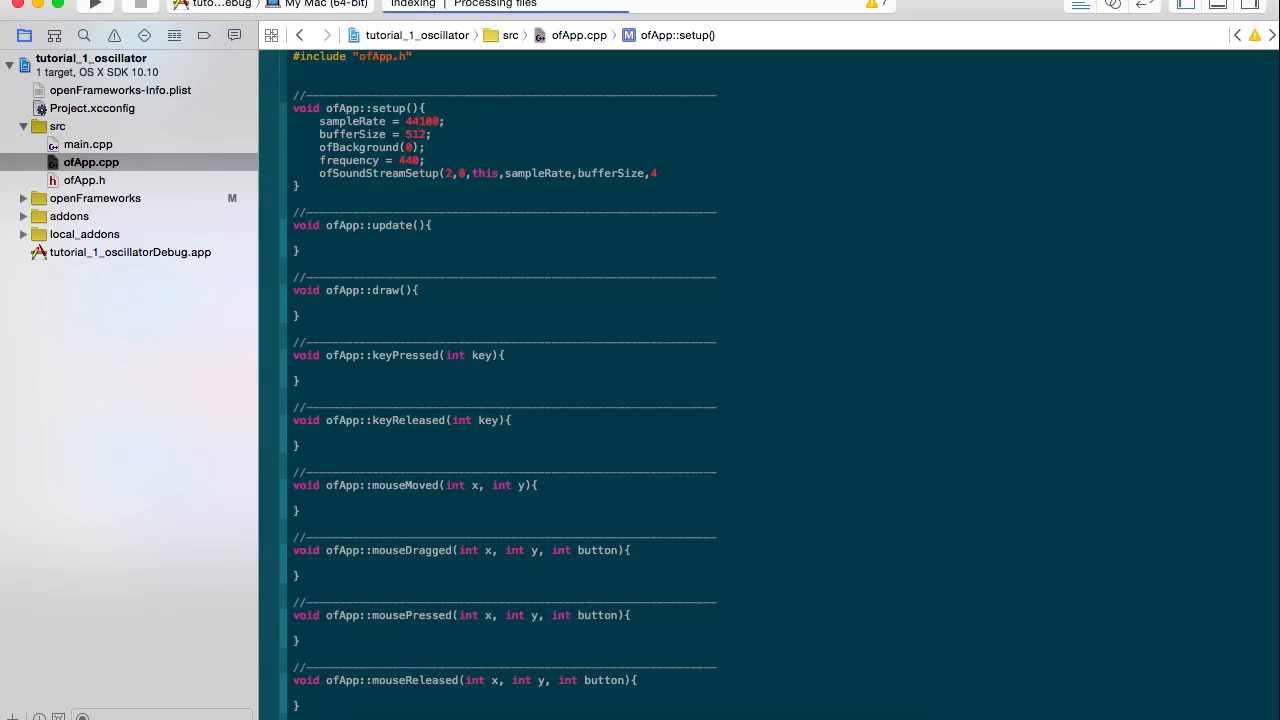
pyautogui.write(')')
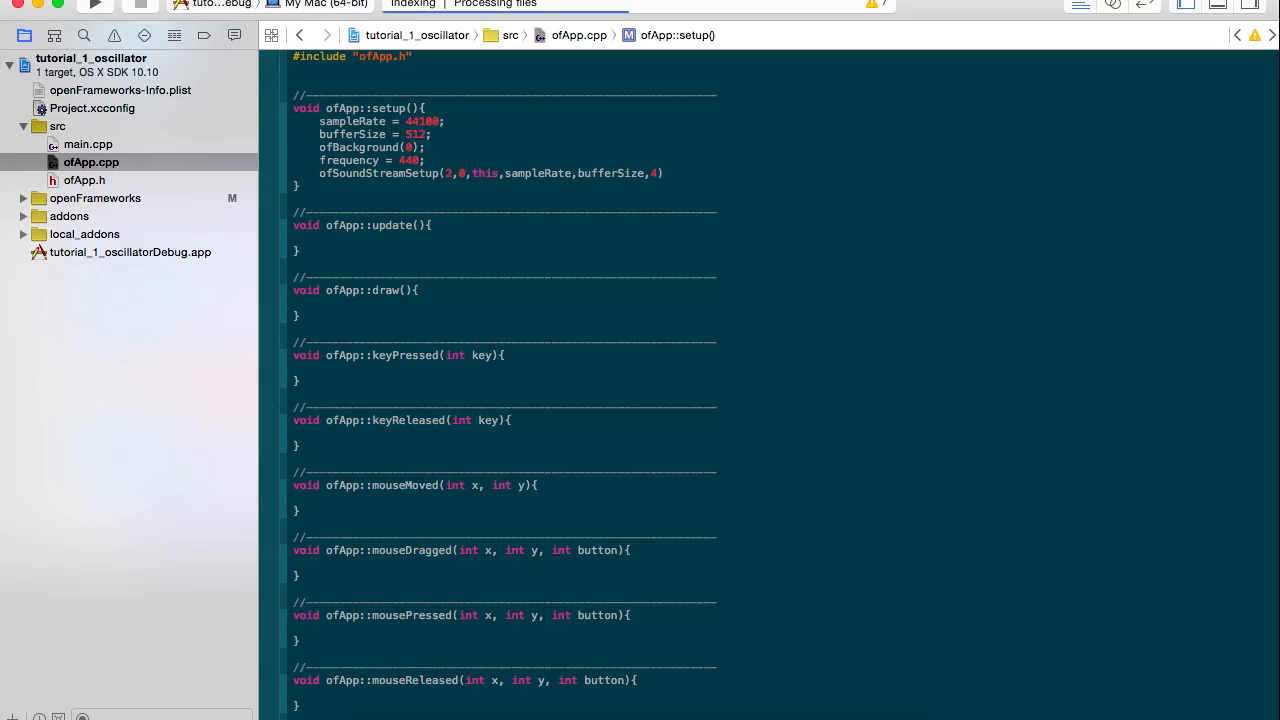
pyautogui.click(663, 173)
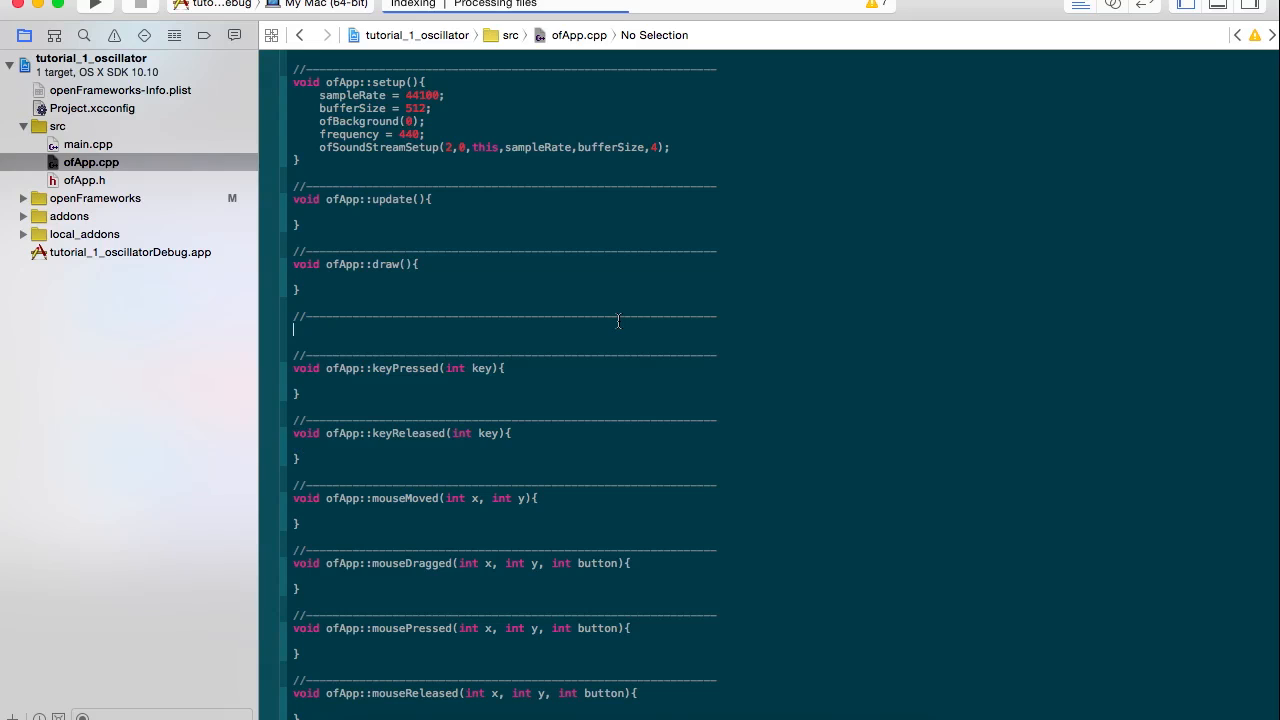
pyautogui.moveTo(613, 272)
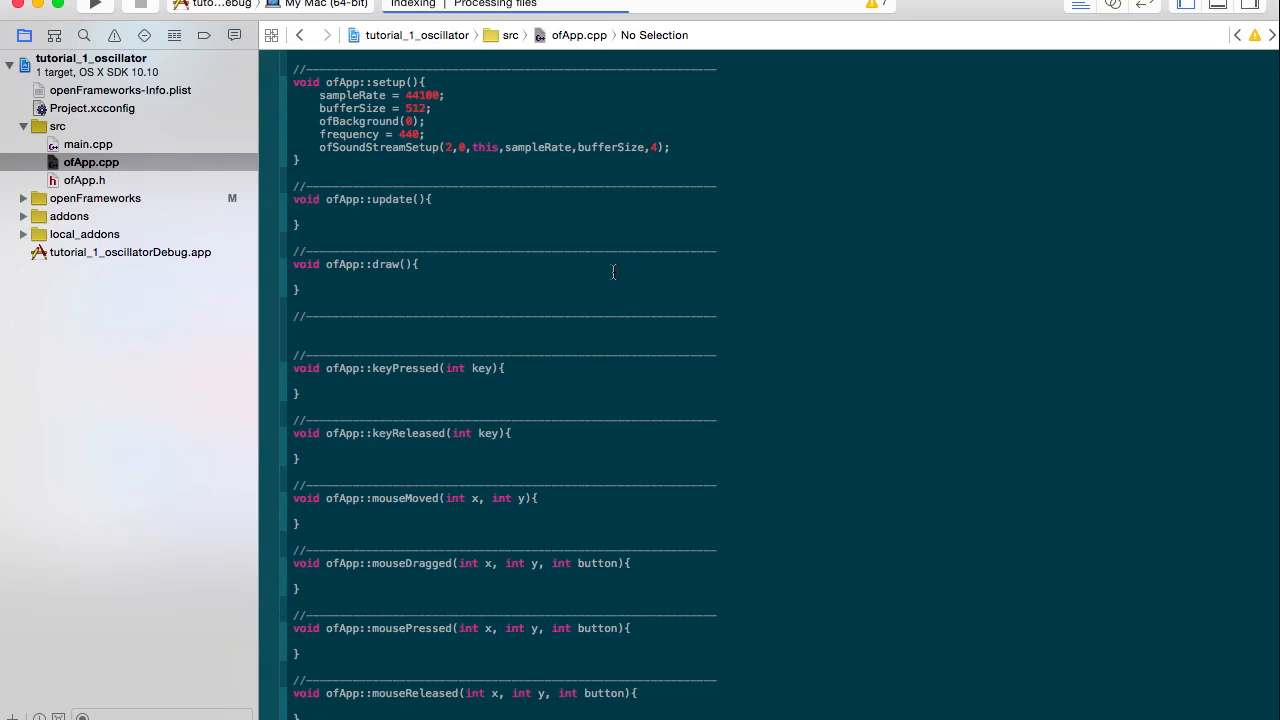
# - Write an empty void ofApp::audioOut(float * output; int bufferSize; int nChannels) below draw()
pyautogui.write('void')
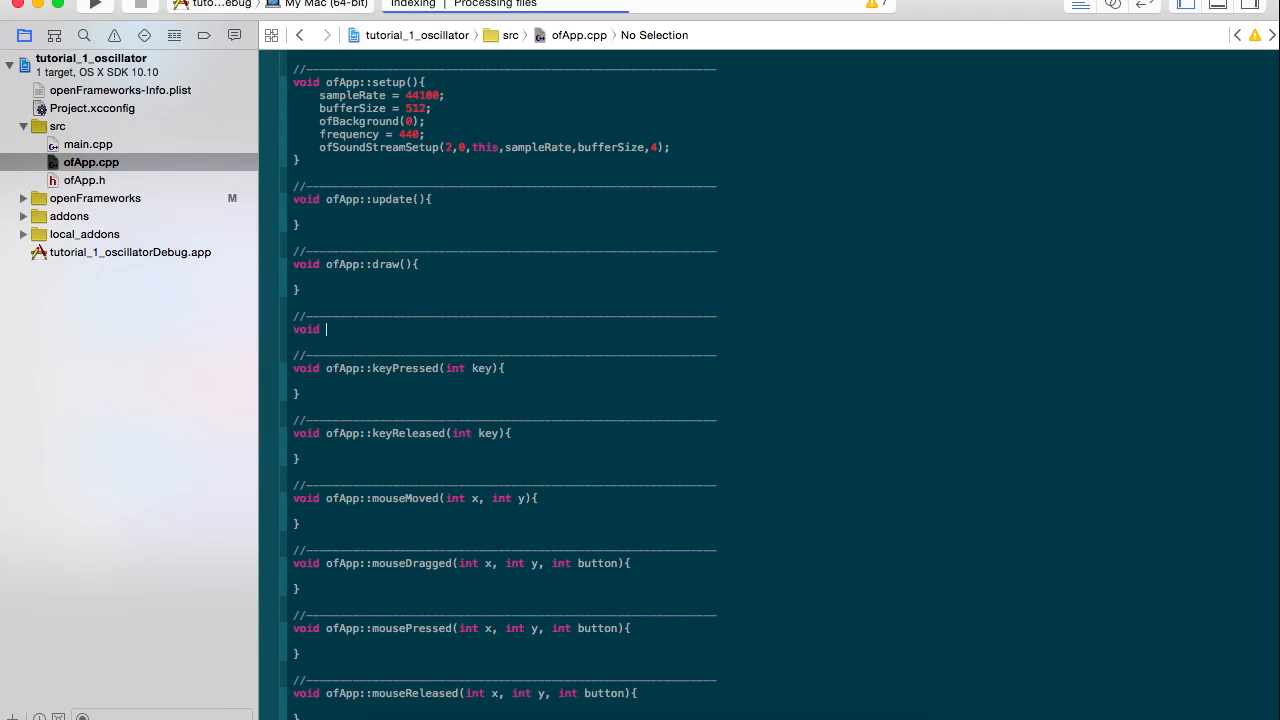
pyautogui.write('offApp_')
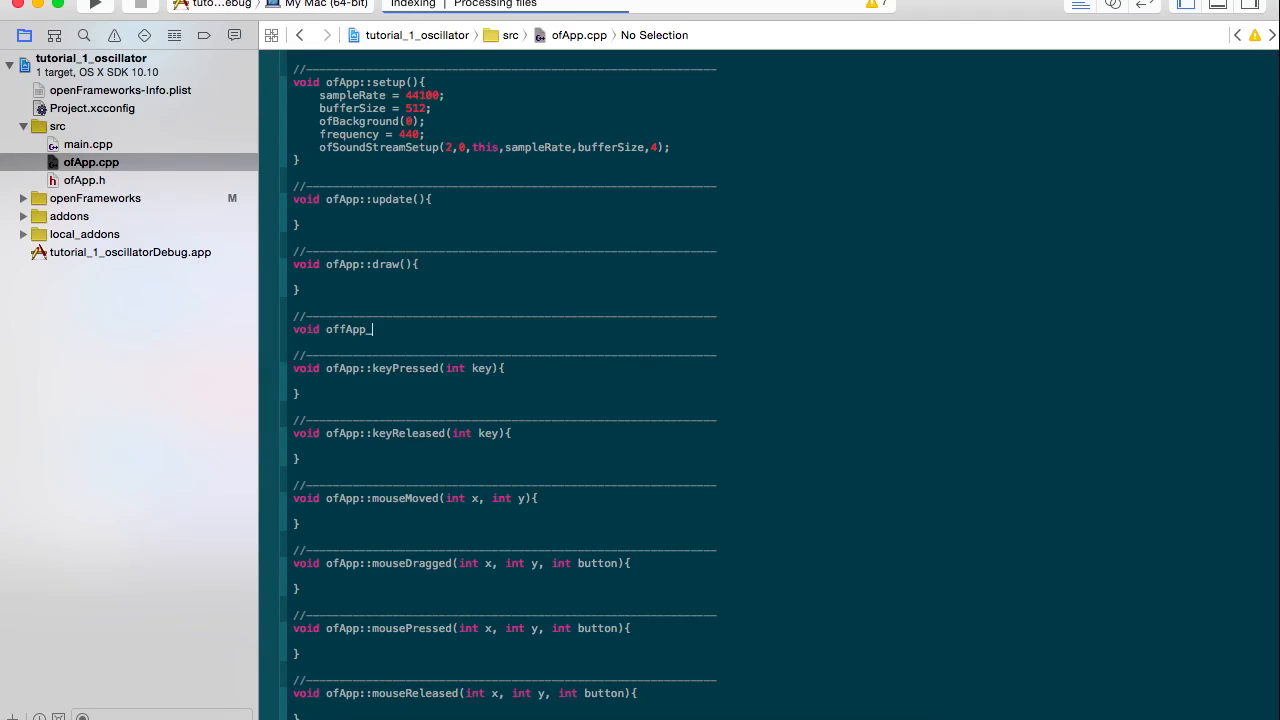
pyautogui.write('::')
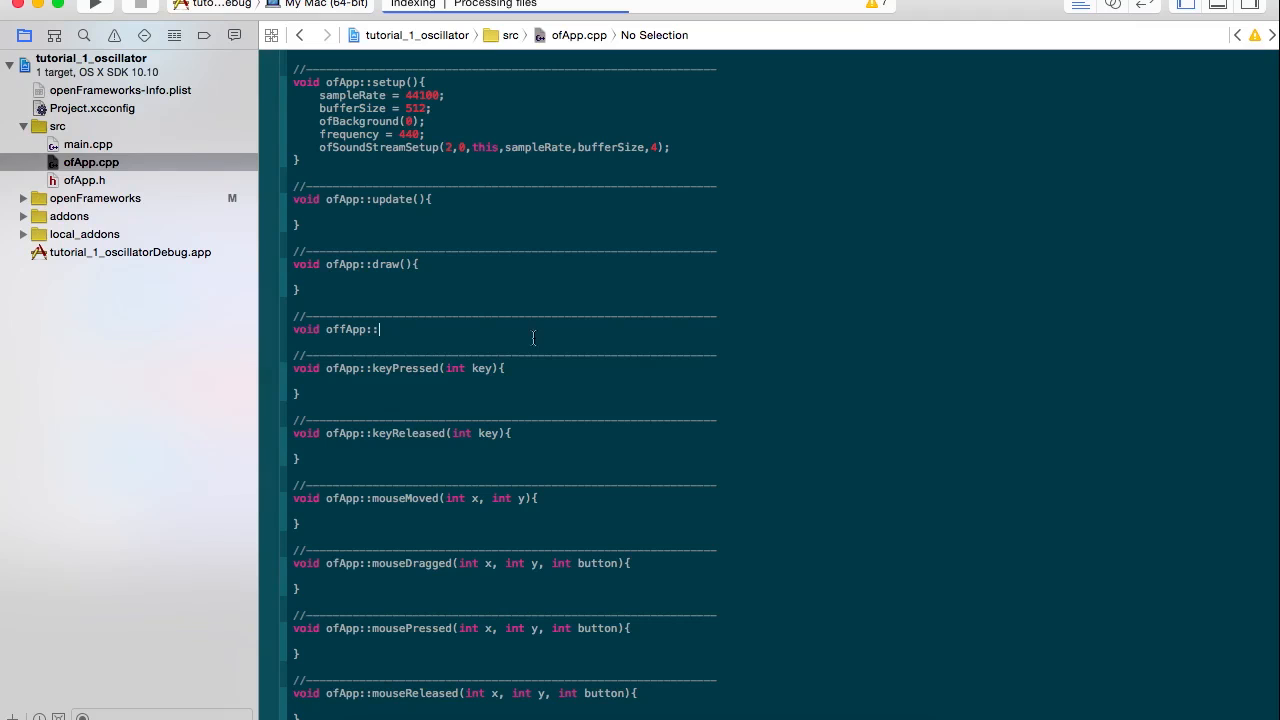
pyautogui.press('backspace')
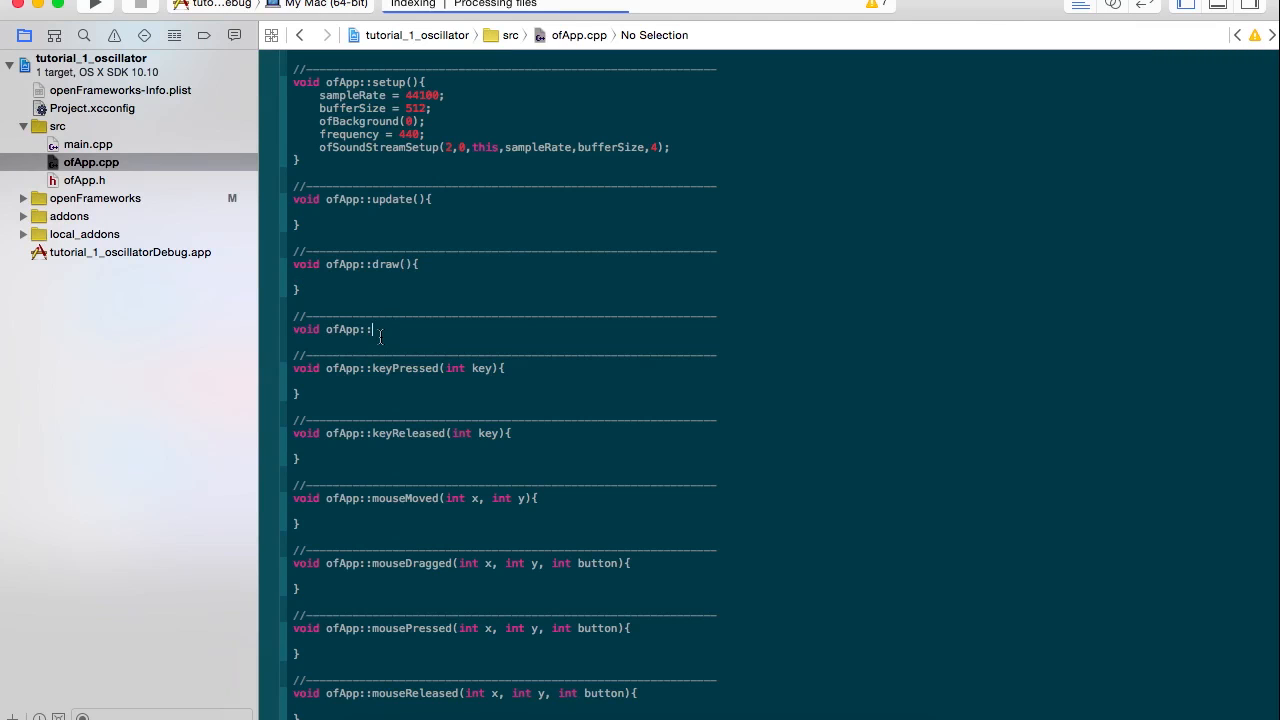
pyautogui.write('audioOut')
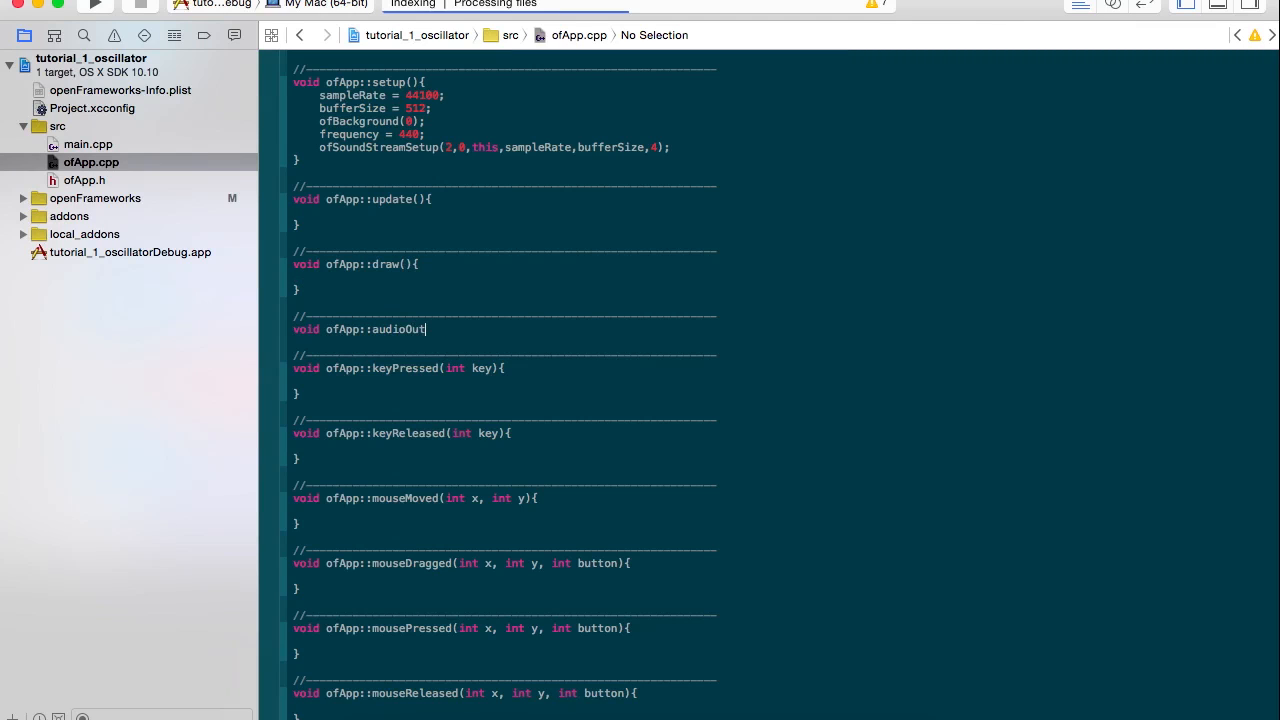
pyautogui.write('(')
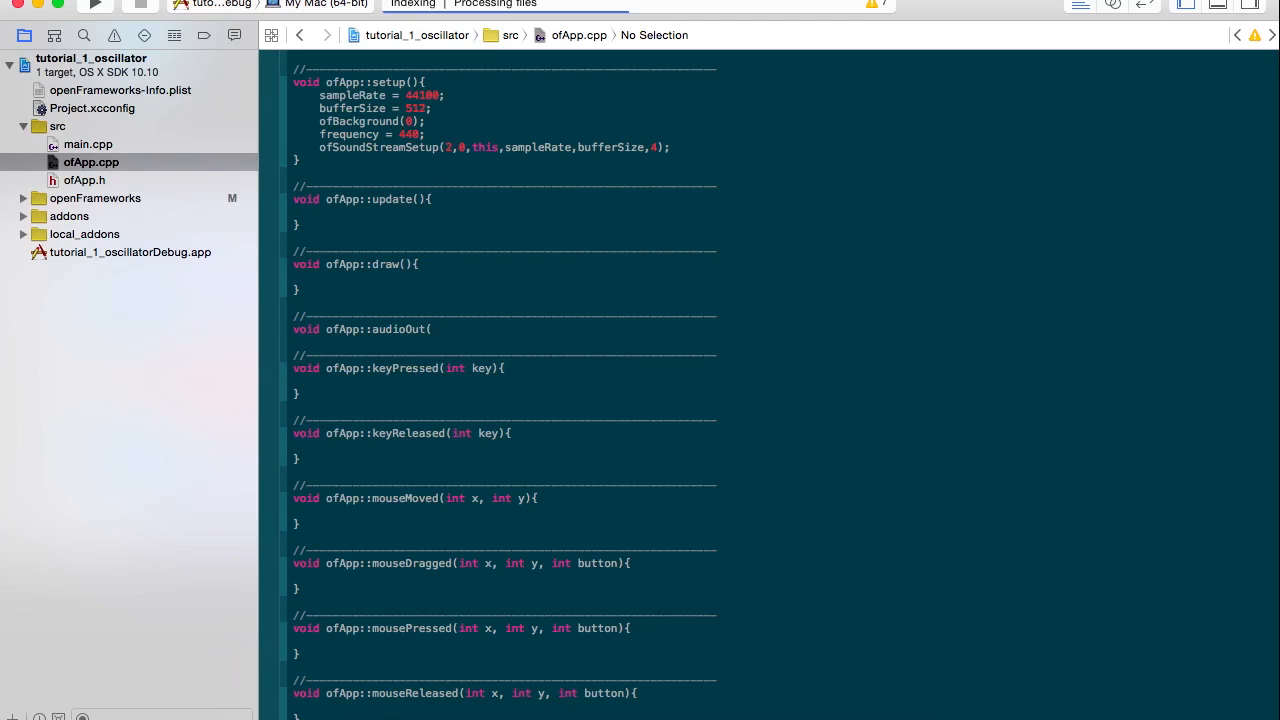
pyautogui.write('float * out')
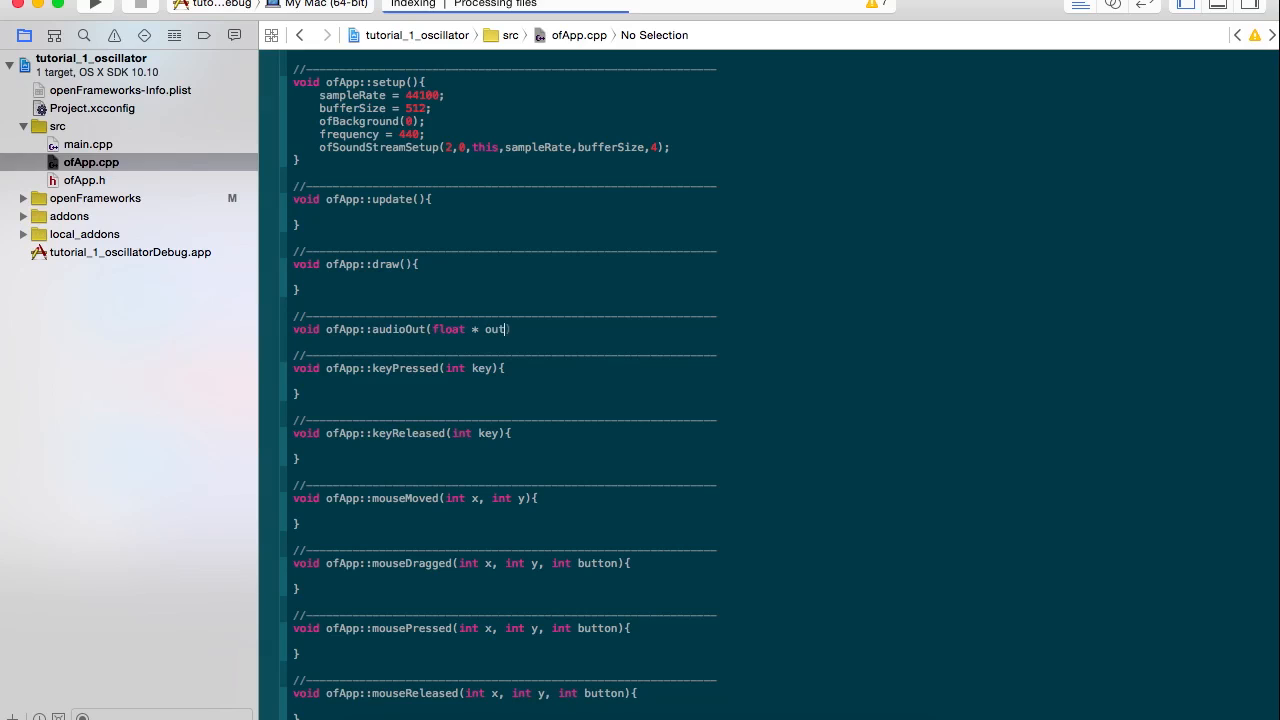
pyautogui.write('put)')
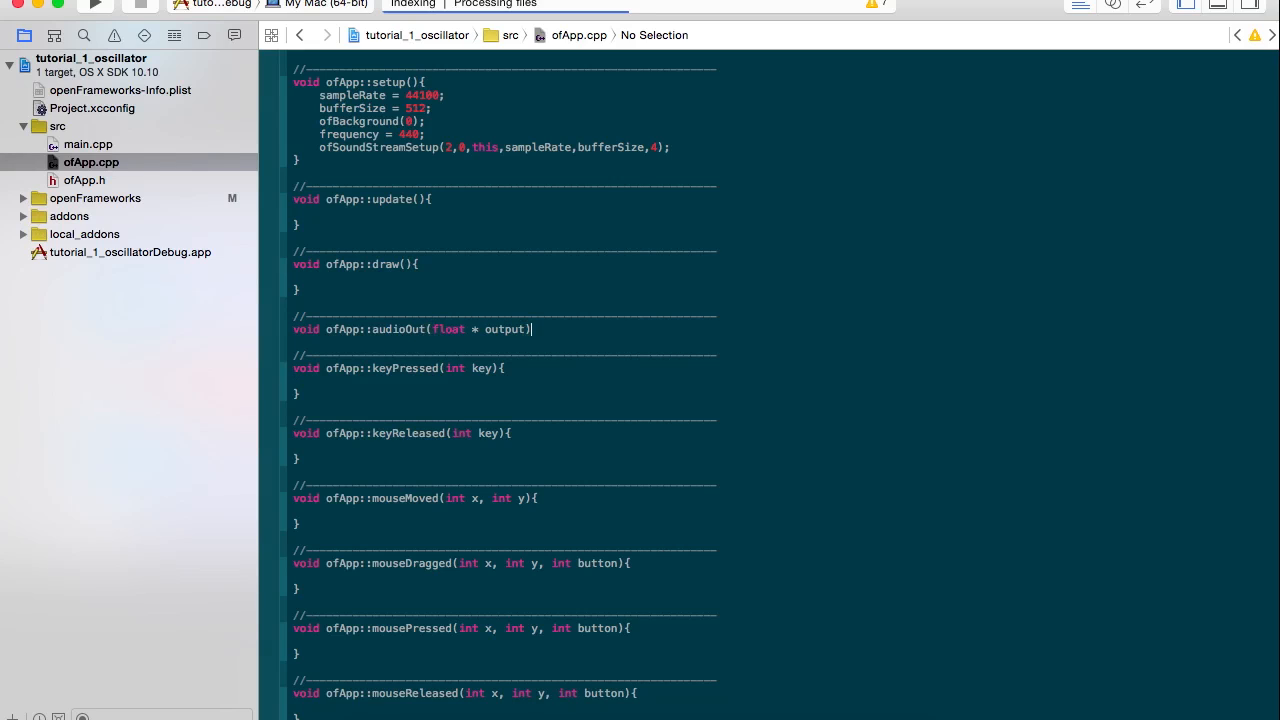
pyautogui.write(';')
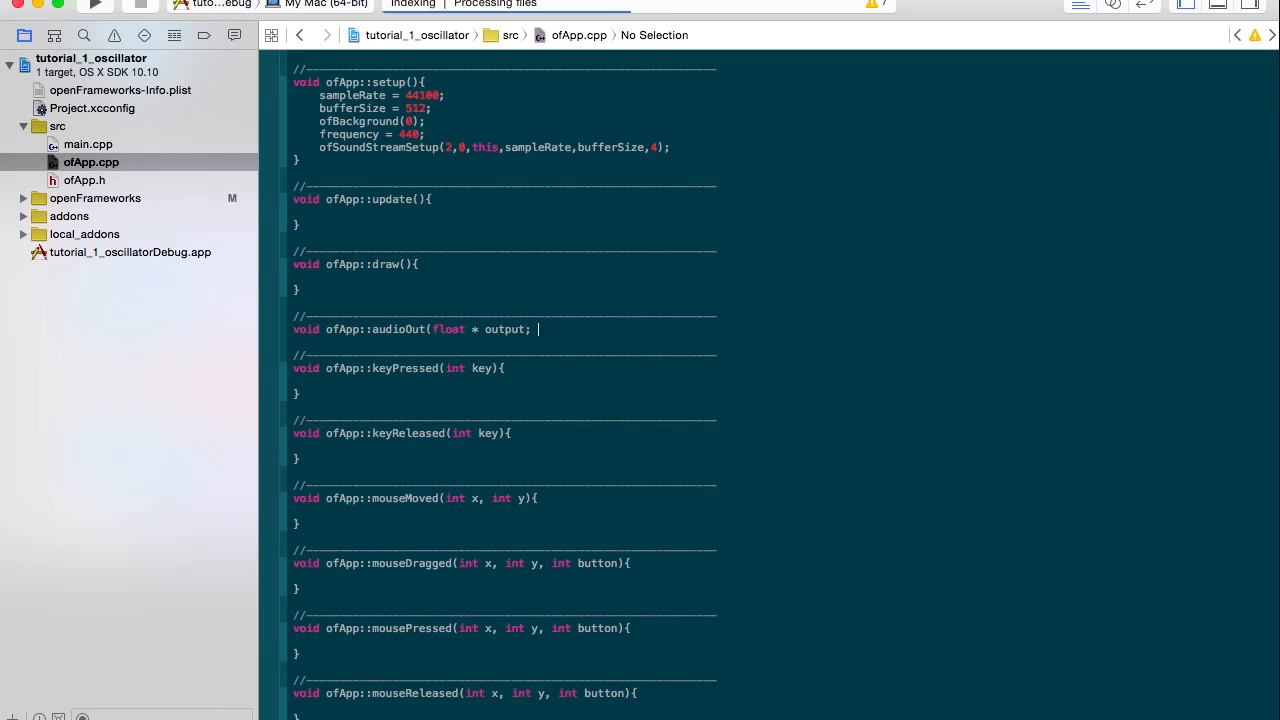
pyautogui.write('int')
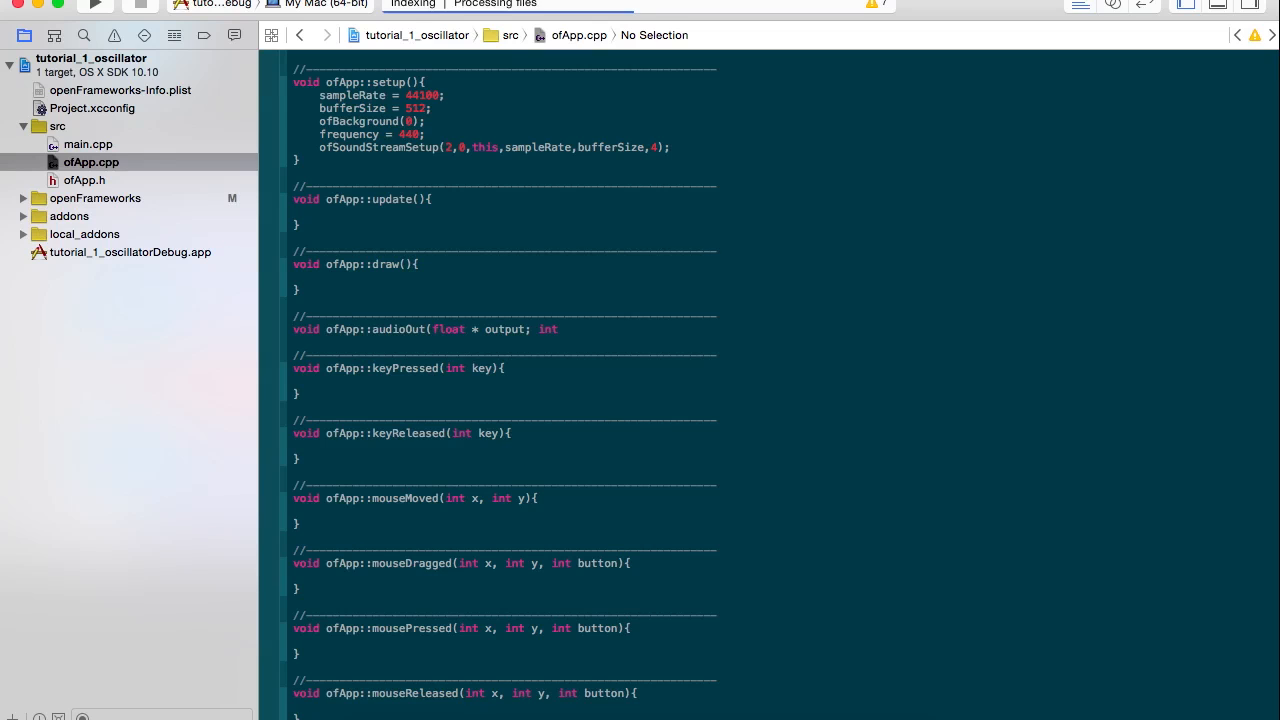
pyautogui.write('bufferSize; int n')
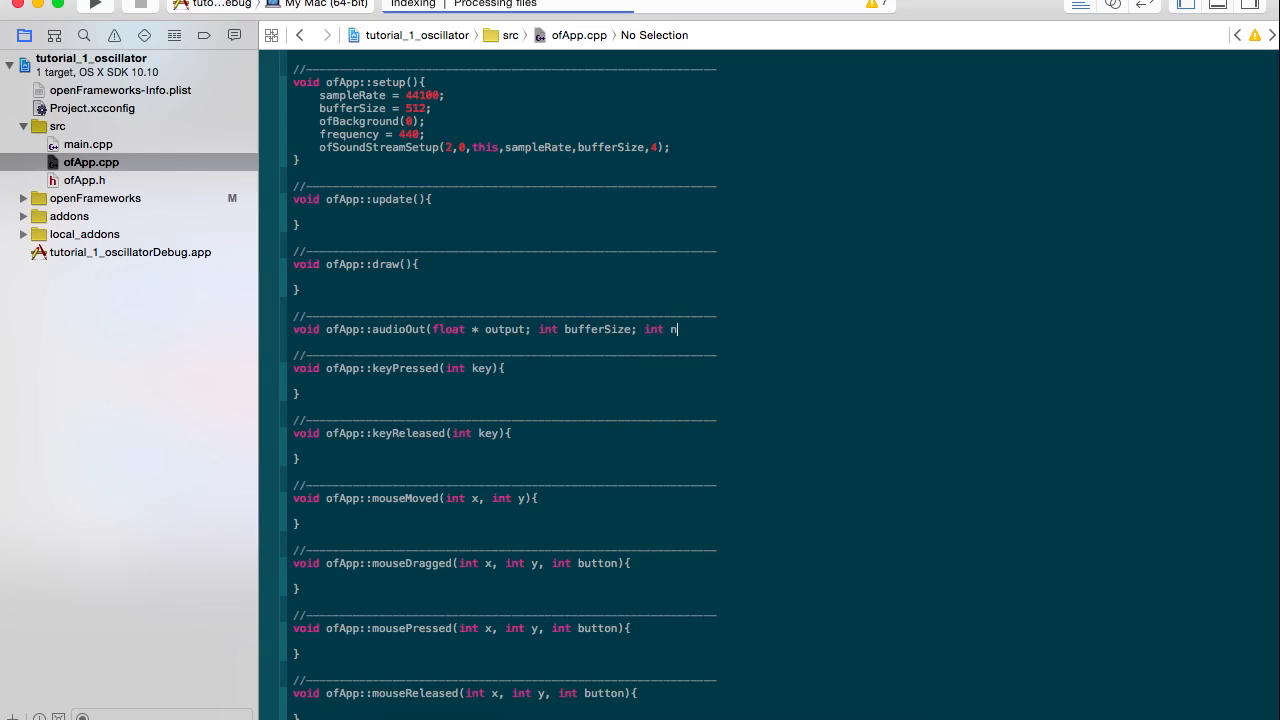
pyautogui.write('Channels) {')
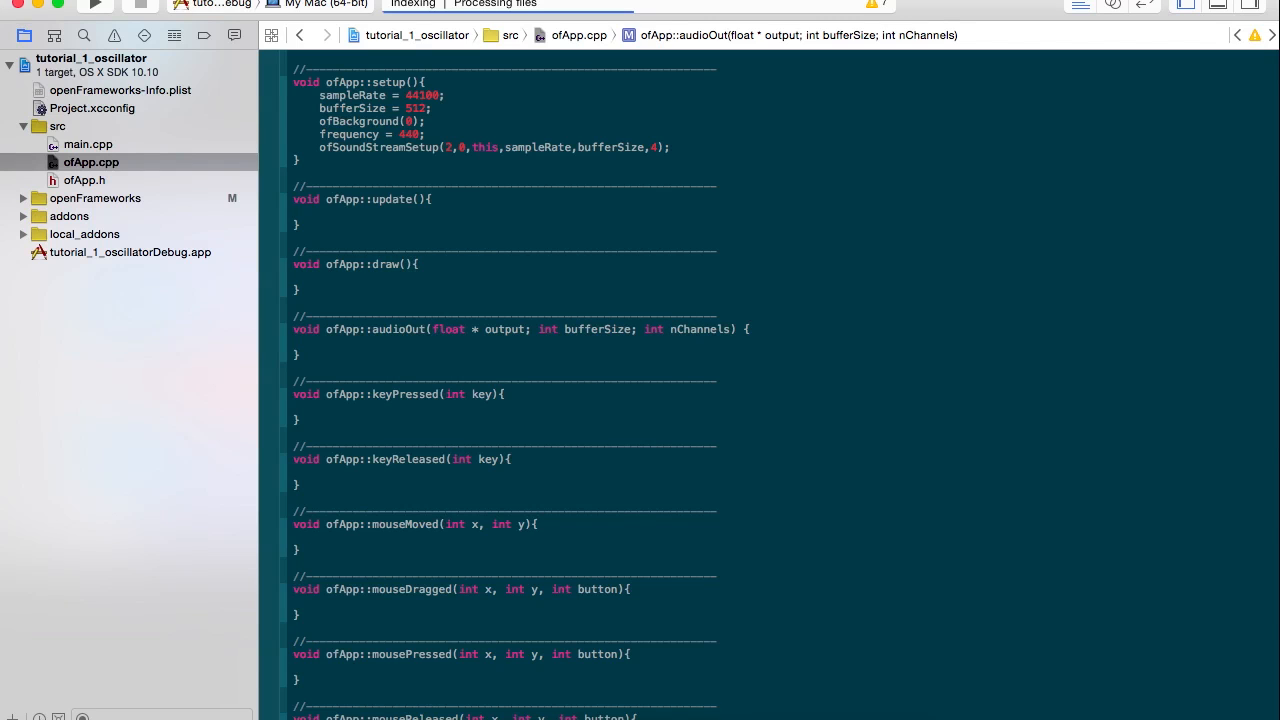
# - Add a for loop in audioOut running i from 0 to bufferSize
pyautogui.write('for (in')
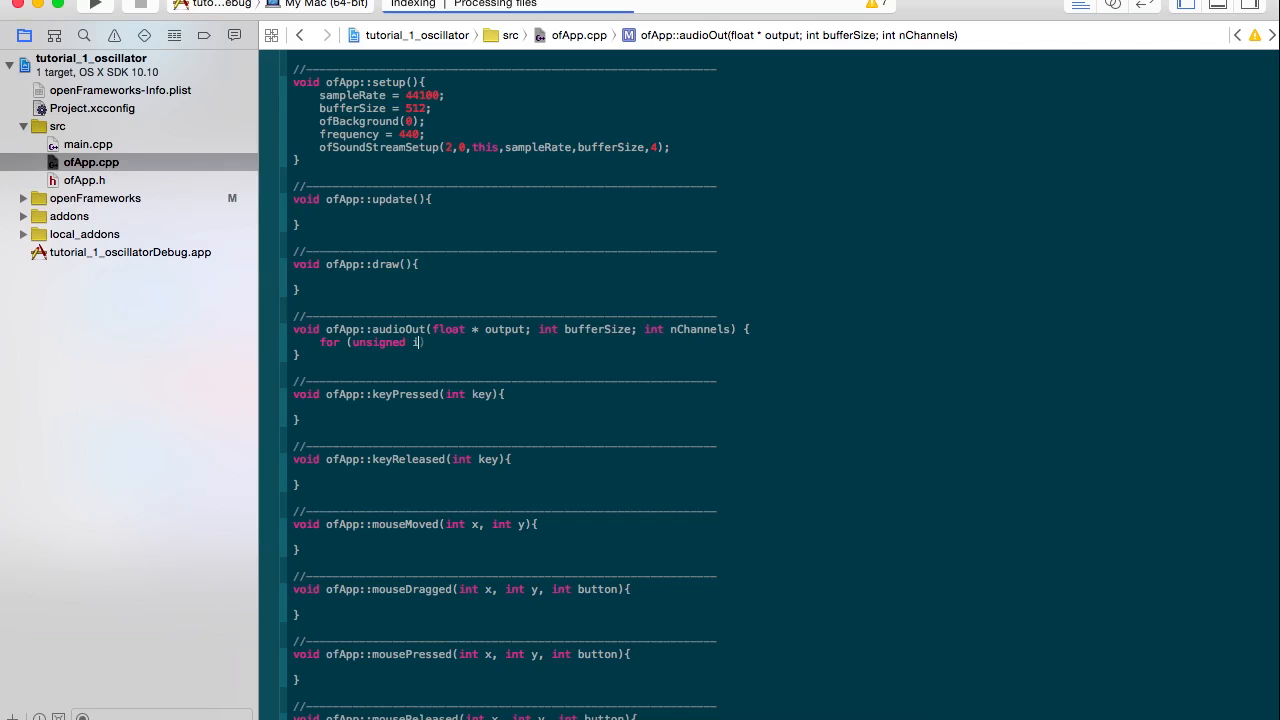
pyautogui.write('= 0; i')
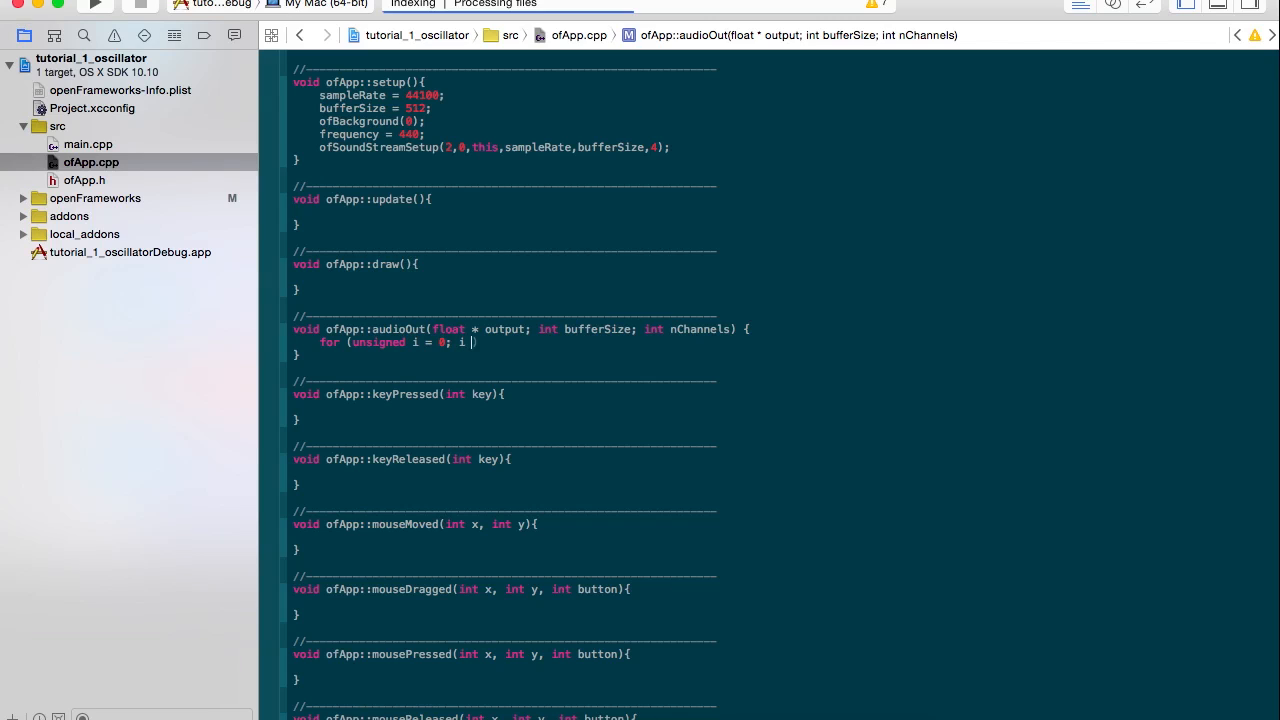
pyautogui.write('< bufferSize; i')
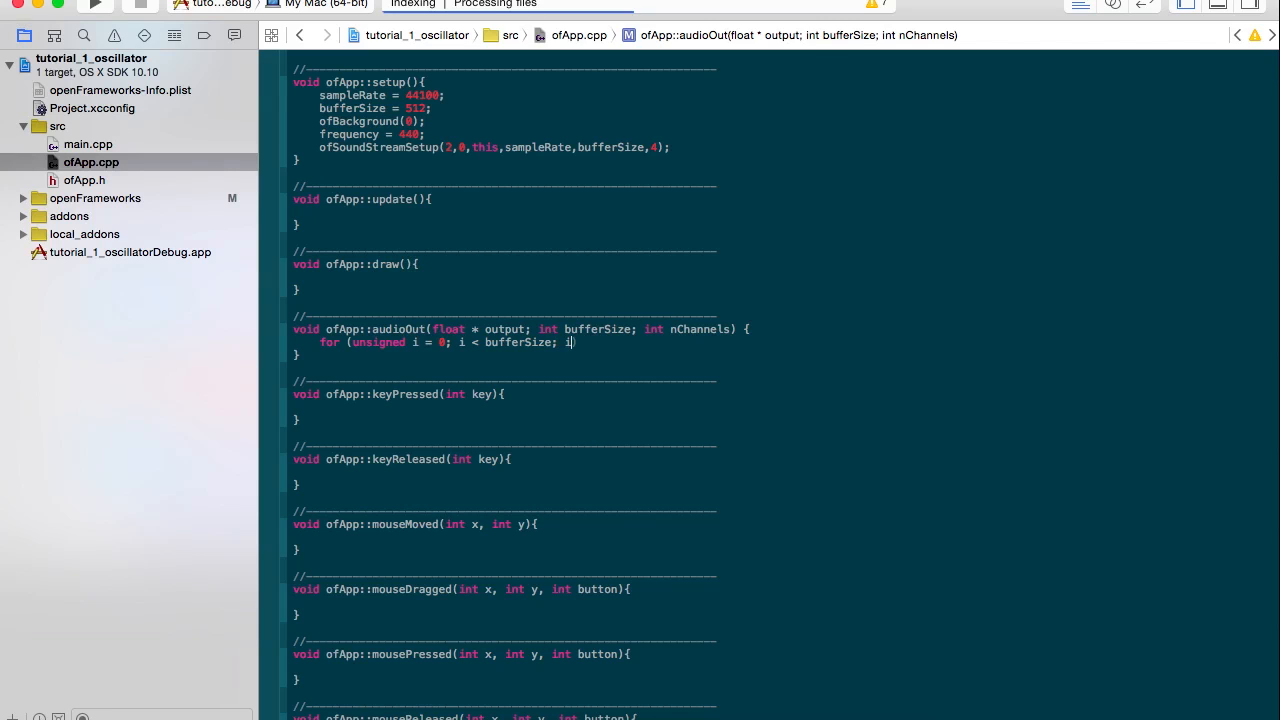
pyautogui.write('++)')
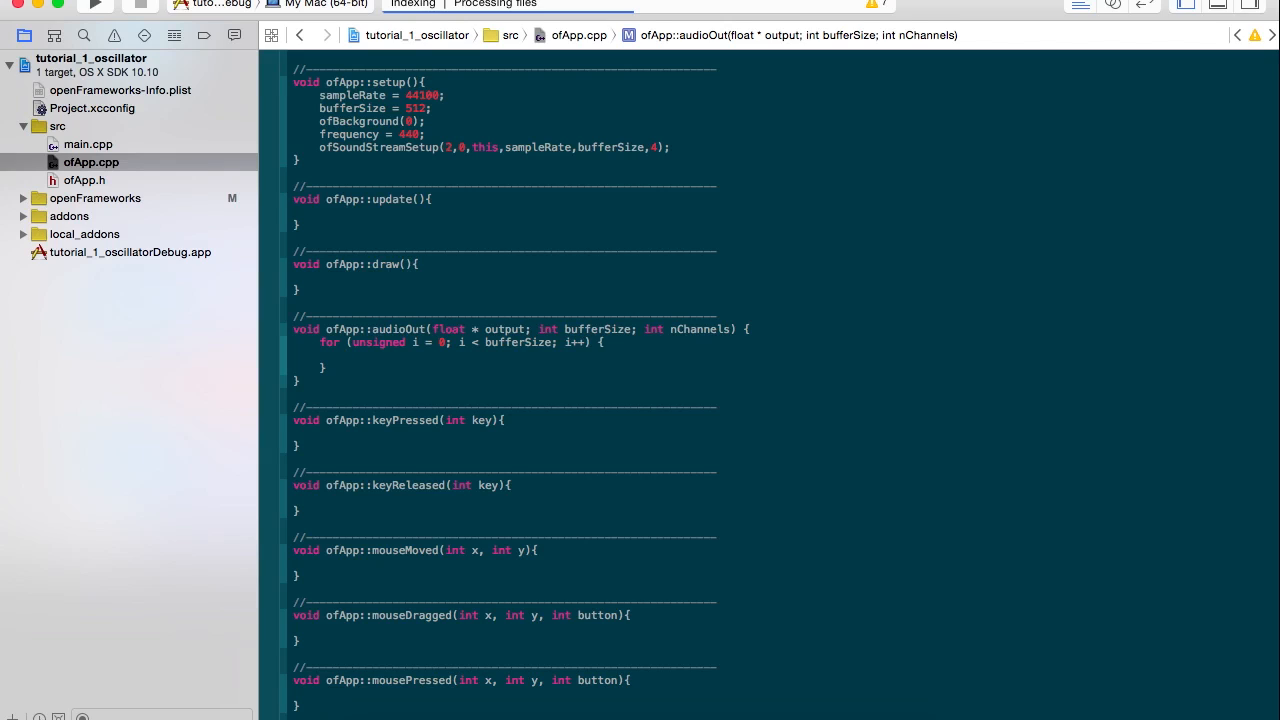
# - Inside the loop, set currentSample = osc.square(frequency), replacing the sinewave call
pyautogui.write('current')
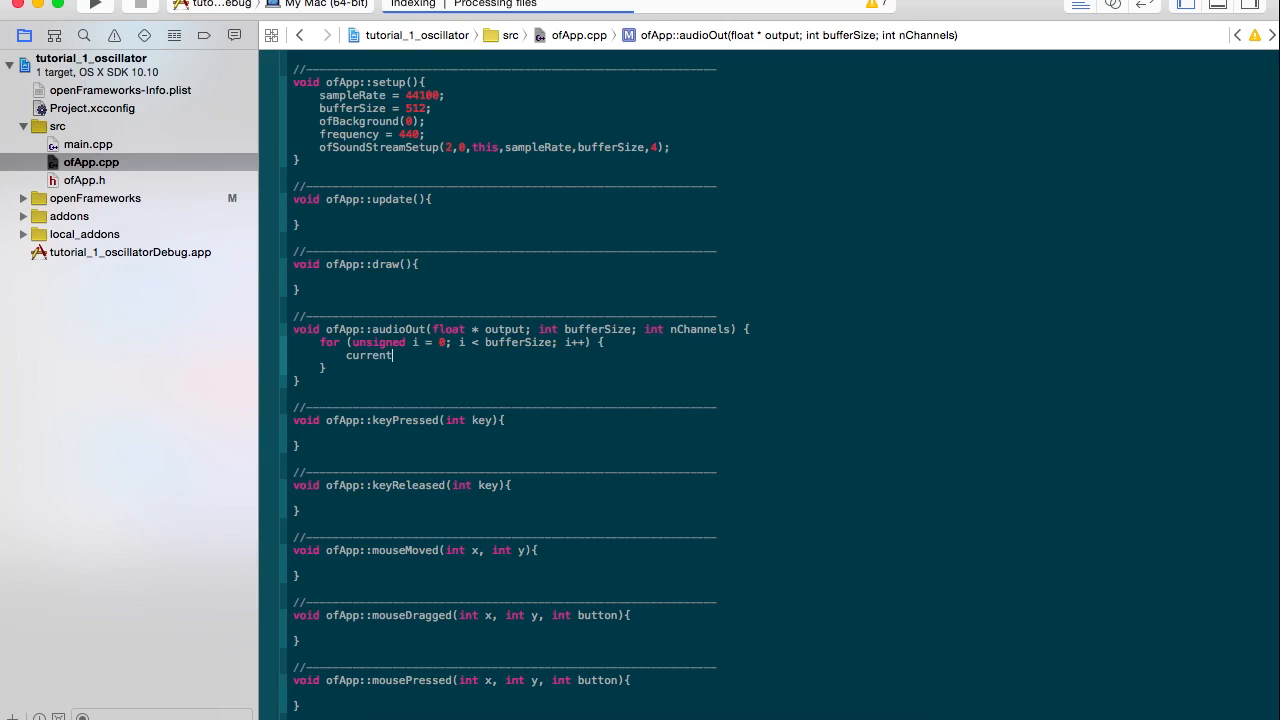
pyautogui.write('Sma')
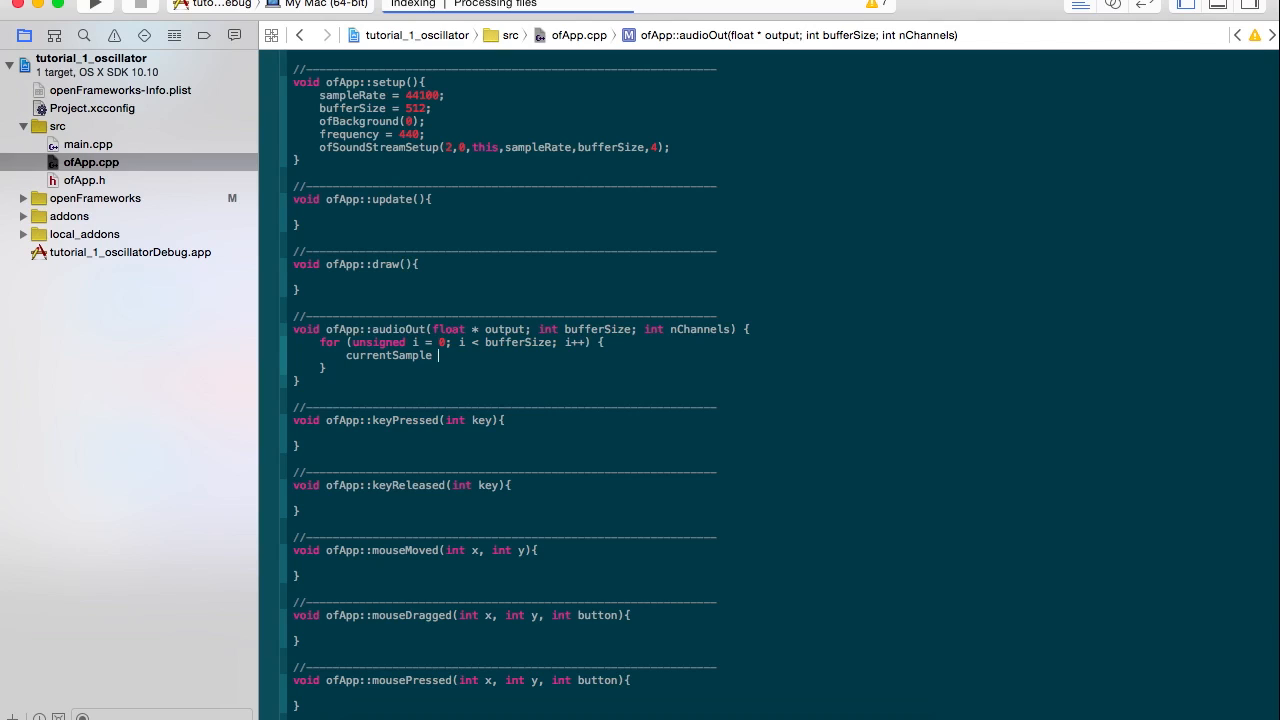
pyautogui.write('=')
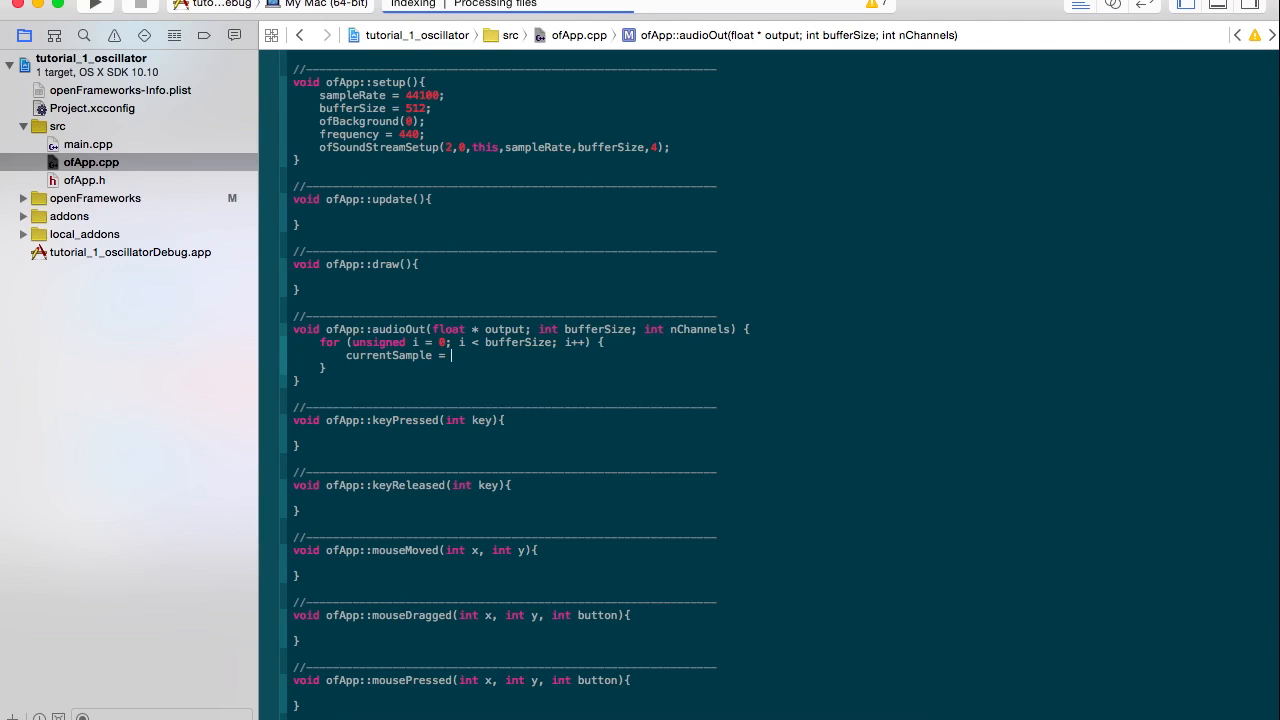
pyautogui.write('osc')
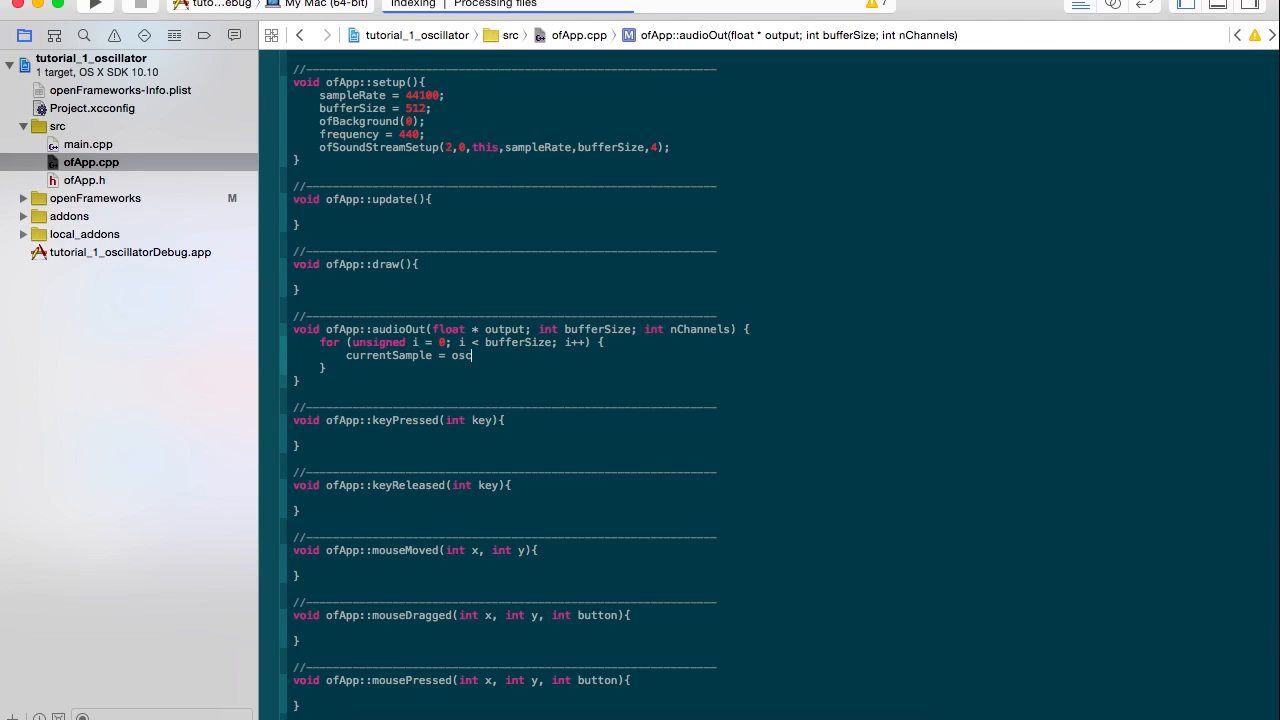
pyautogui.write('.')
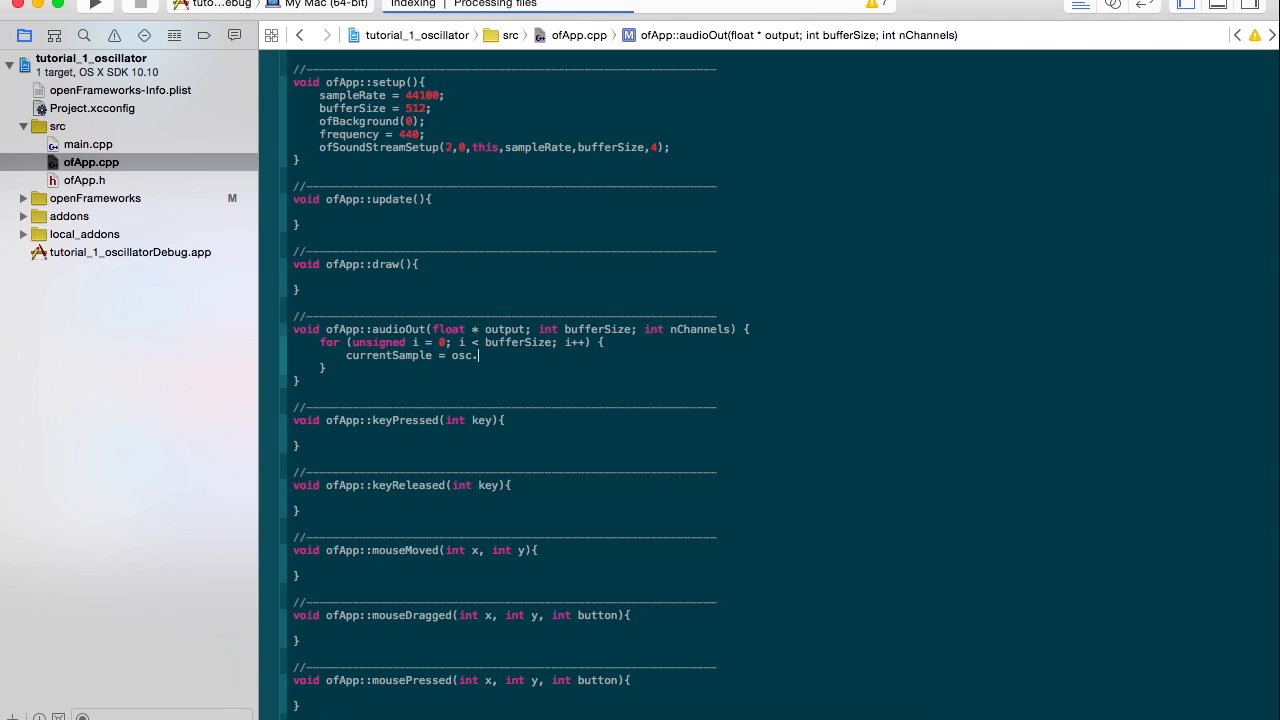
pyautogui.write('sinew')
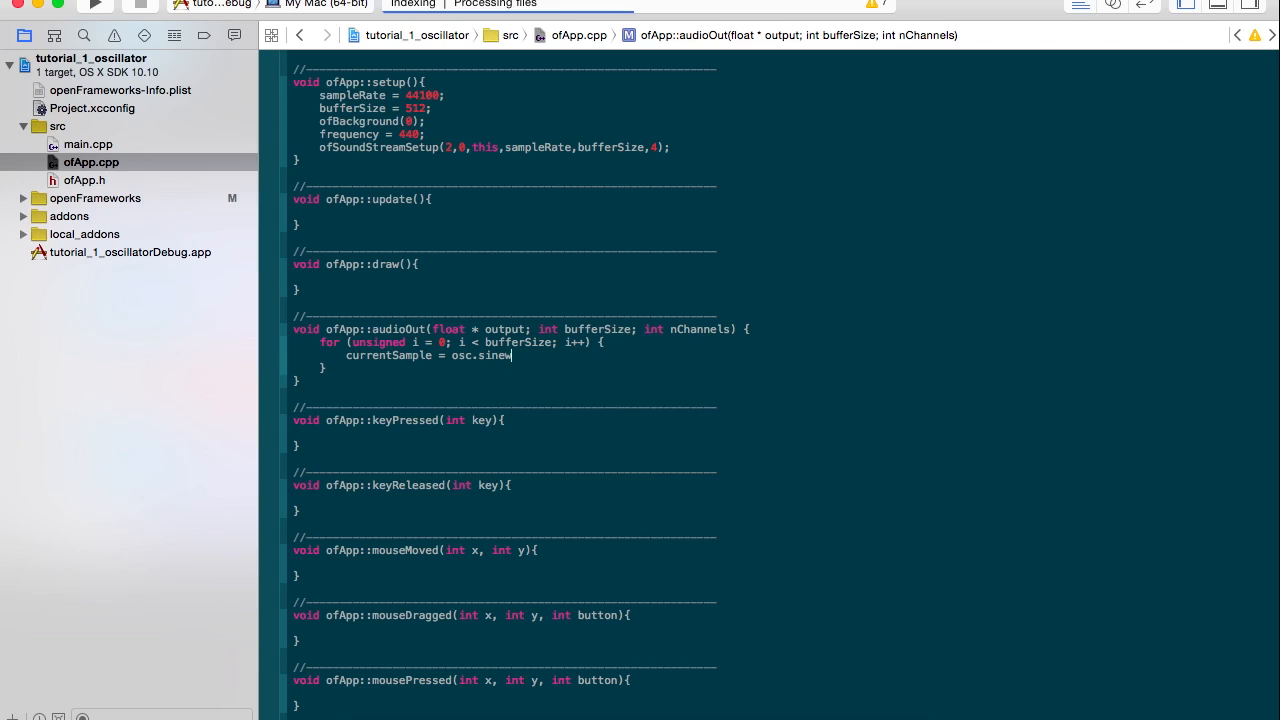
pyautogui.write('ave(')
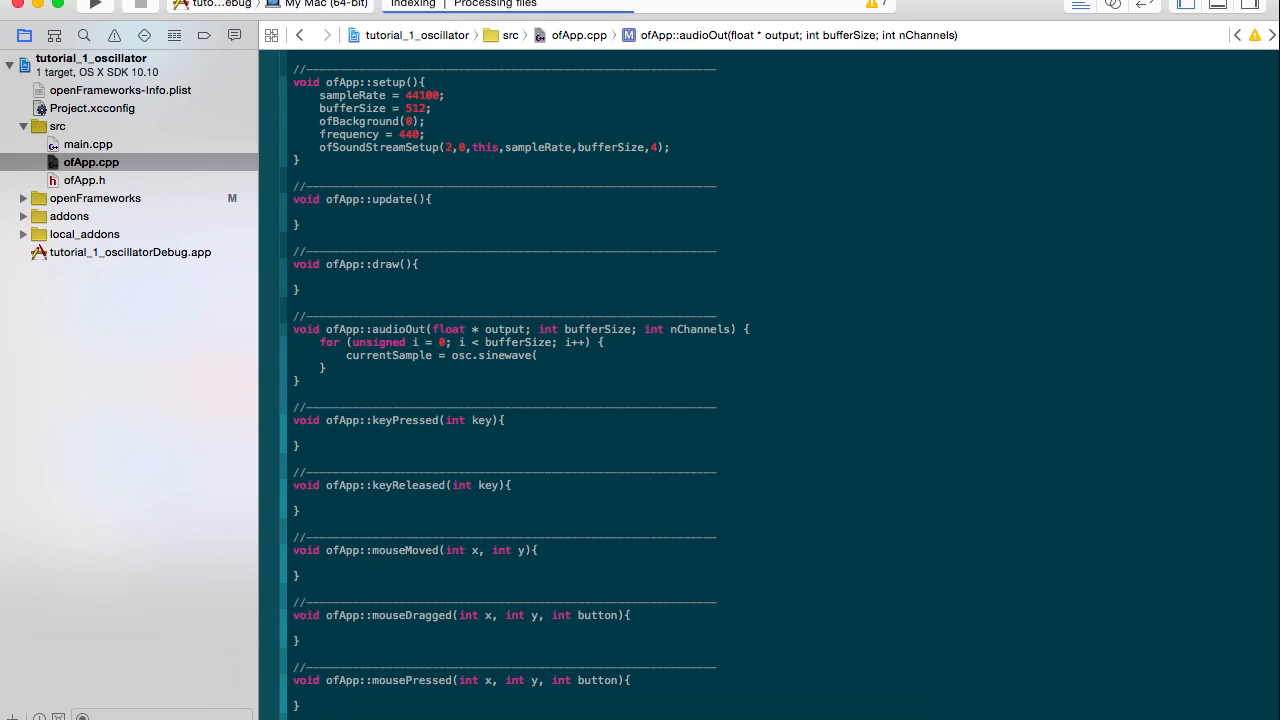
pyautogui.press('Backspace')
pyautogui.write('qur')
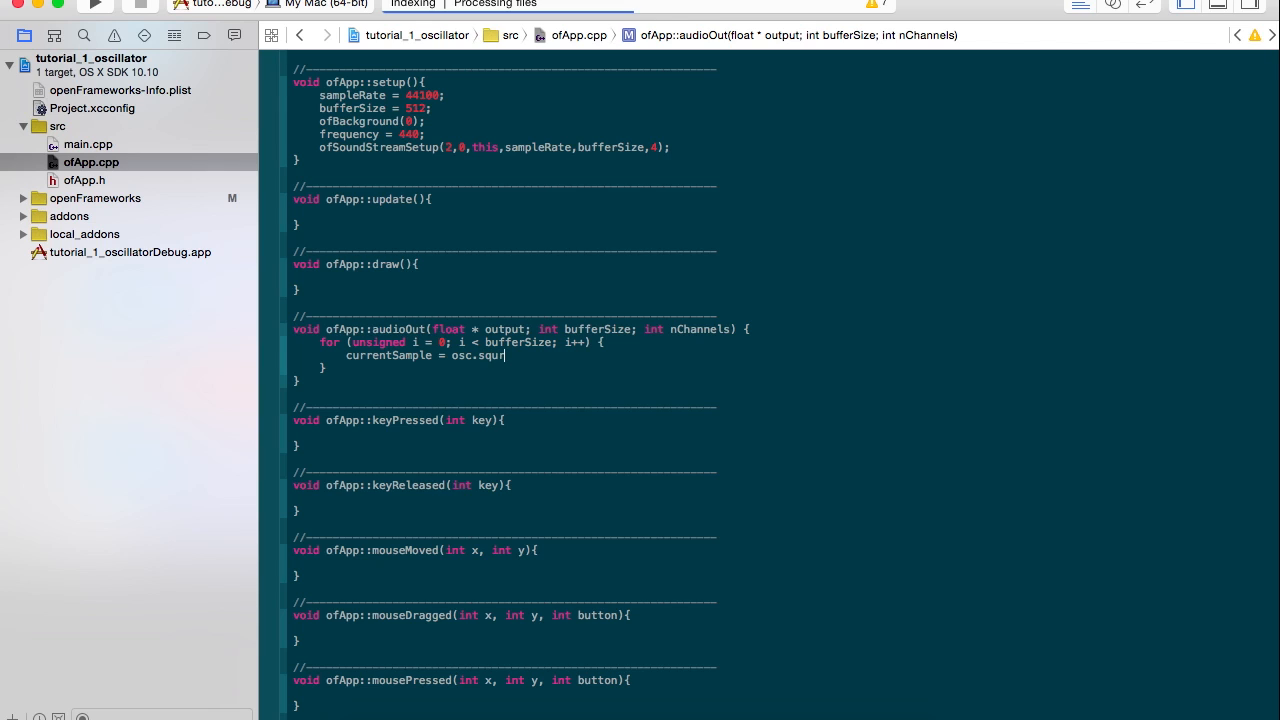
pyautogui.write('are')
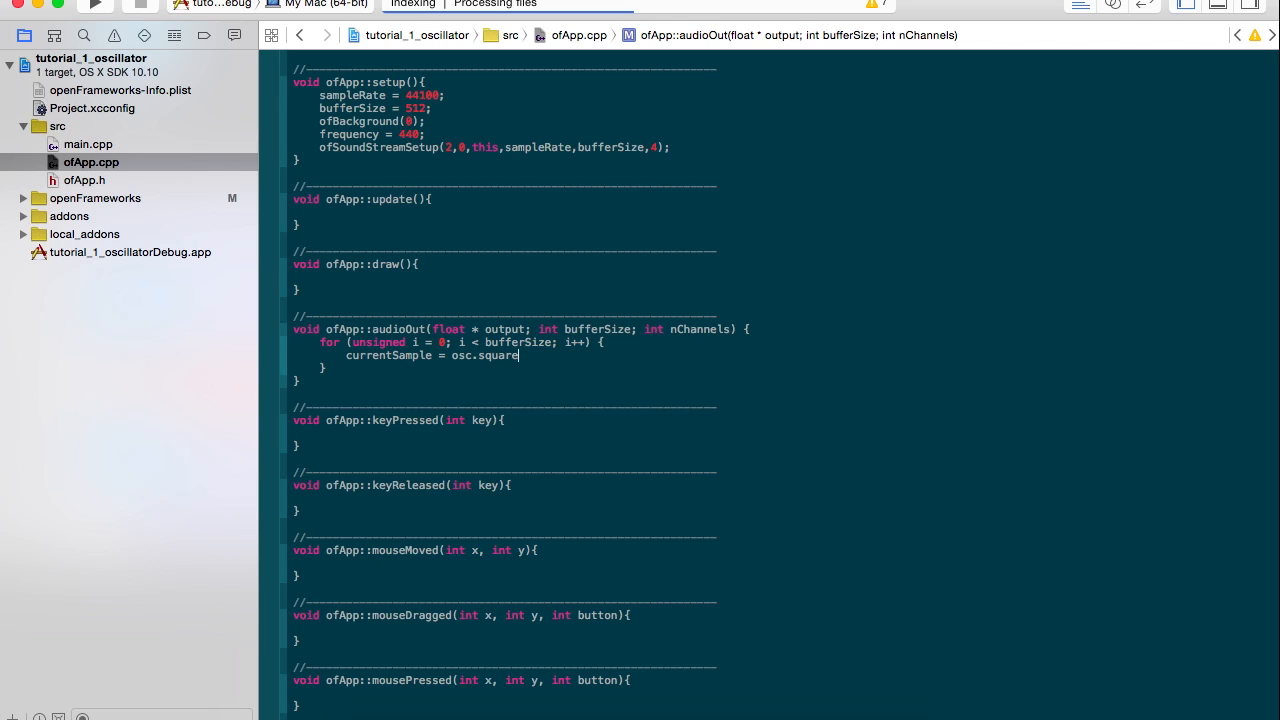
pyautogui.write('(')
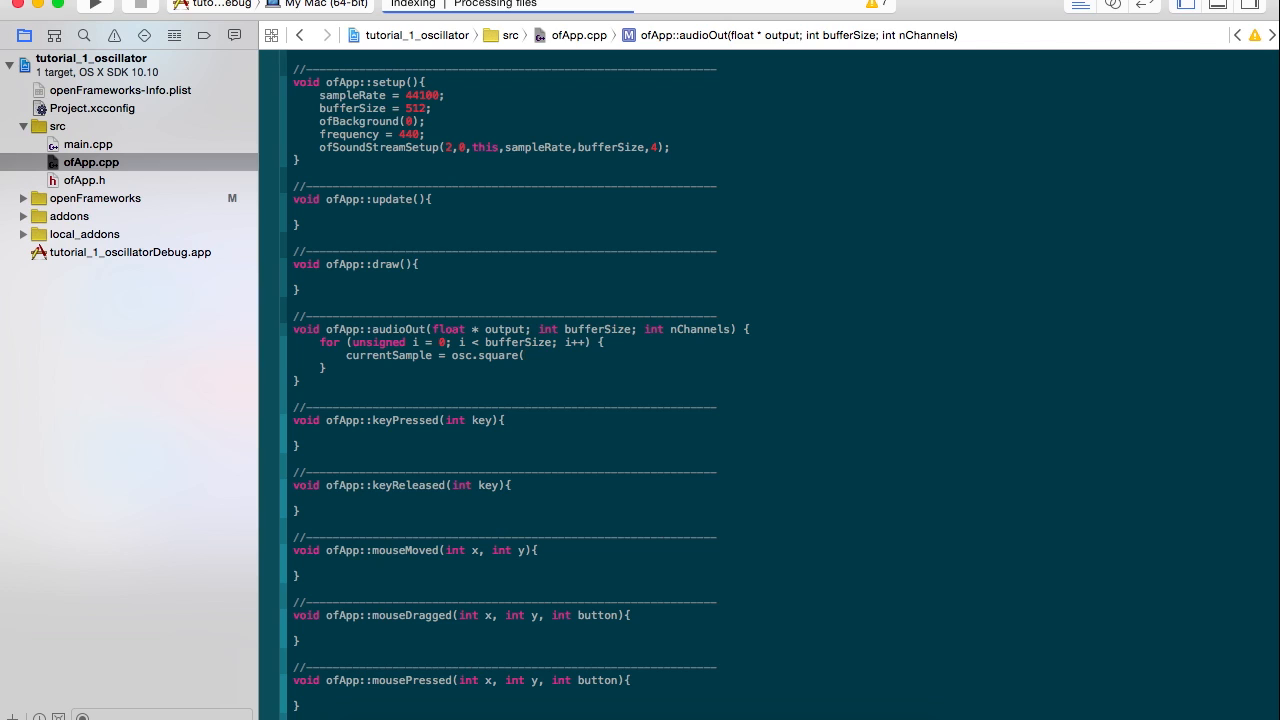
pyautogui.write('f')
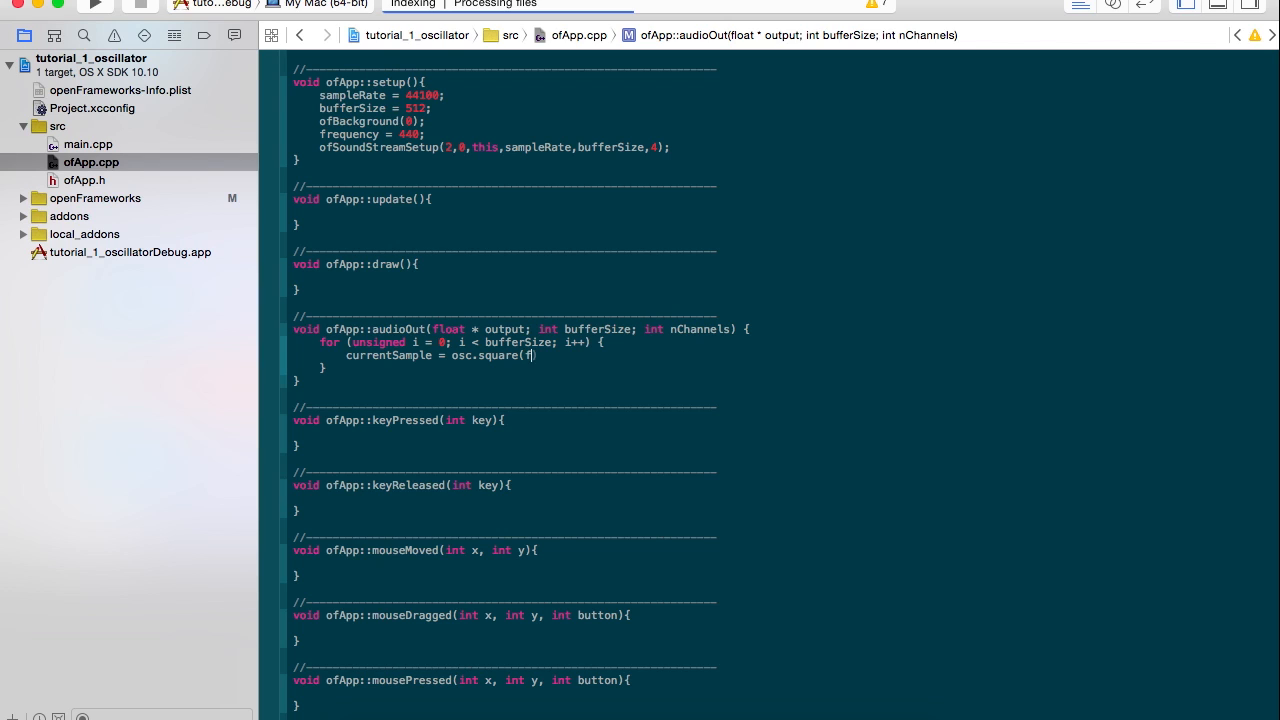
pyautogui.write('requency')
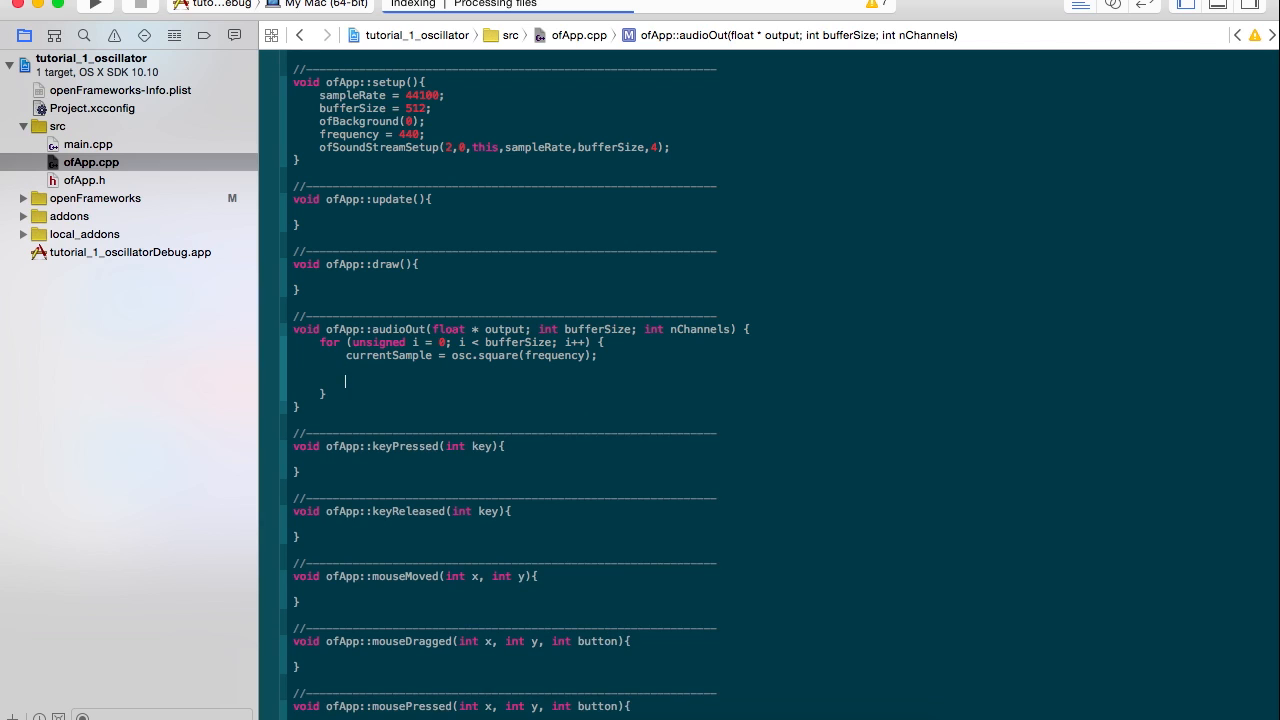
# - Write currentSample to output[i * nChannels] and output[i * nChannels + 1]
pyautogui.write('current')
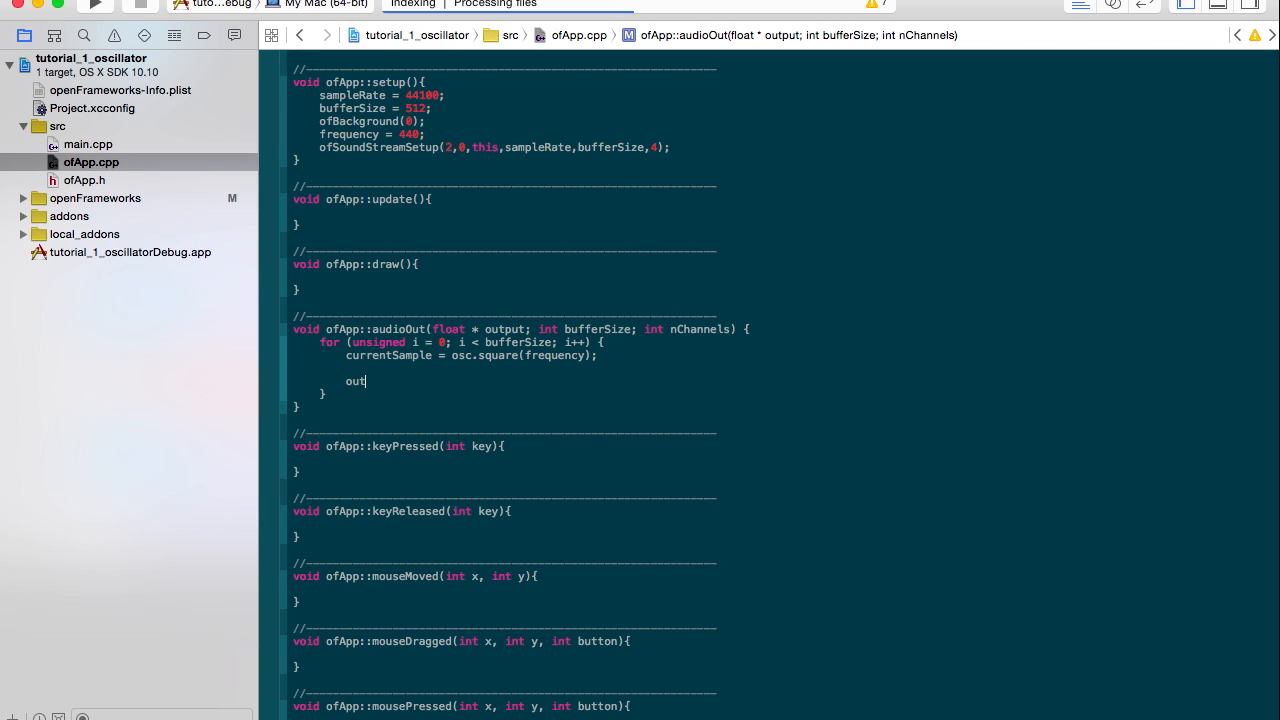
pyautogui.write('put[')
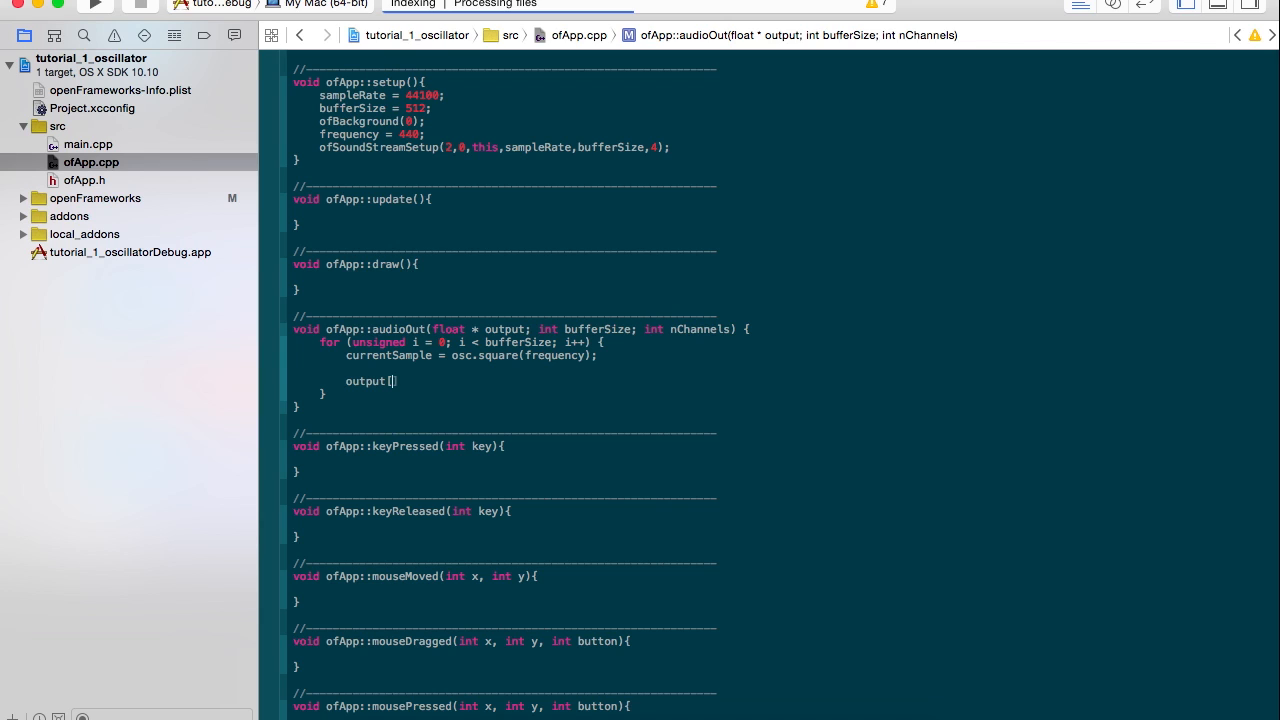
pyautogui.write('i *')
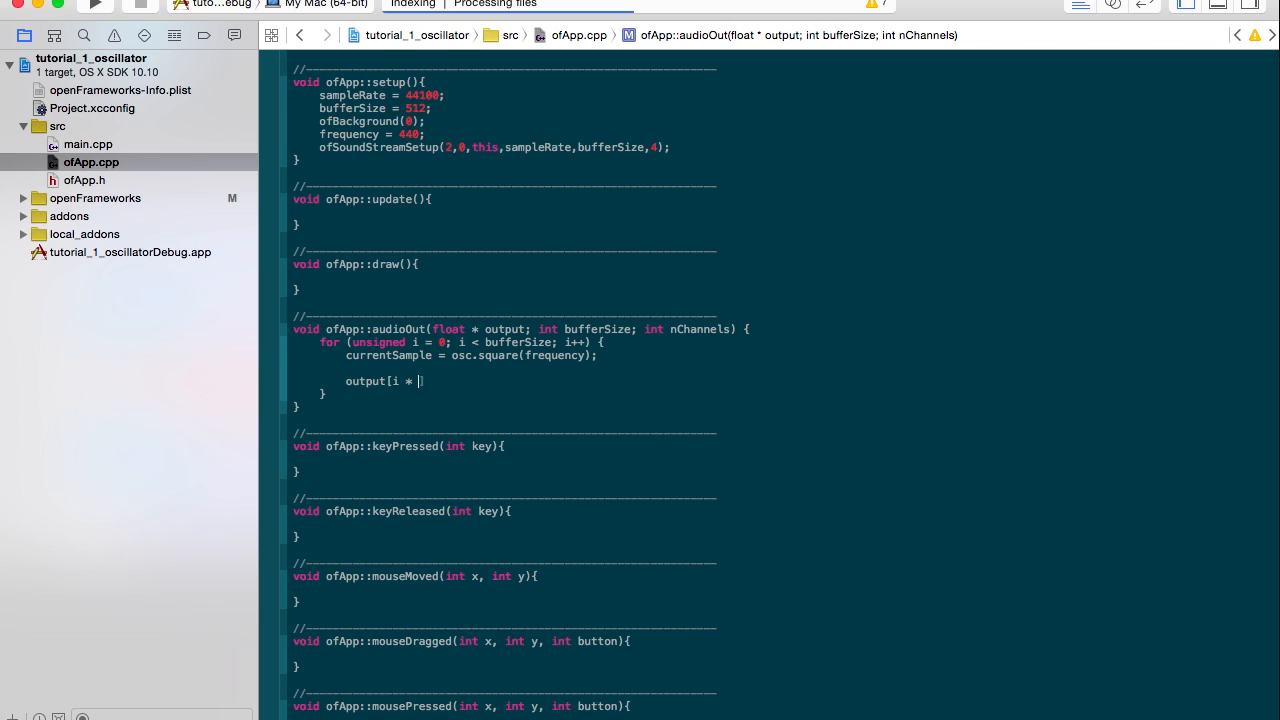
pyautogui.write('nB')
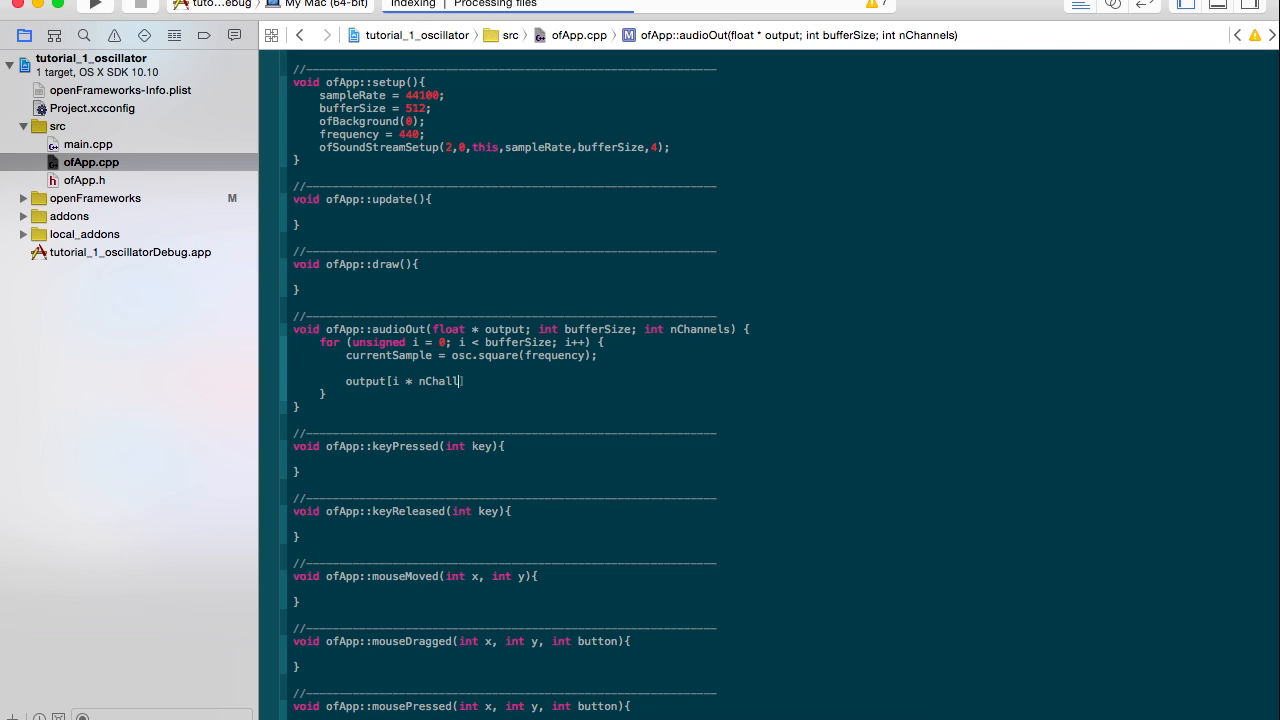
pyautogui.press('BackSpace')
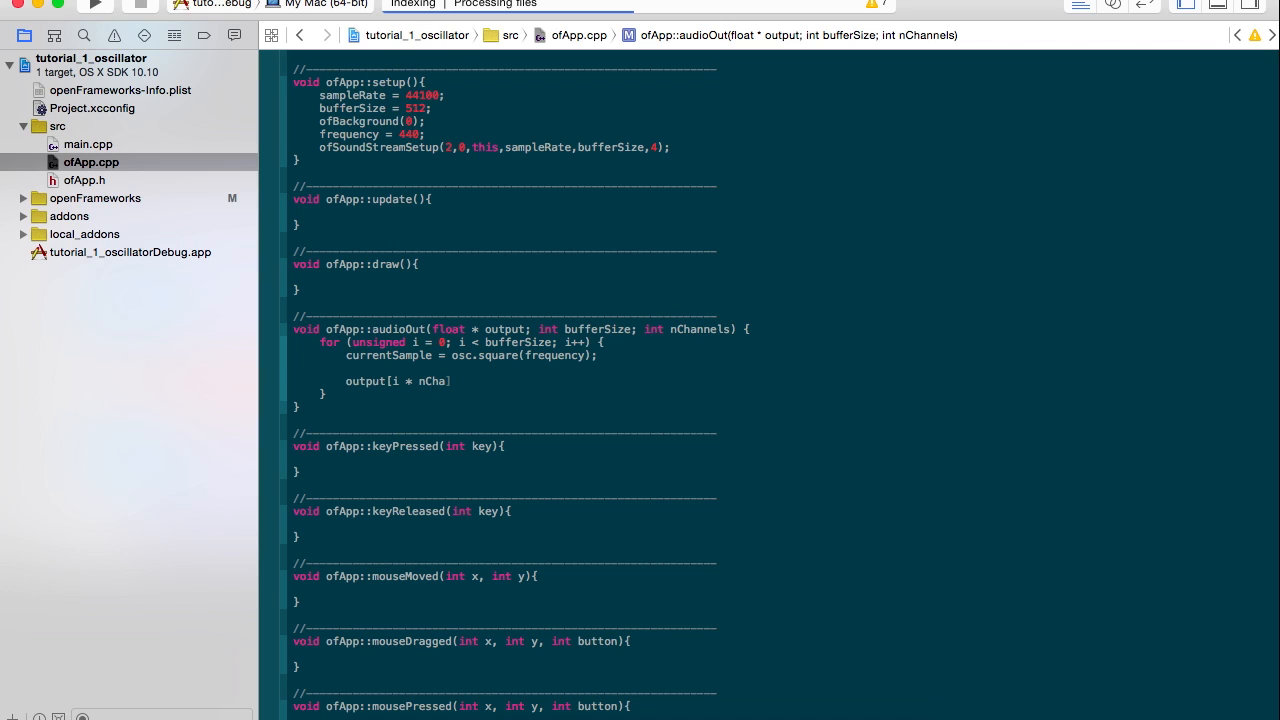
pyautogui.write('nnels')
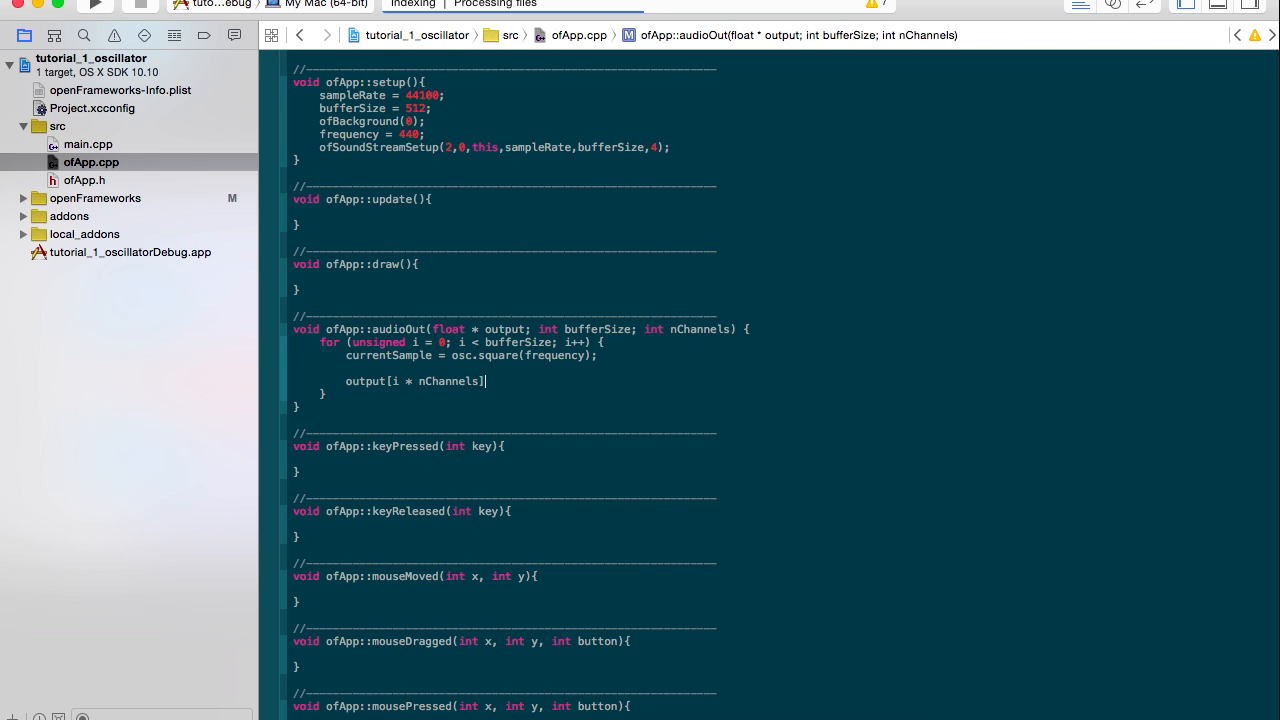
pyautogui.write('=')
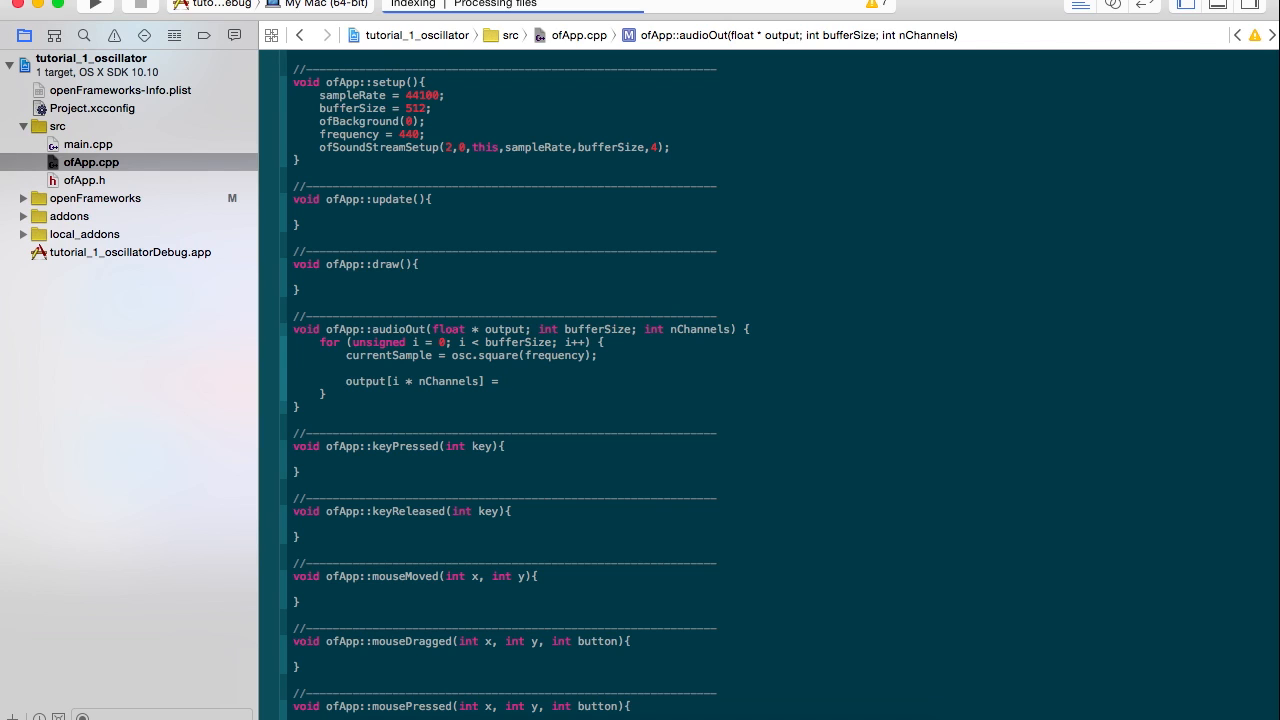
pyautogui.write('currentSample;')
pyautogui.write('out')
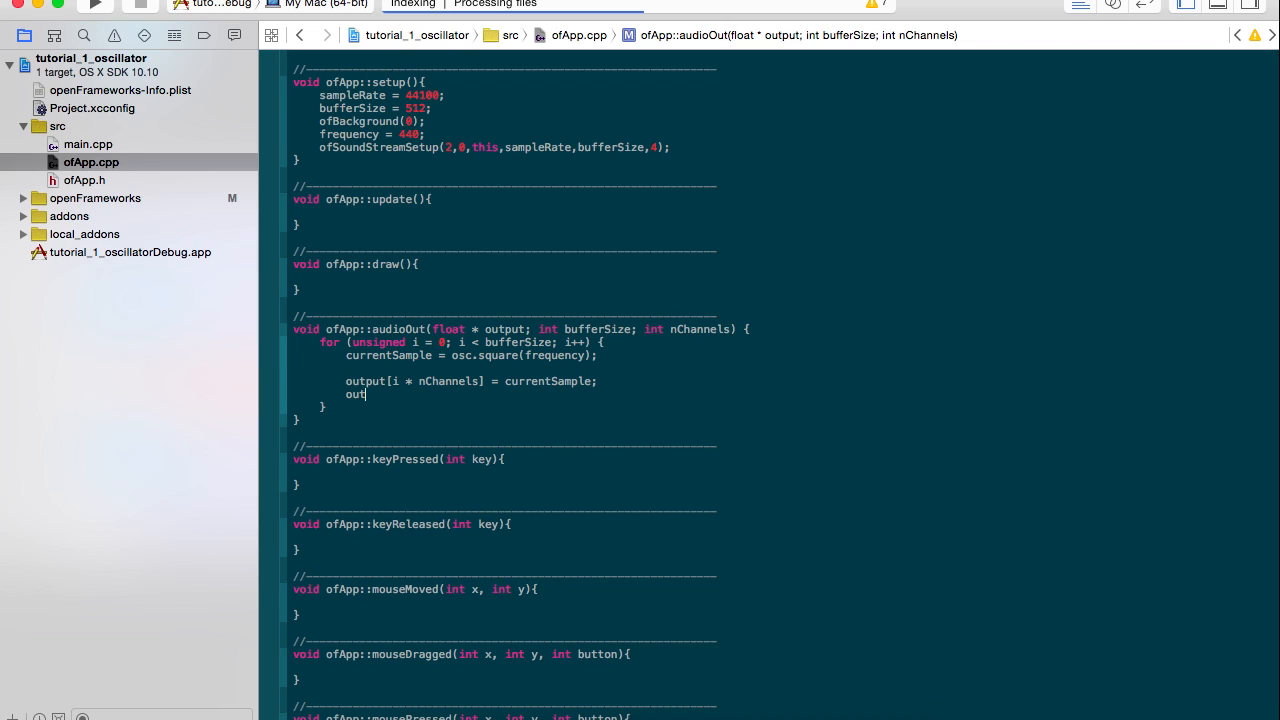
pyautogui.write('put[i *')
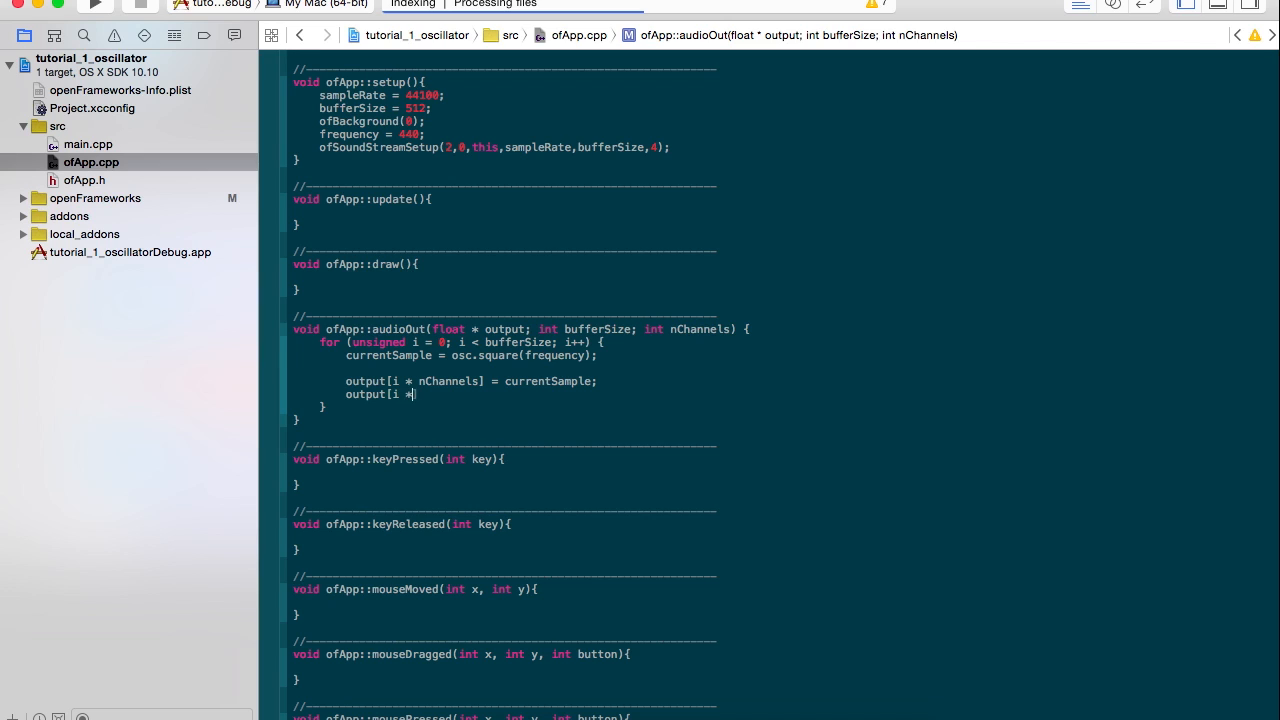
pyautogui.write('nChannels')
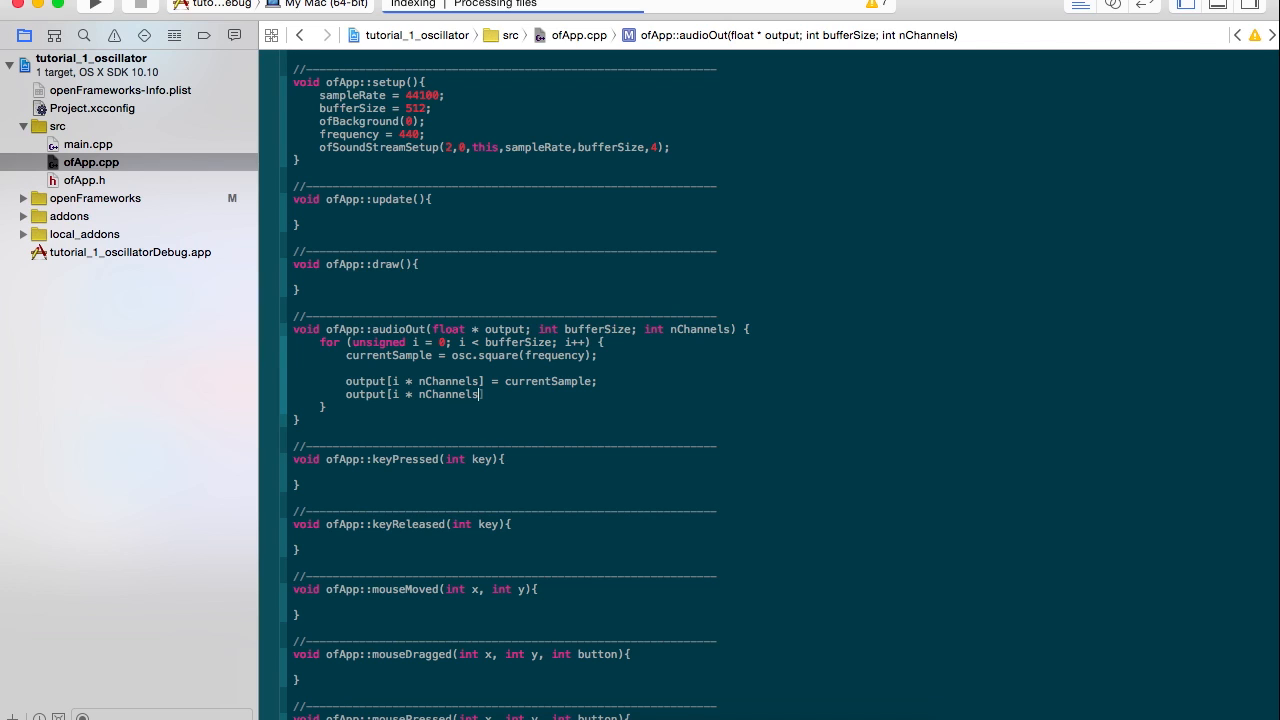
pyautogui.write('+ 1]')
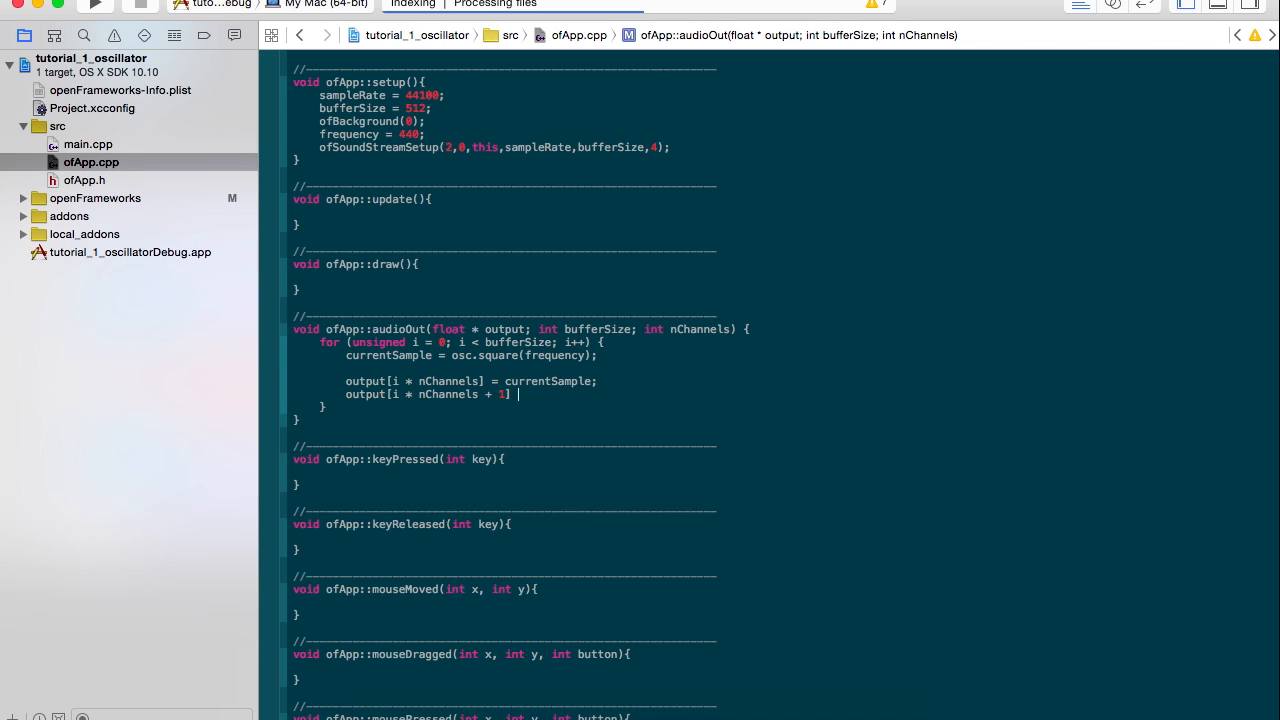
pyautogui.write('= current')
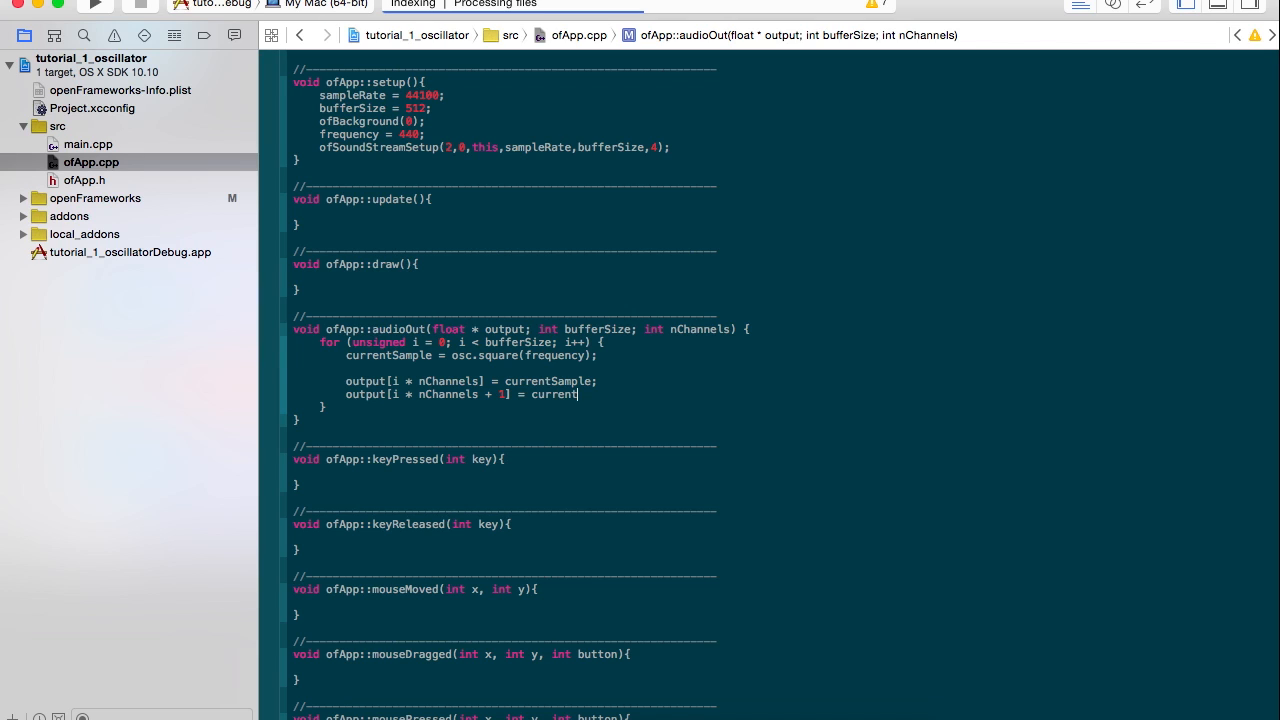
pyautogui.write('Sample;')
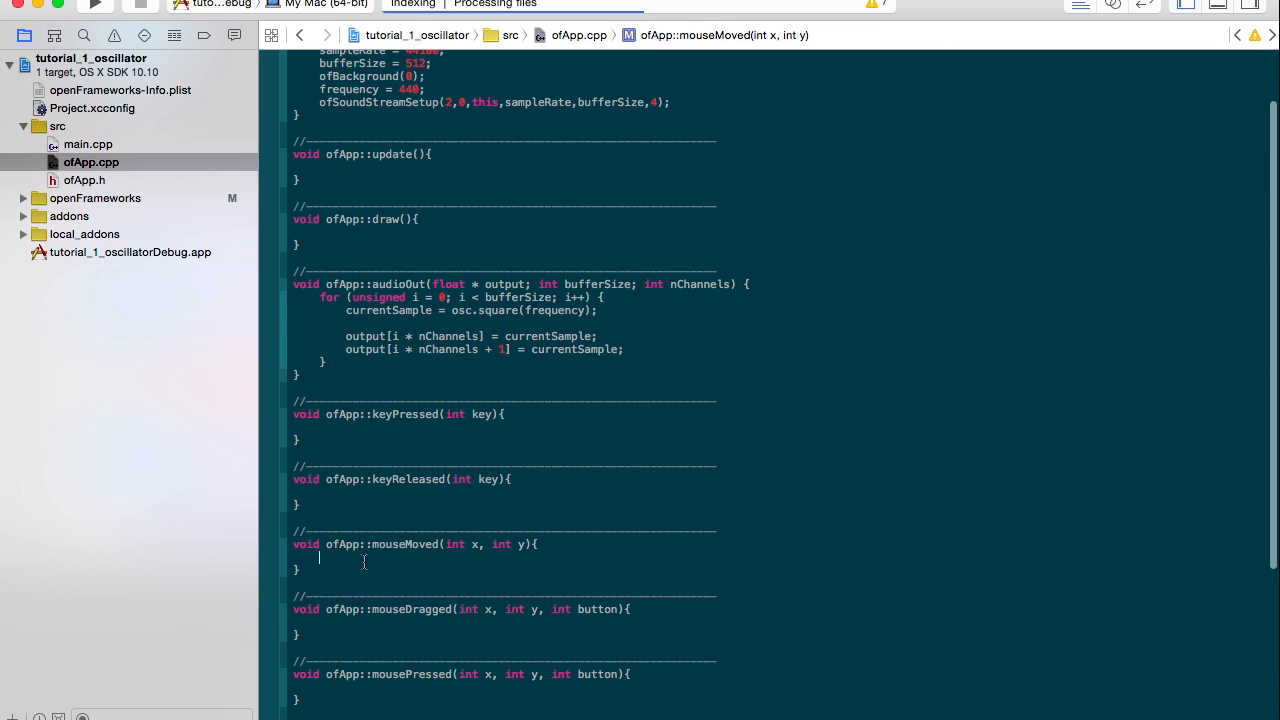
# - In mouseMoved, set frequency = (double) ofMap(x, 0, ofGetWidth(), 50, 800);
pyautogui.write('o')
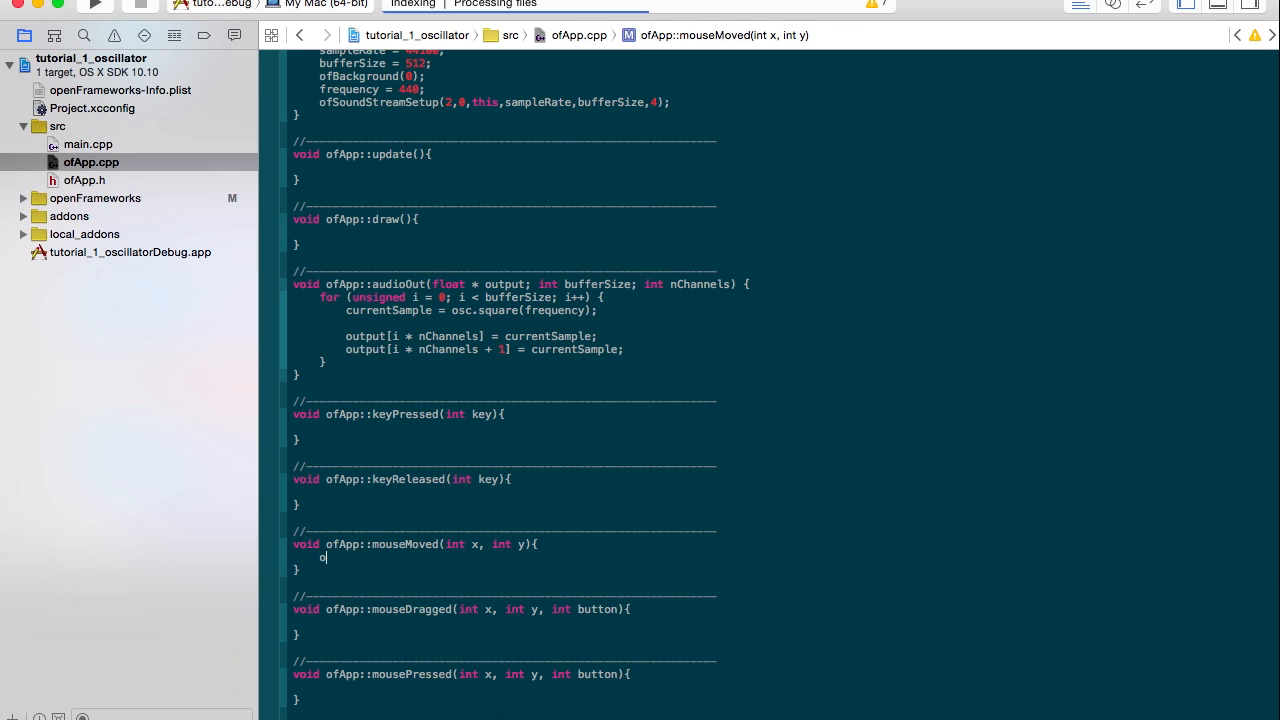
pyautogui.write('frequen')
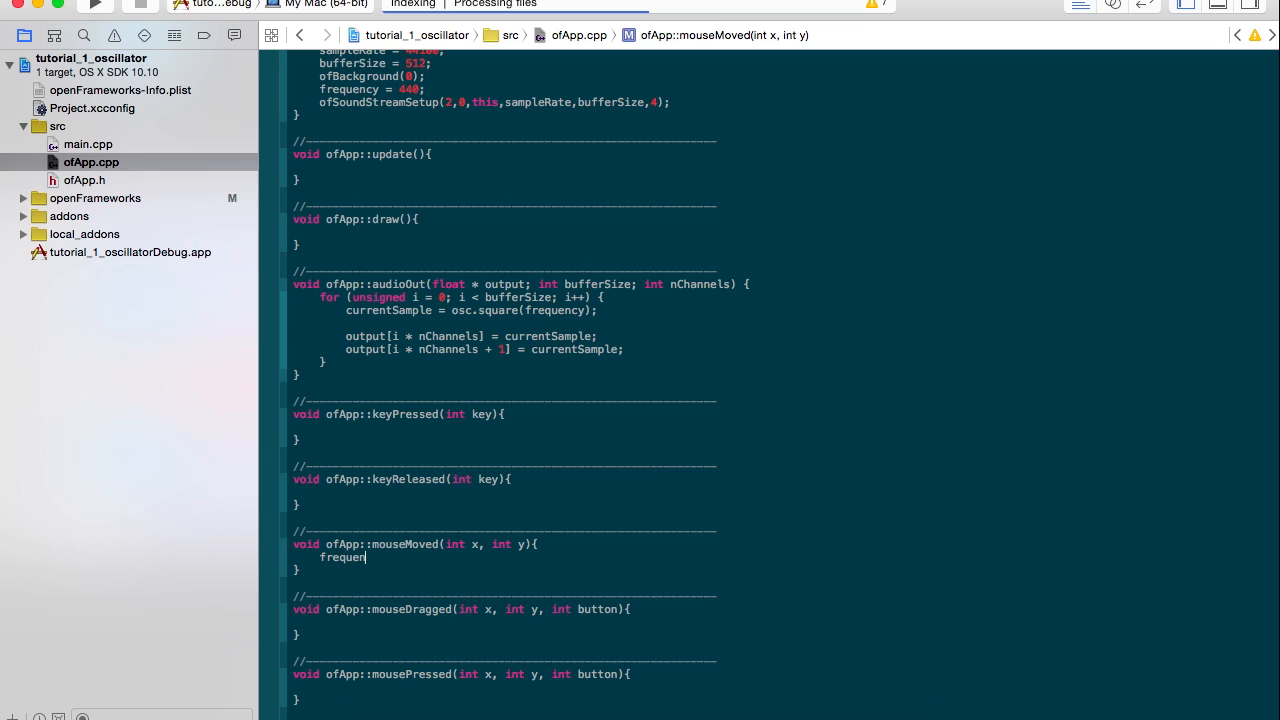
pyautogui.write('cy=')
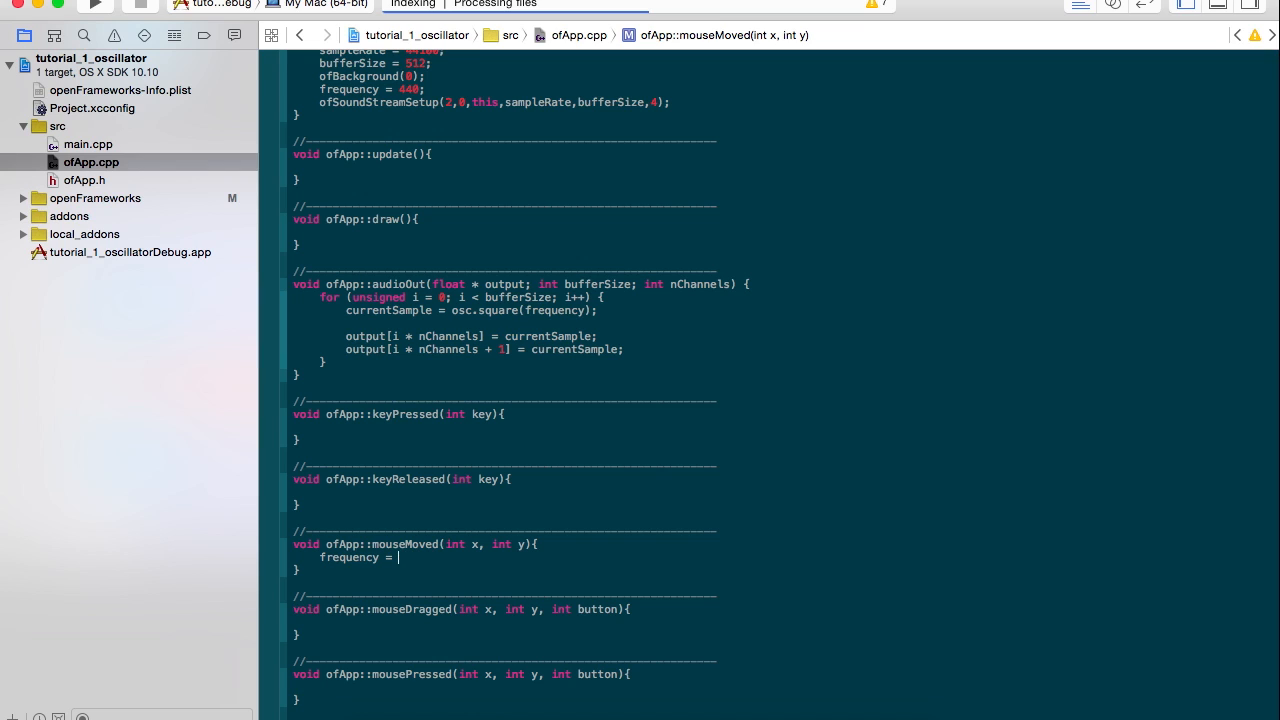
pyautogui.write('(double')
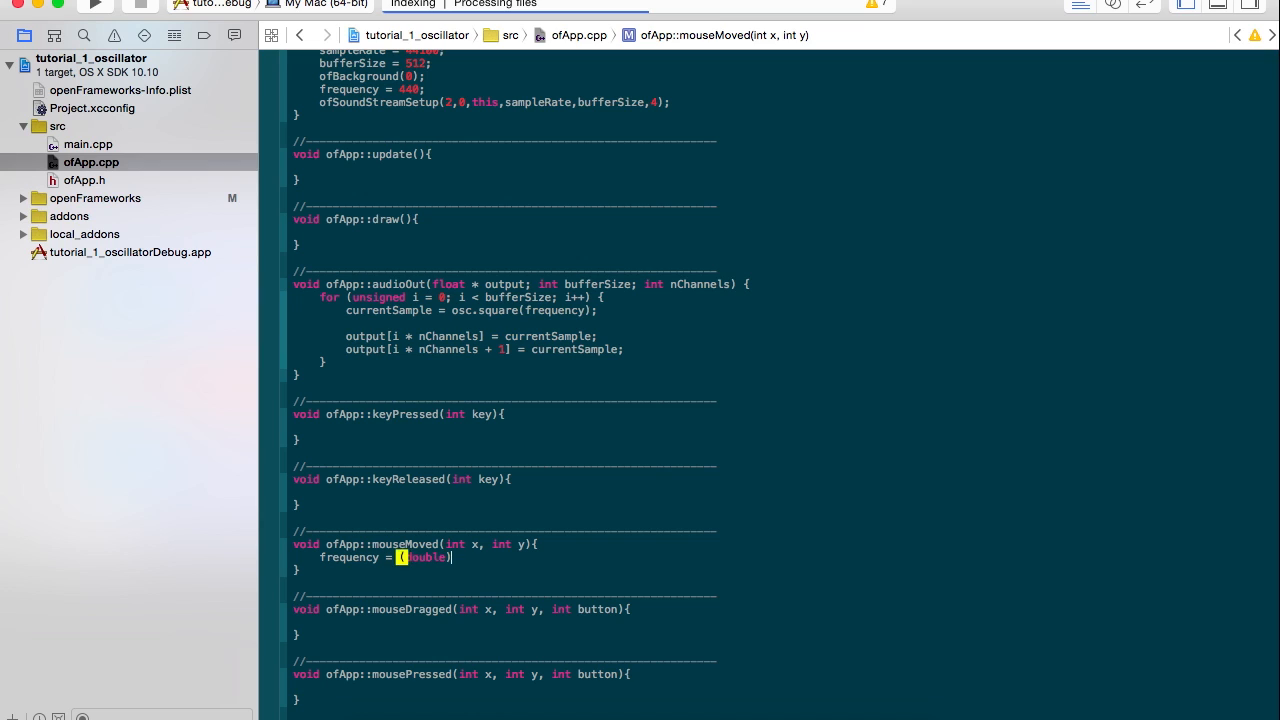
pyautogui.write('ofM')
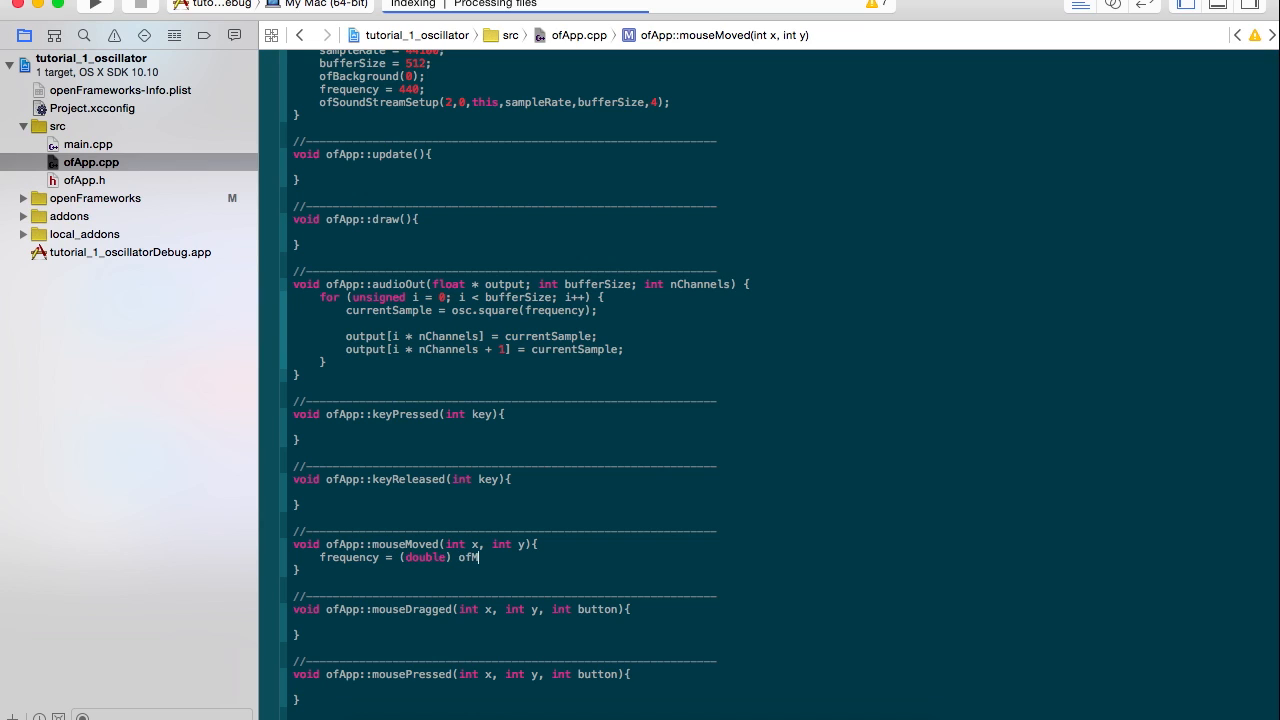
pyautogui.write('ap(x)')
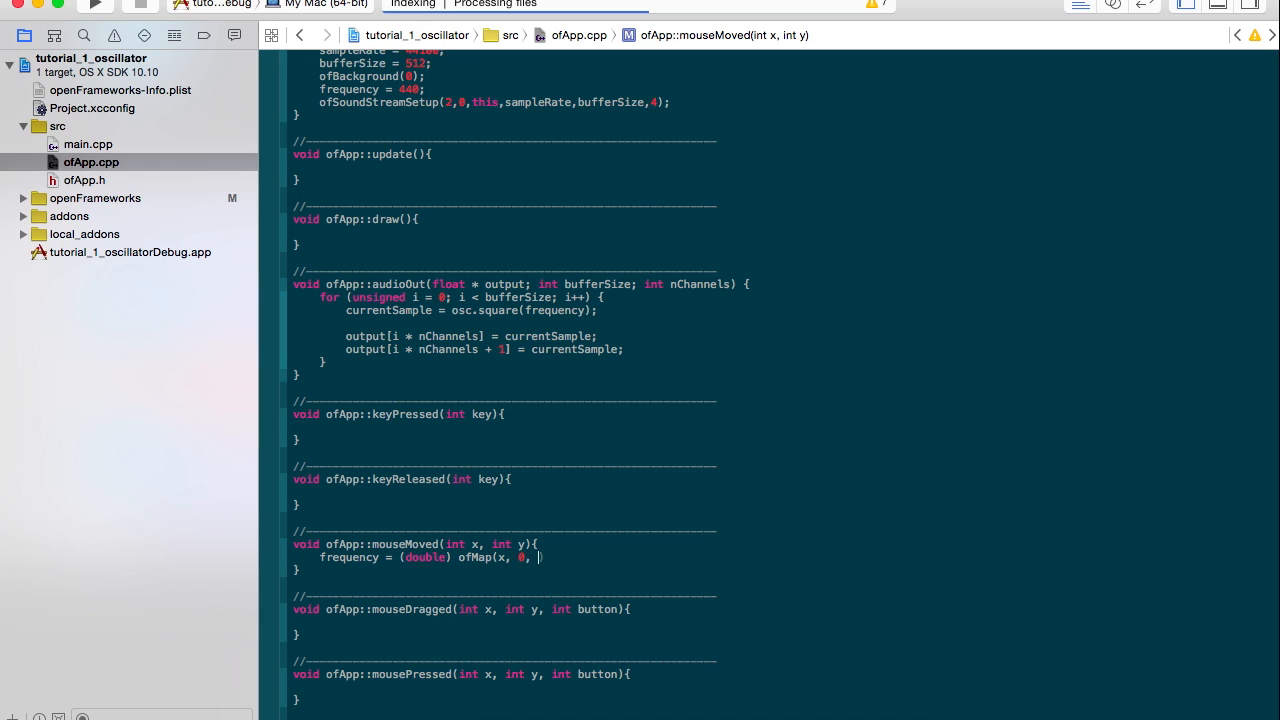
pyautogui.write('wid')
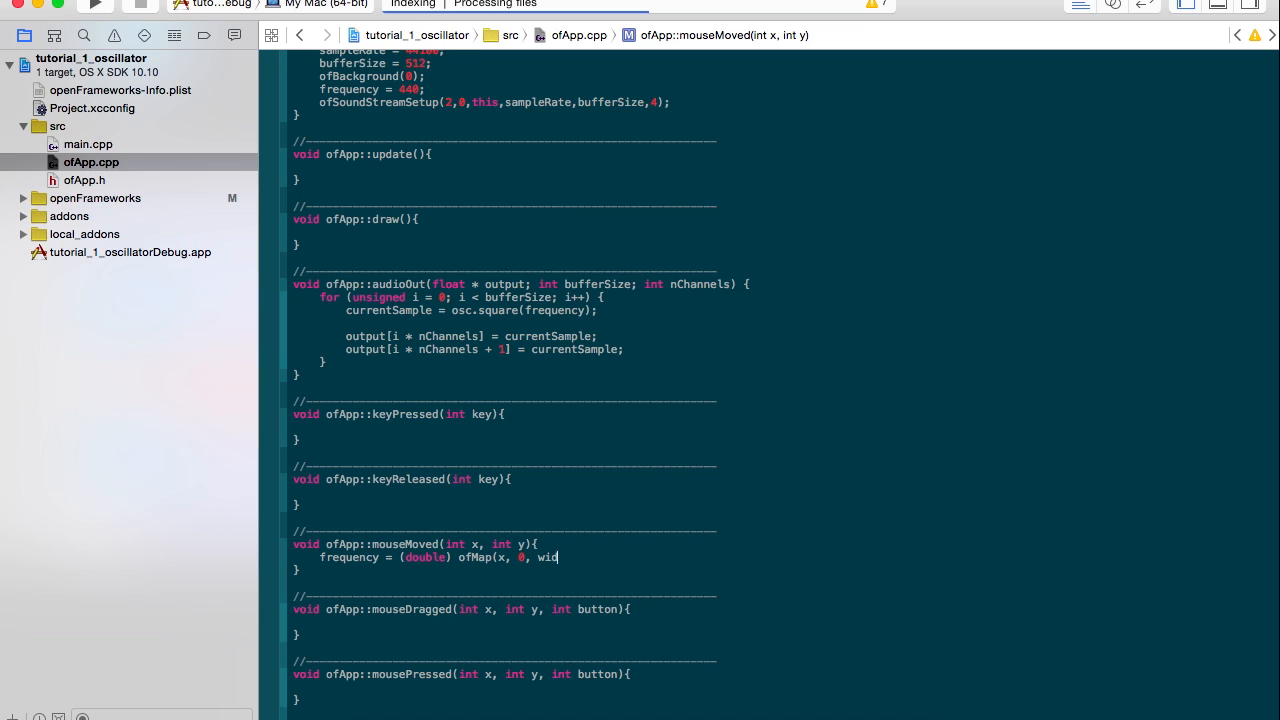
pyautogui.write('ofM')
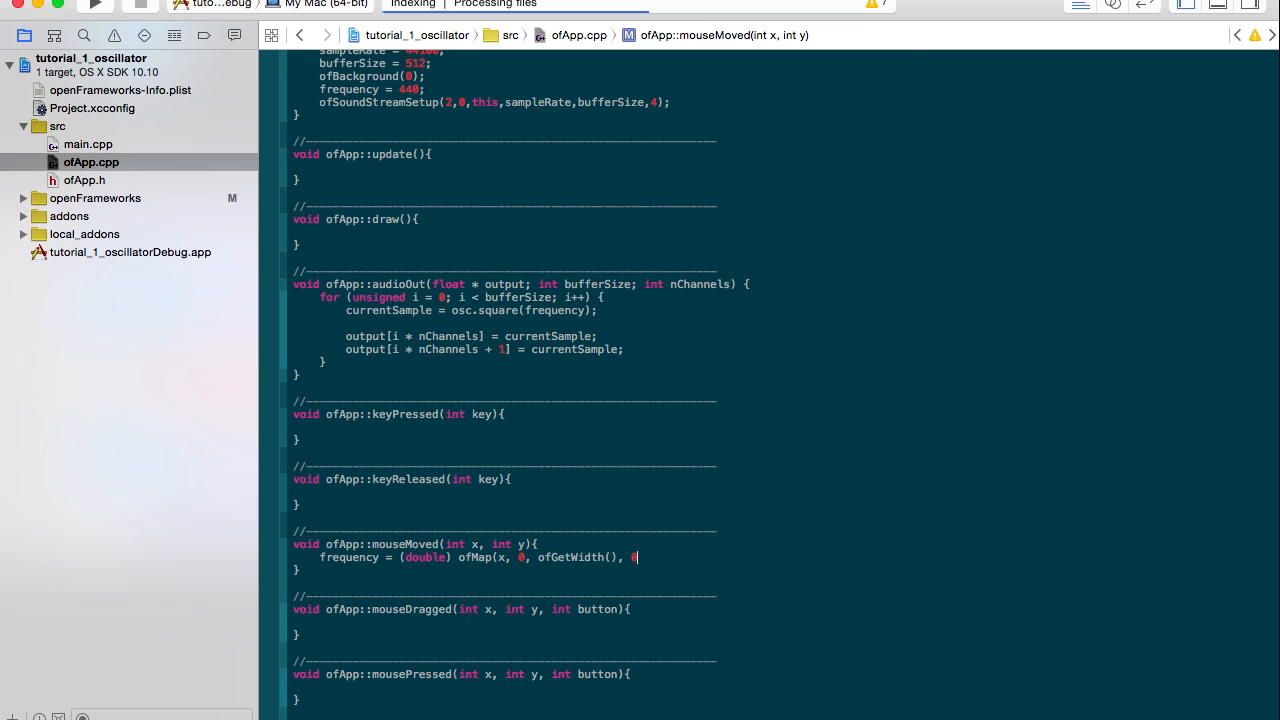
pyautogui.press('Backspace')
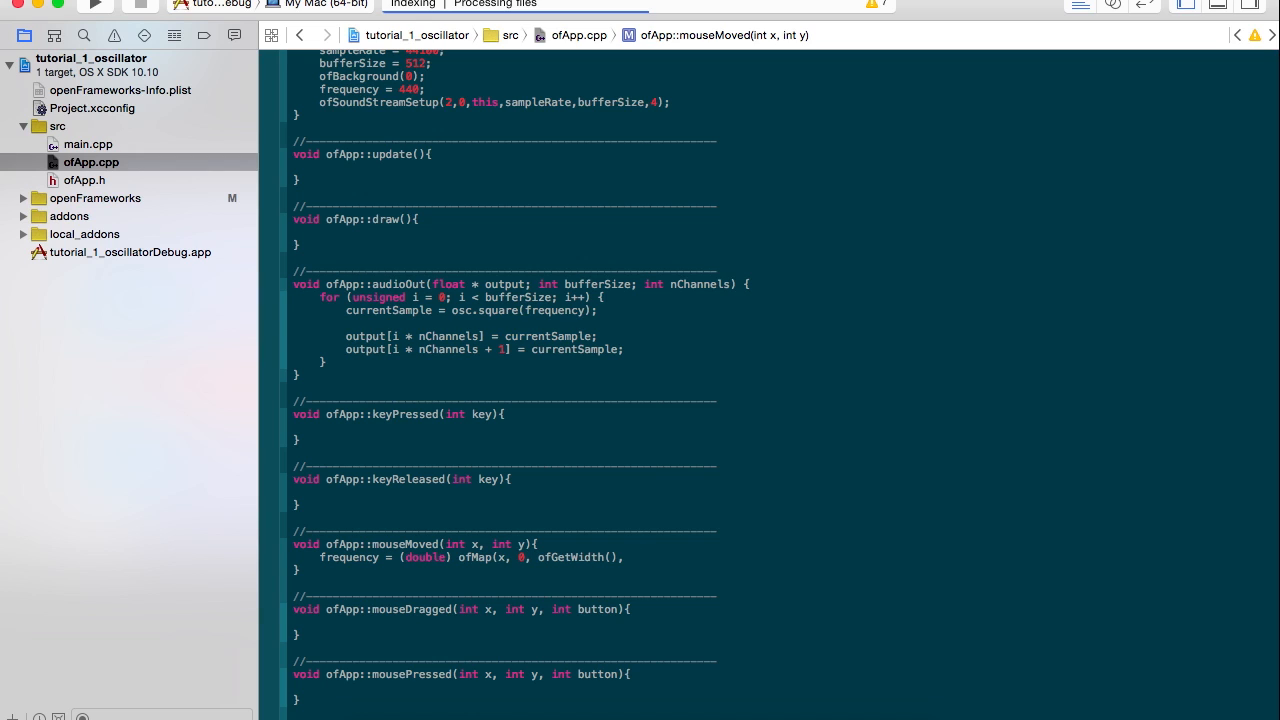
pyautogui.write('50')
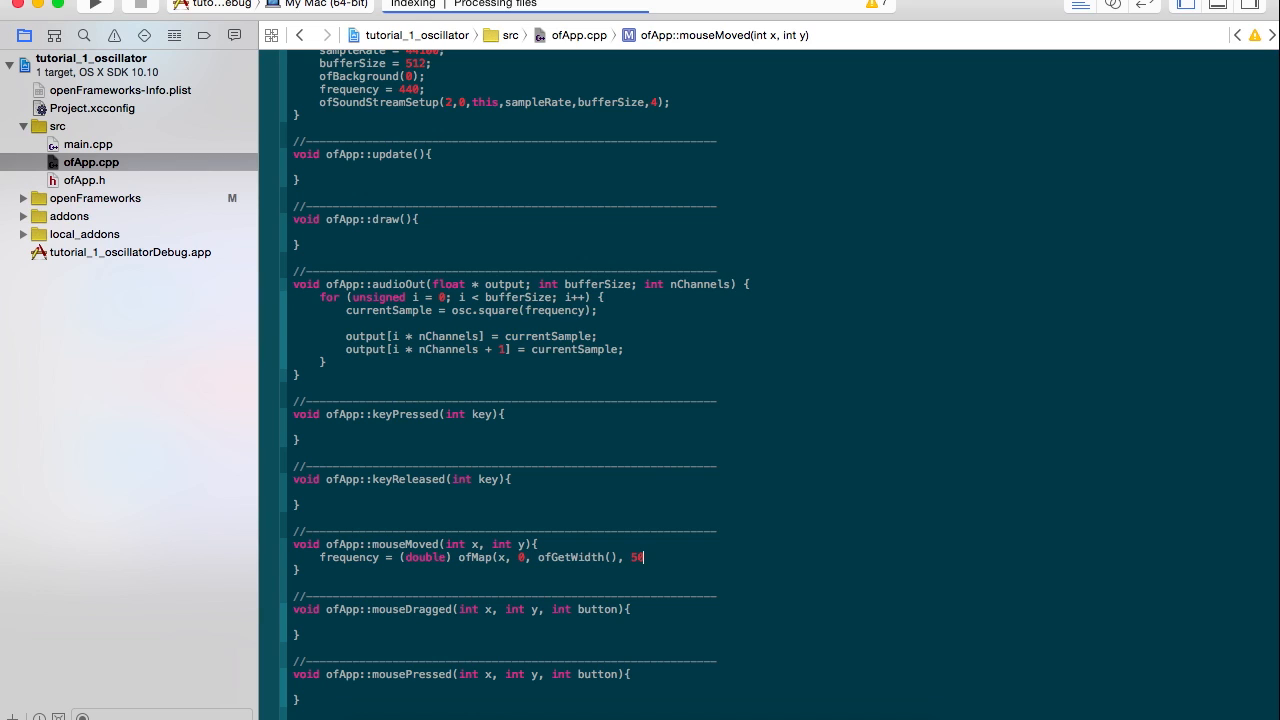
pyautogui.write(',')
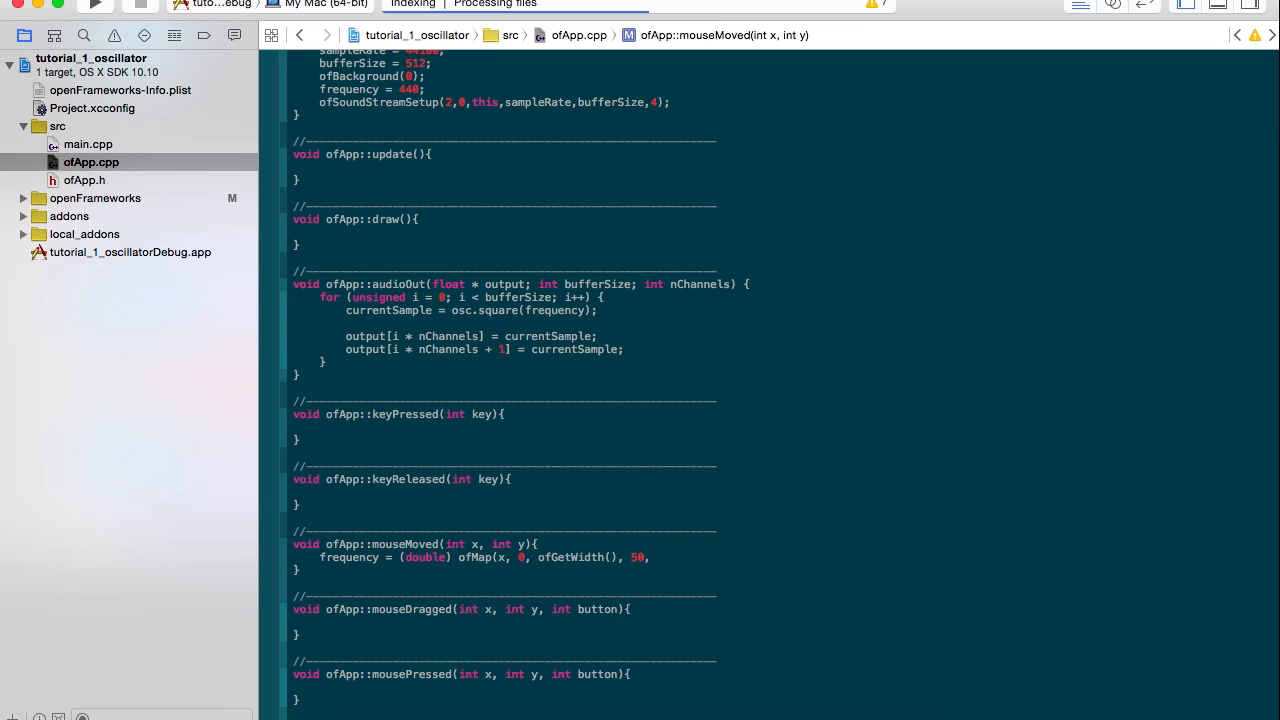
pyautogui.write('800);')
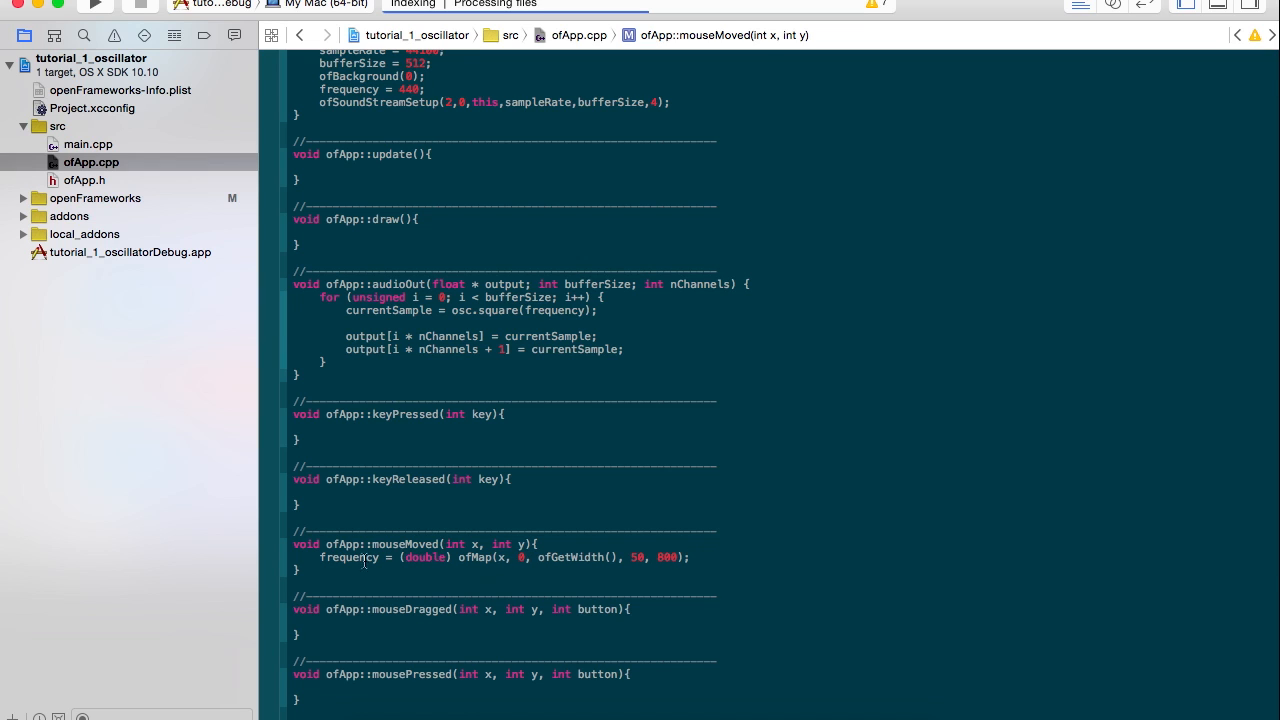
pyautogui.scroll(-3)
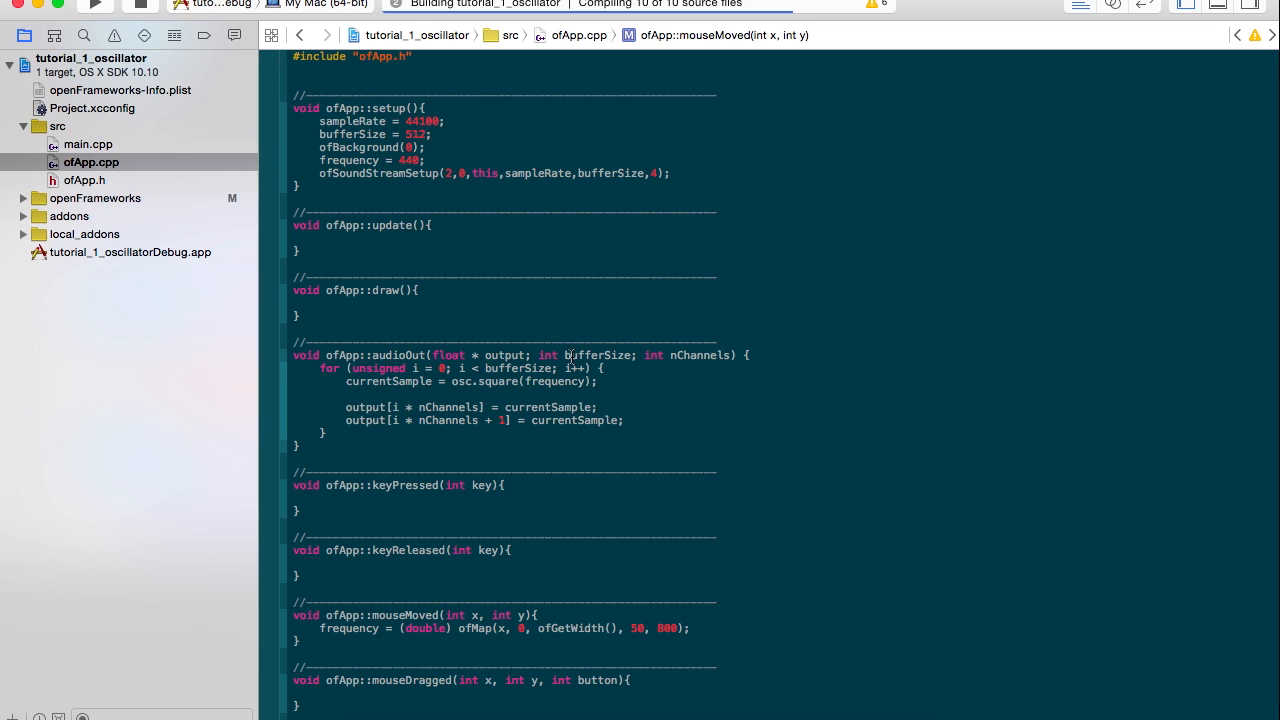
pyautogui.moveTo(775, 244)
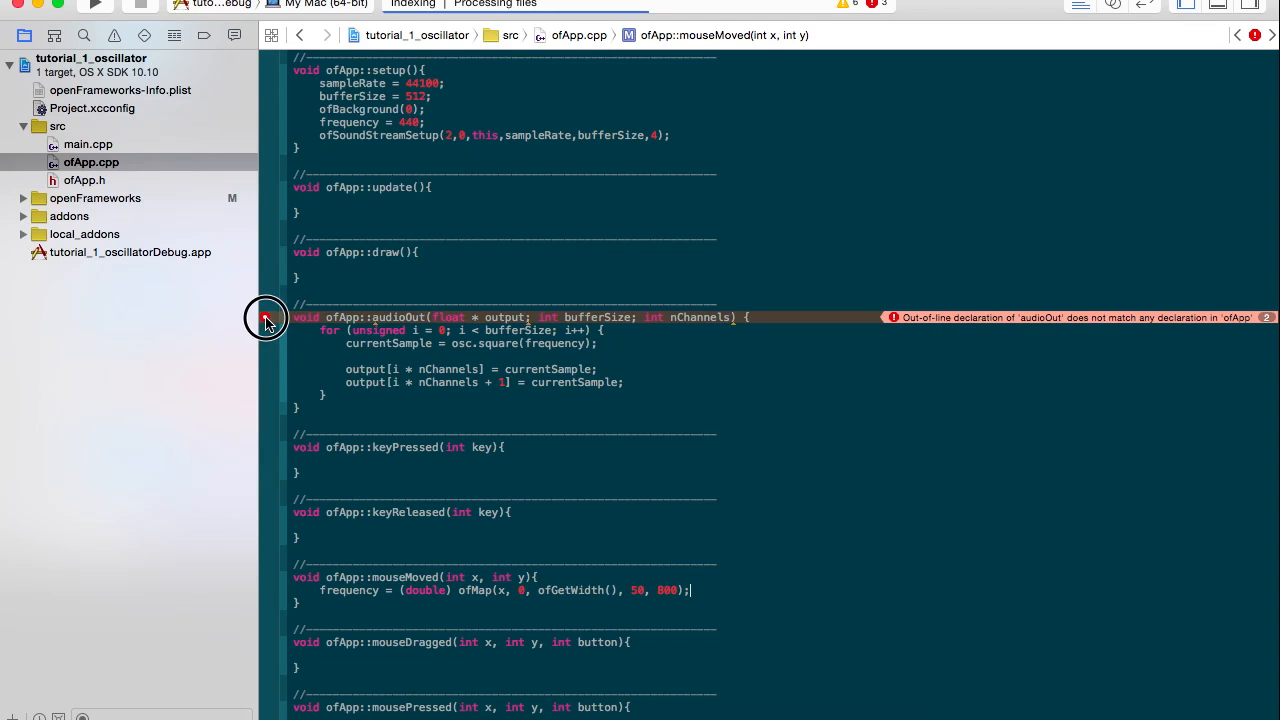
# - Inspect the audioOut build error and change its parameter semicolons to commas
pyautogui.click(267, 317)
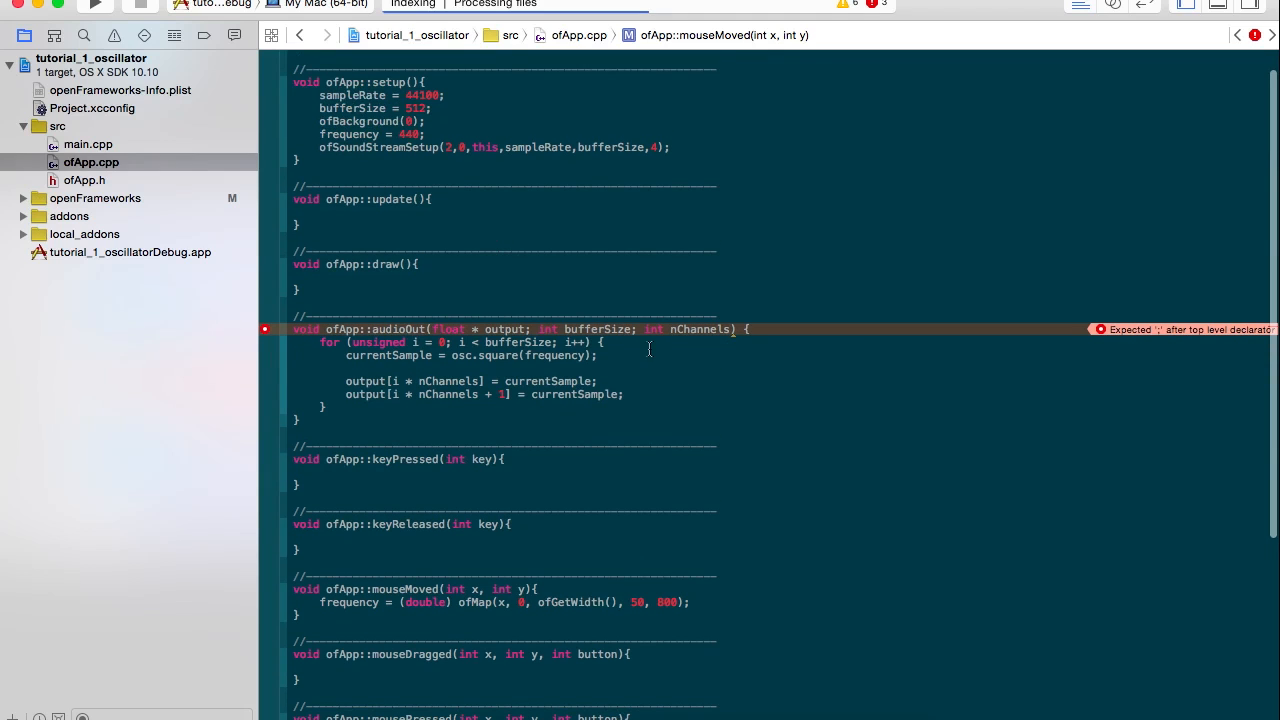
pyautogui.click(605, 342)
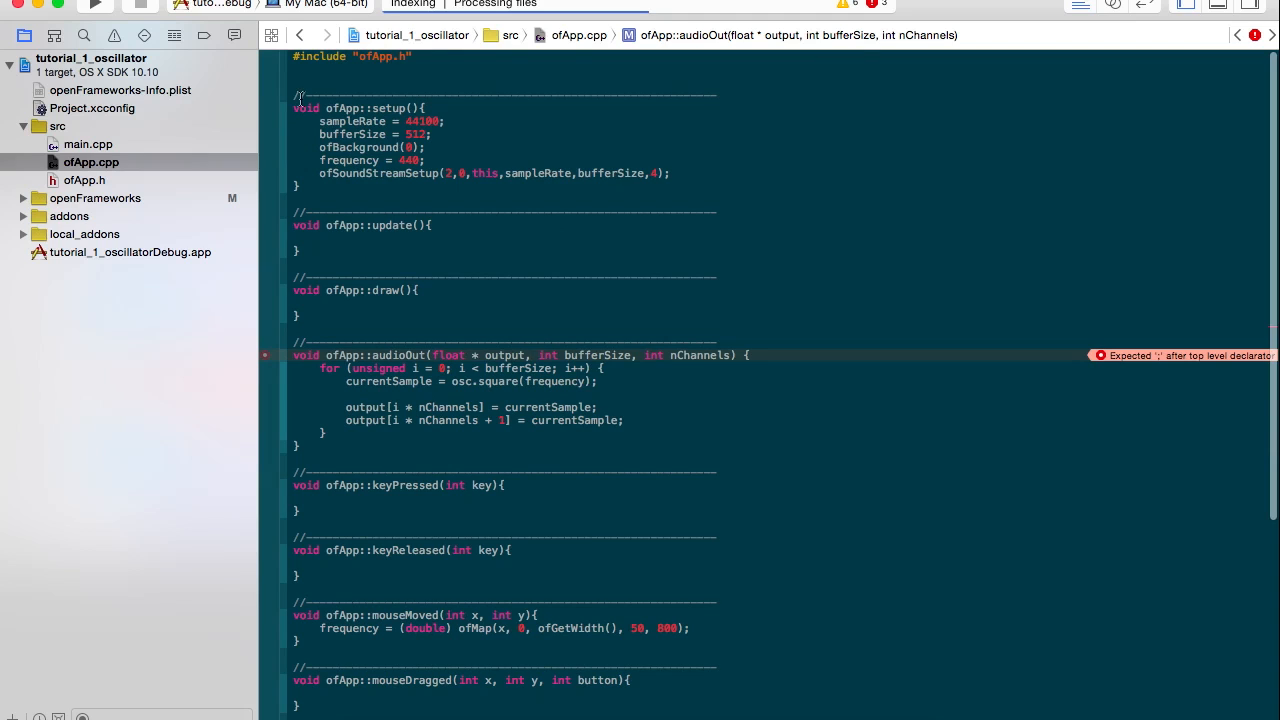
pyautogui.click(533, 355)
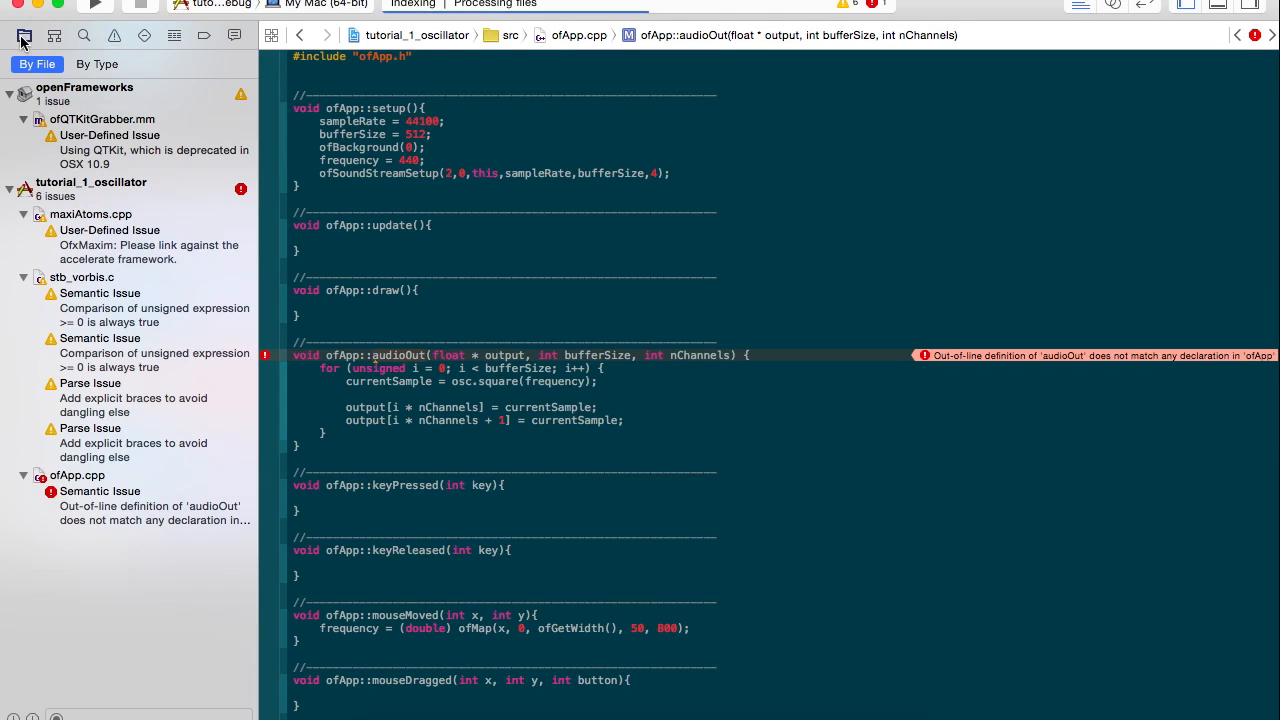
# - In ofApp.h, rename the audioOutput declaration to audioOut and rebuild the app
pyautogui.click(22, 39)
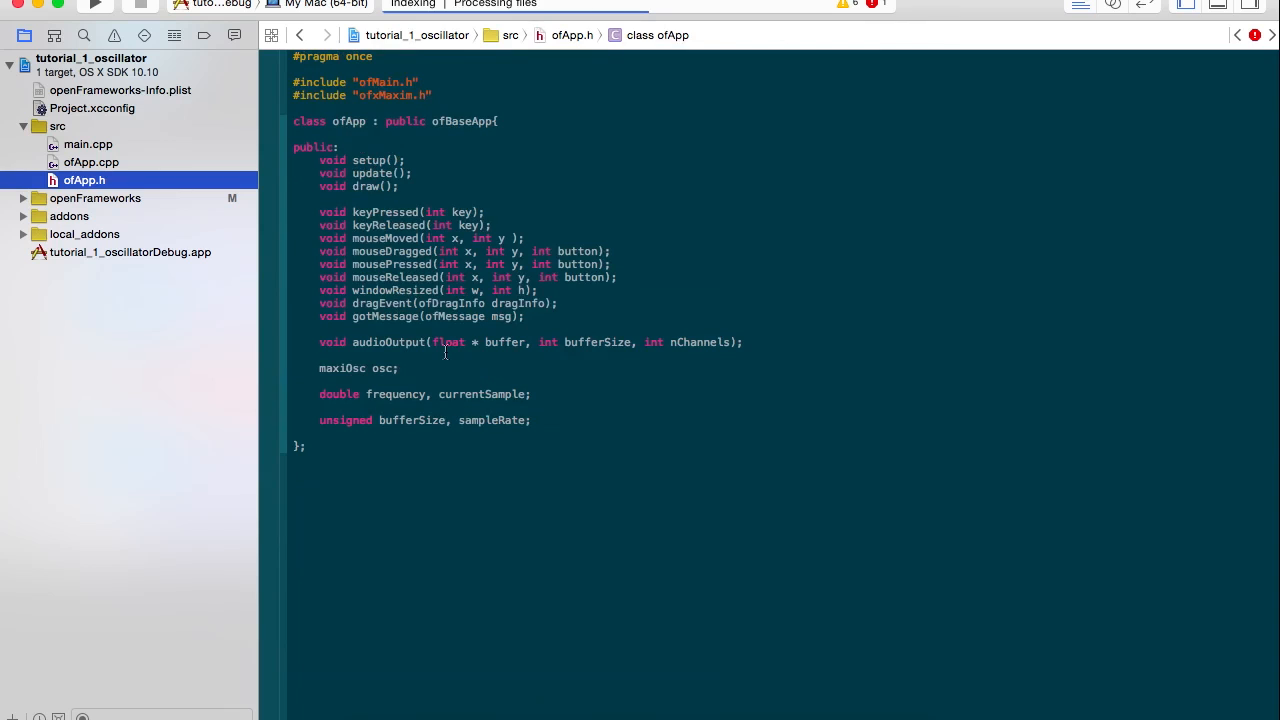
pyautogui.click(90, 161)
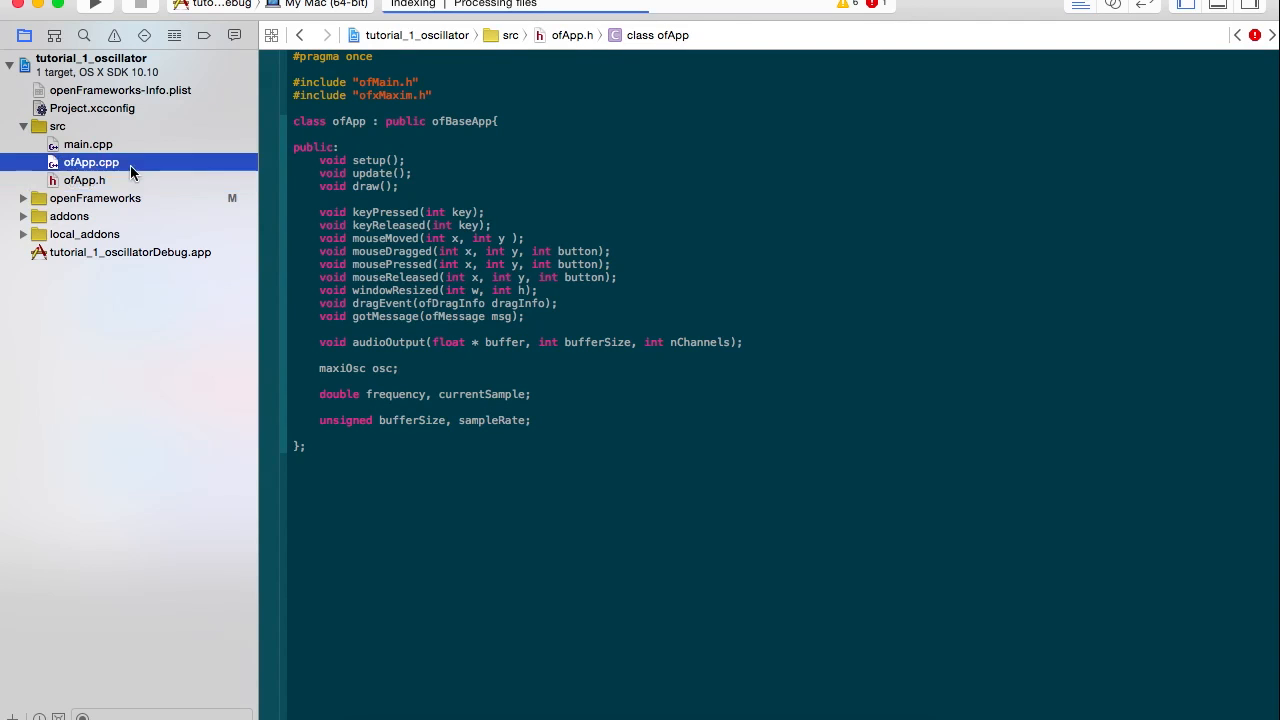
pyautogui.click(90, 161)
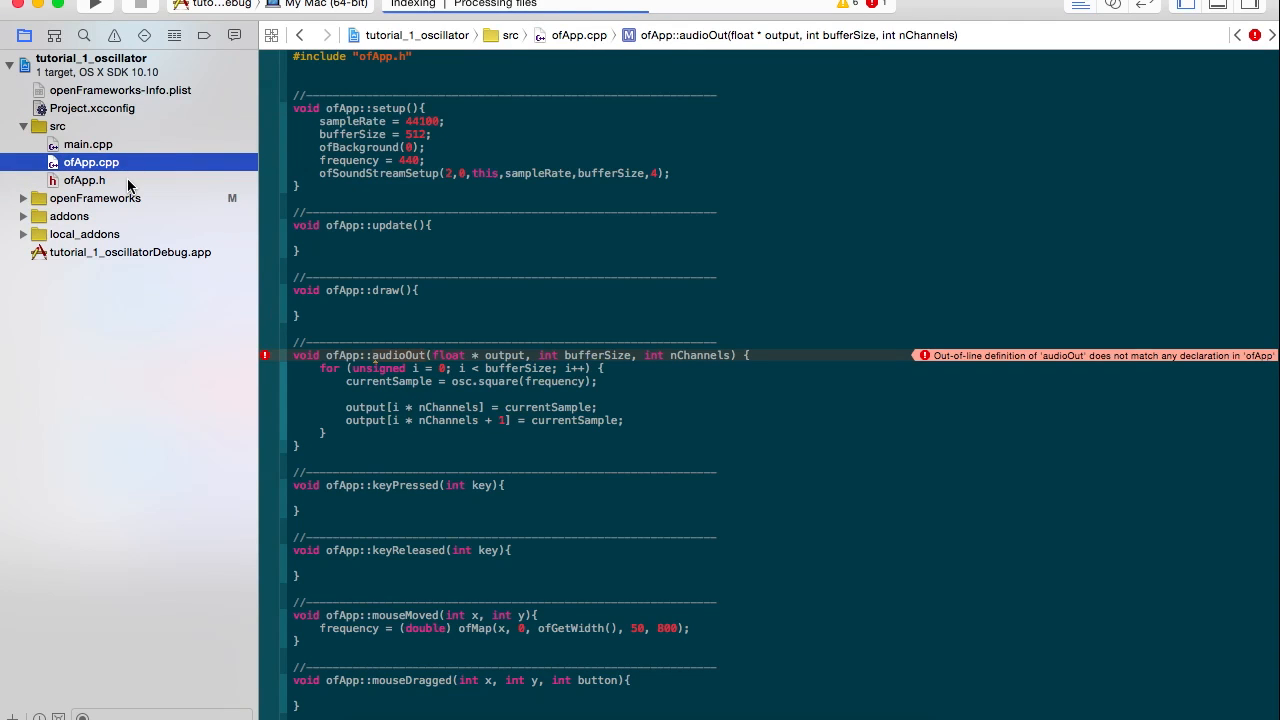
pyautogui.click(83, 180)
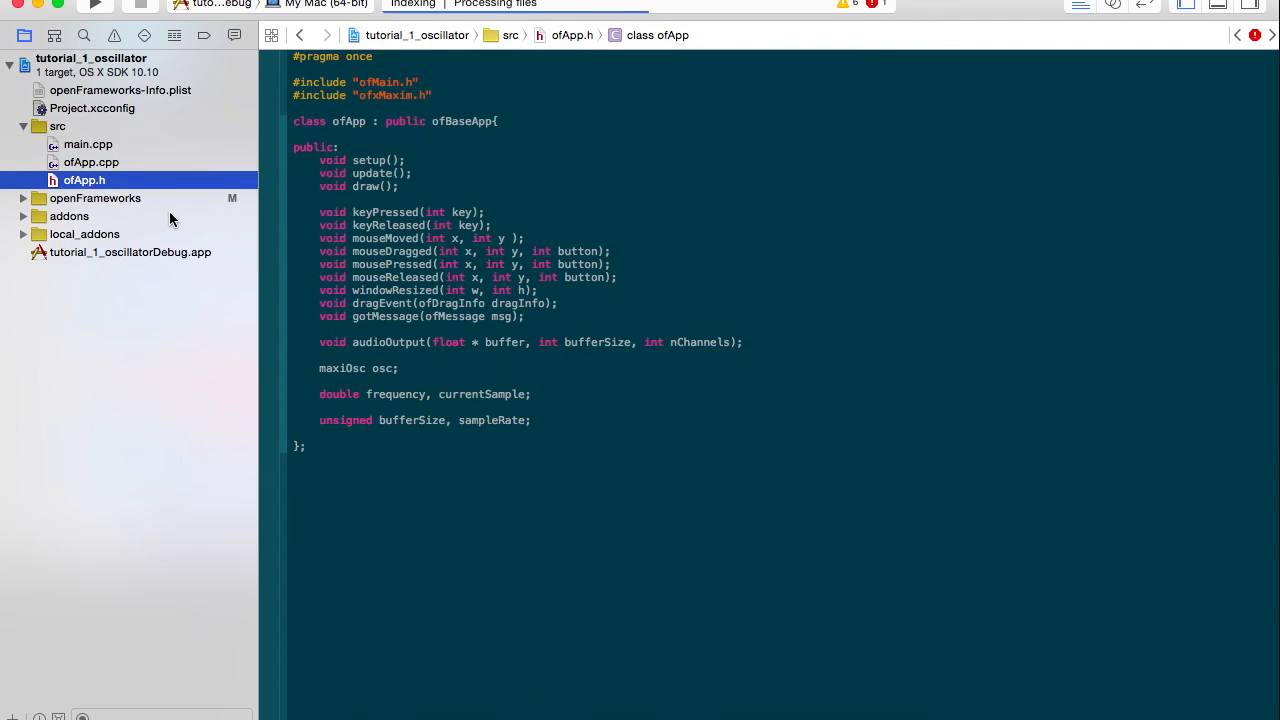
pyautogui.doubleClick(84, 180)
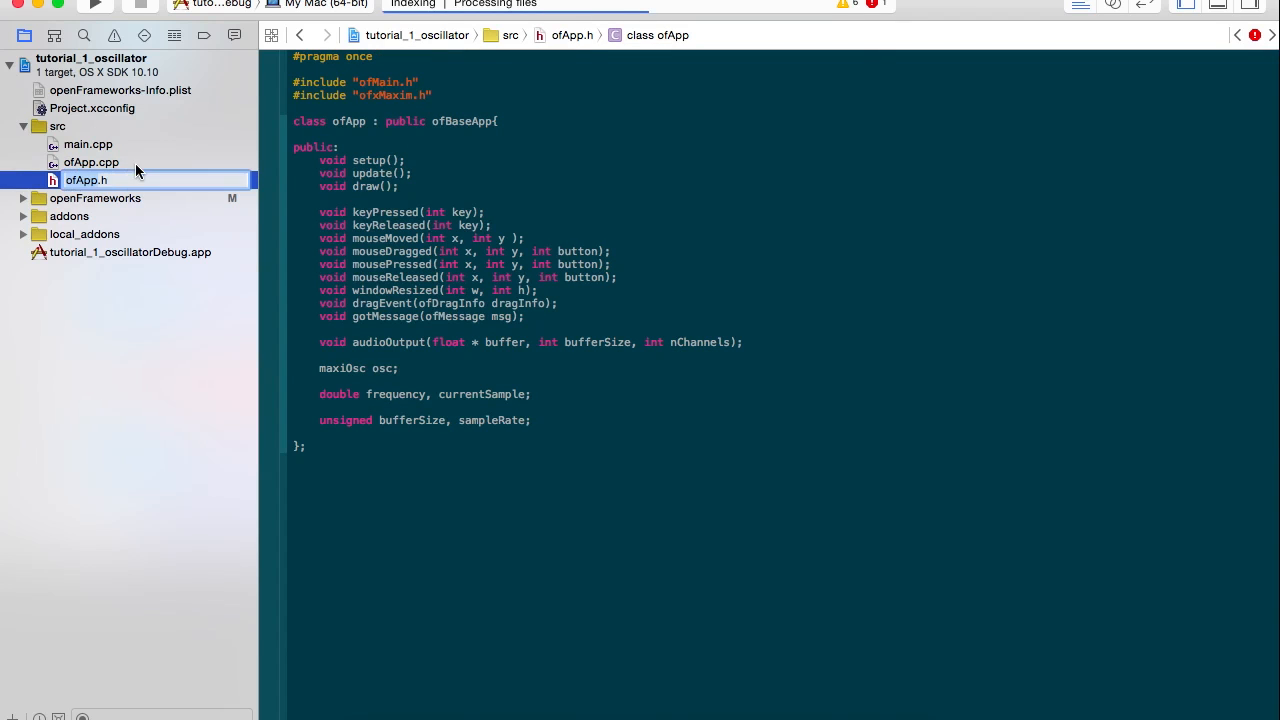
pyautogui.click(91, 162)
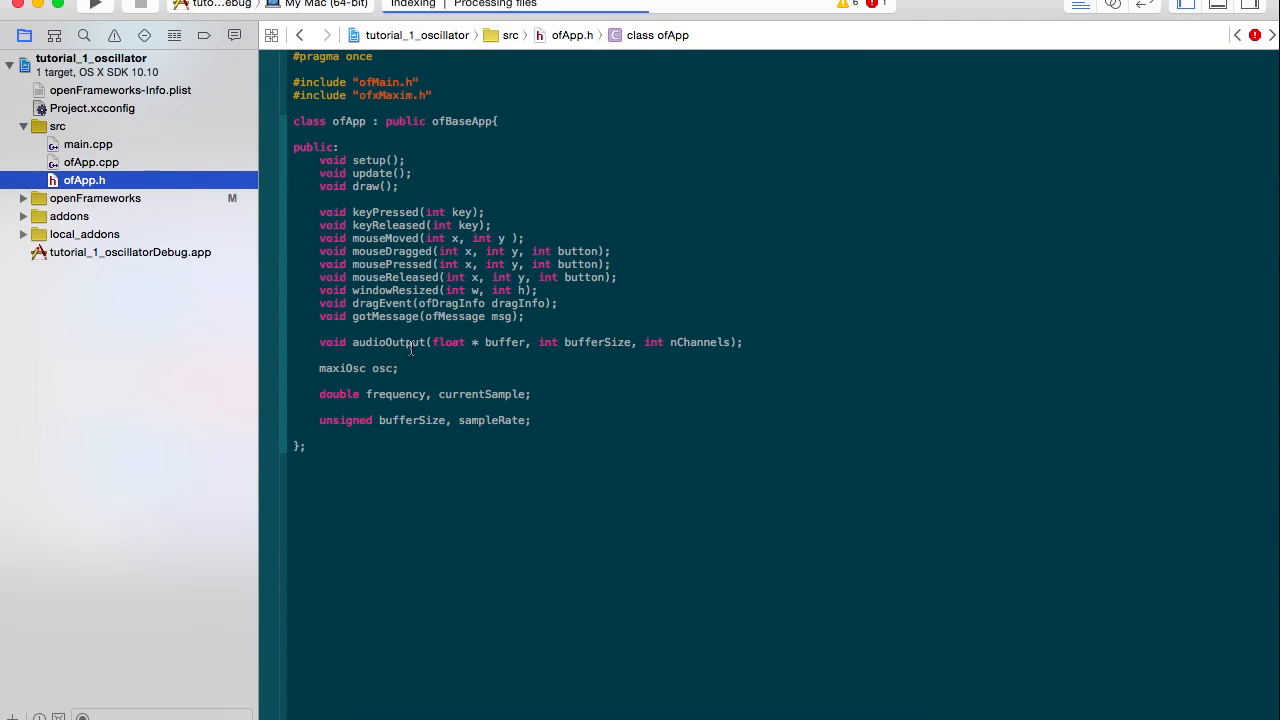
pyautogui.click(415, 342)
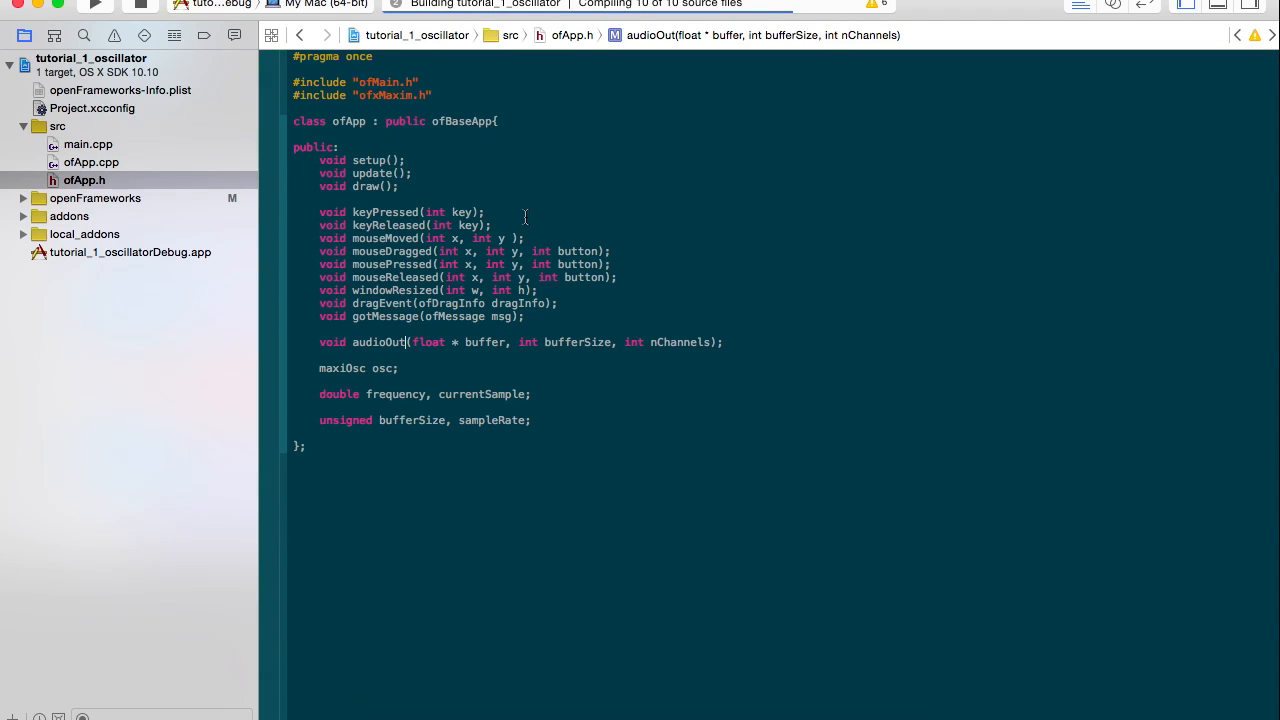
pyautogui.click(94, 5)
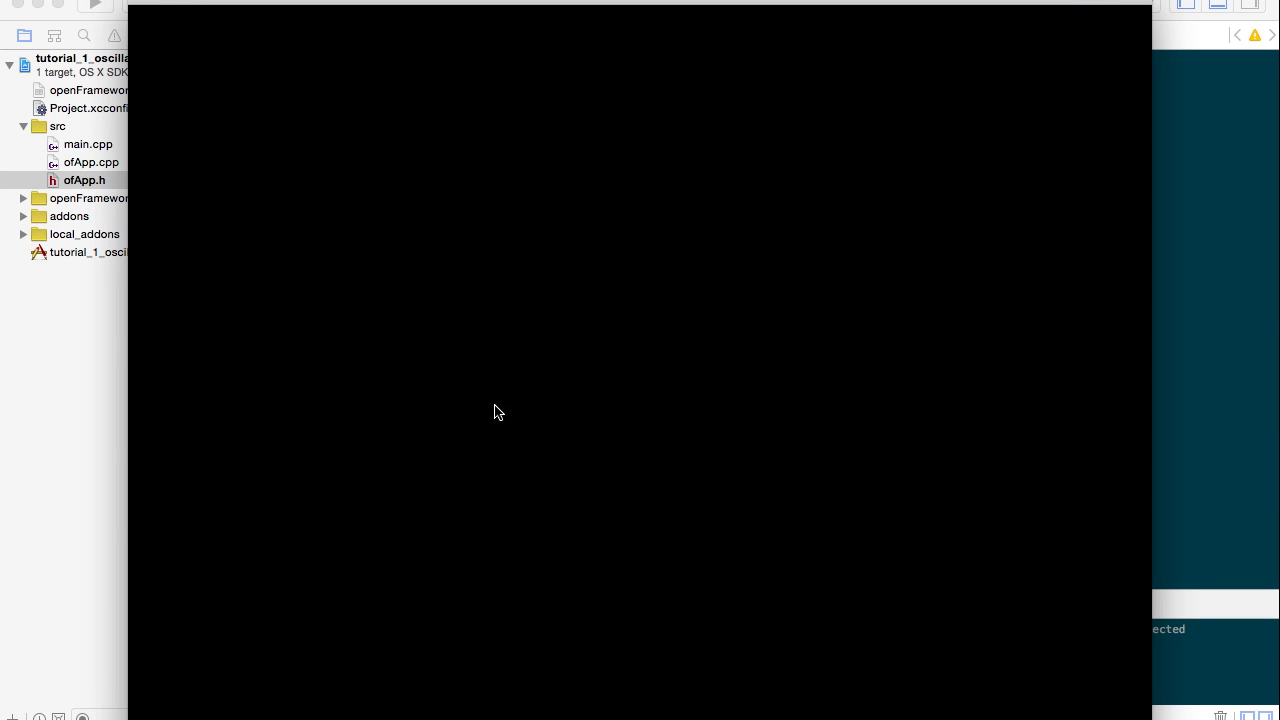
pyautogui.moveTo(214, 681)
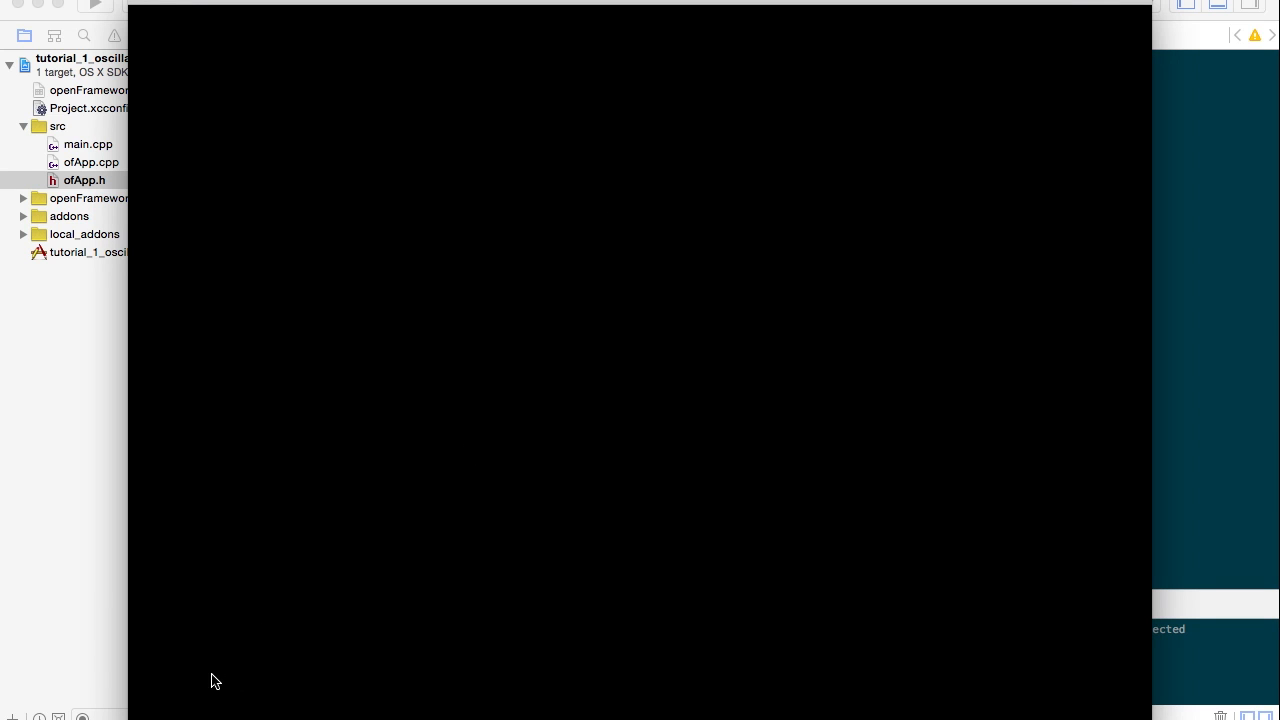
pyautogui.moveTo(201, 716)
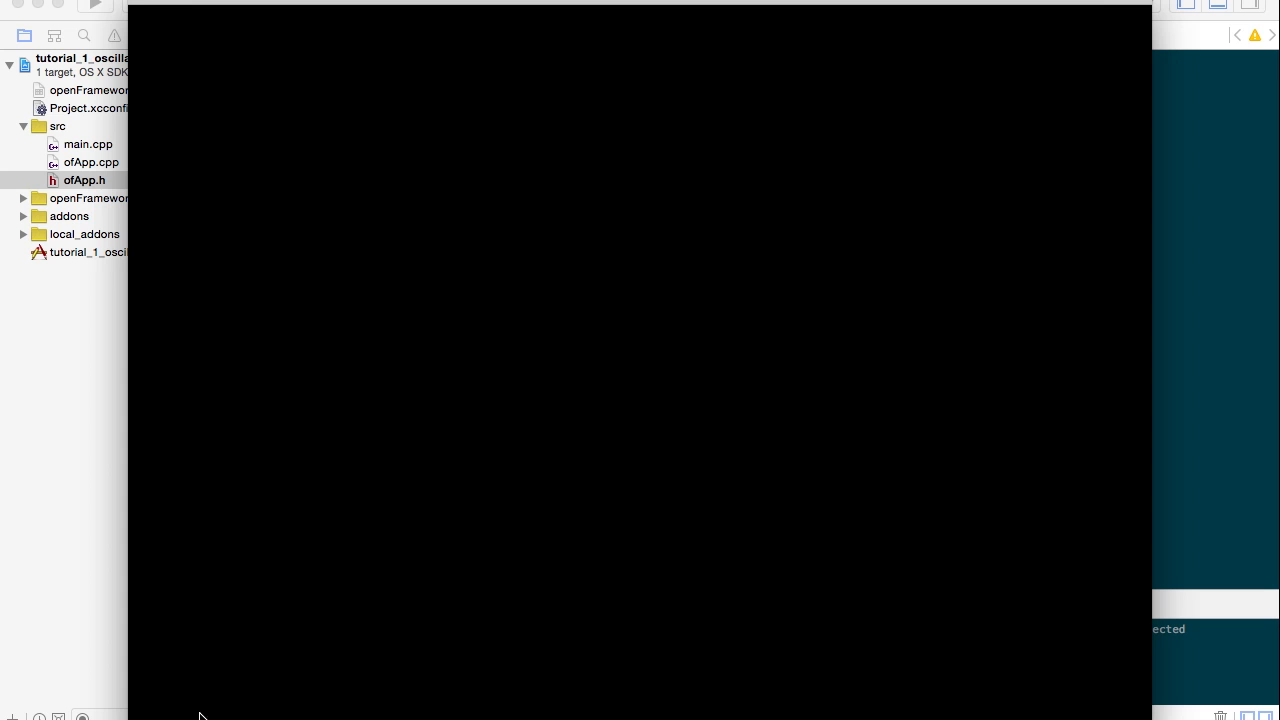
pyautogui.moveTo(137, 673)
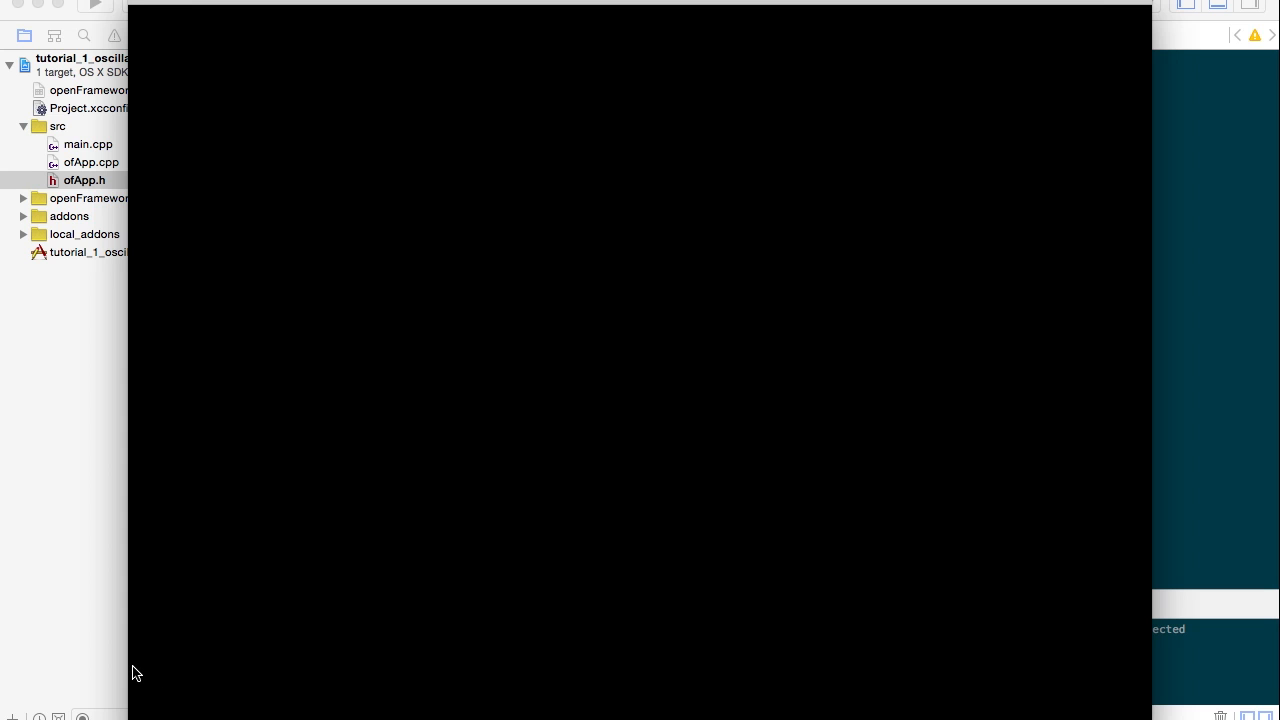